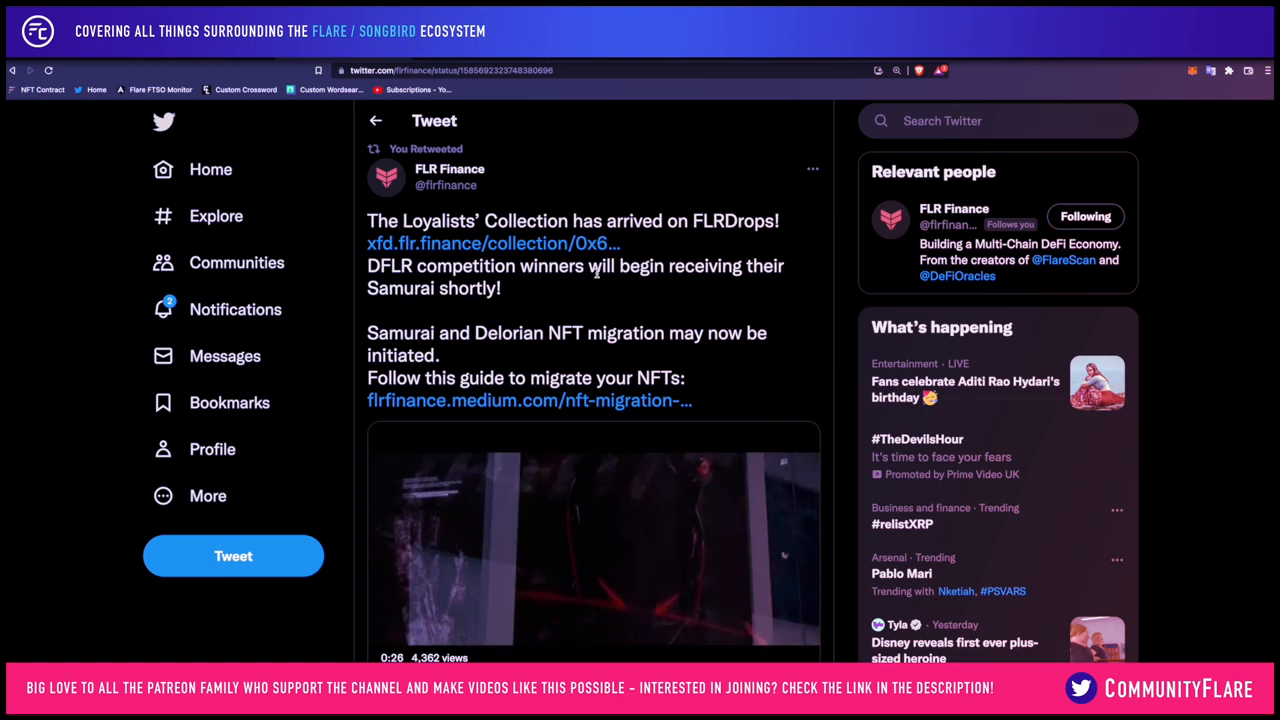
# - Follow the tweet's flrfinance.medium.com link to the NFT Migration Guide article
pyautogui.click(494, 244)
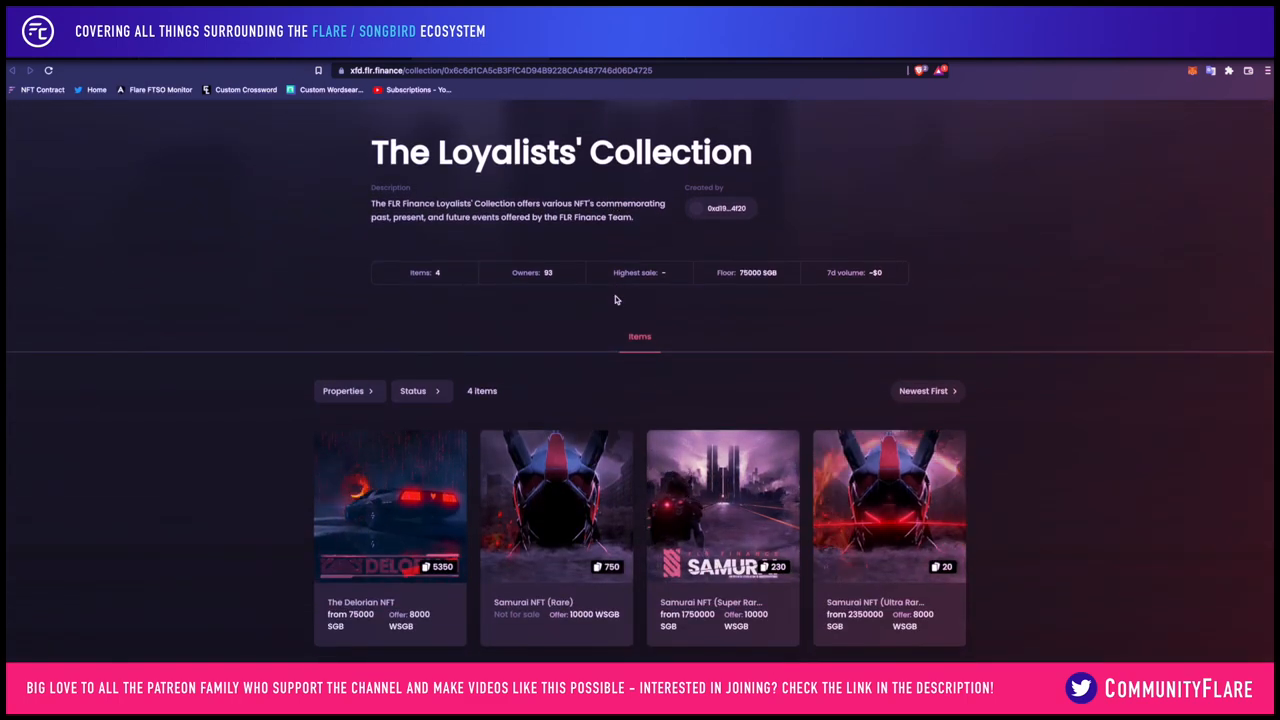
pyautogui.scroll(-3)
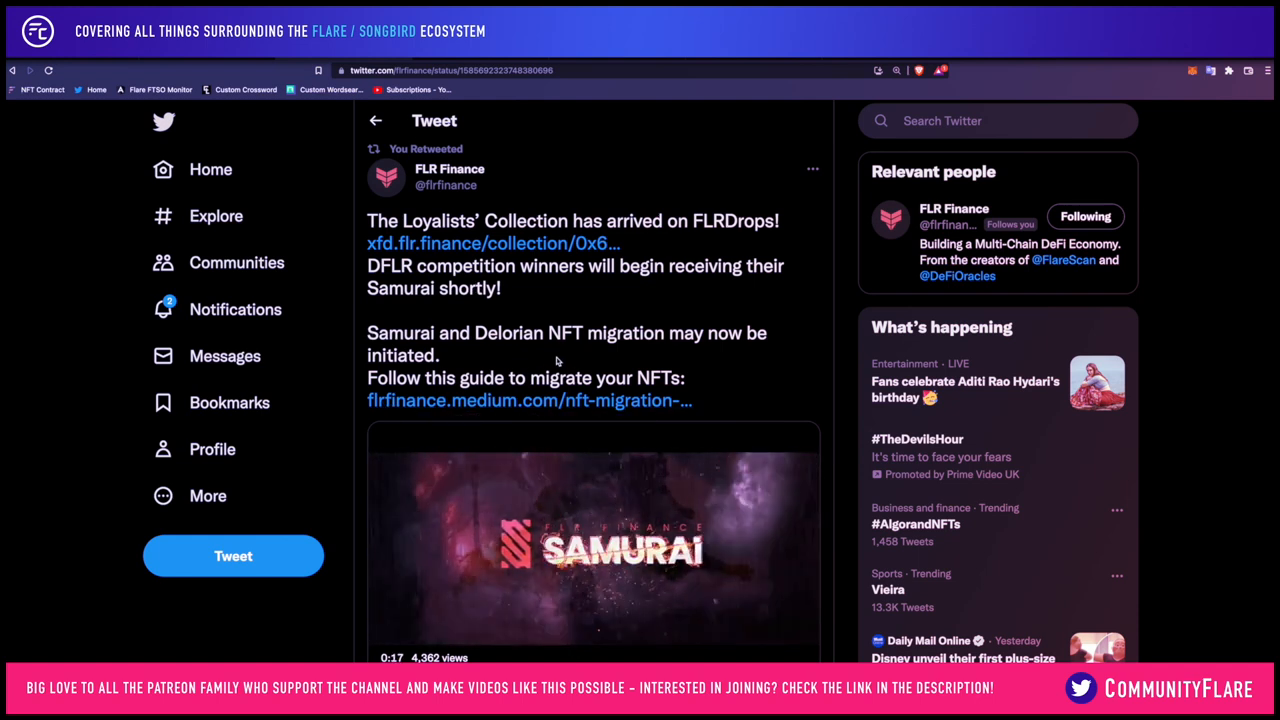
pyautogui.click(492, 244)
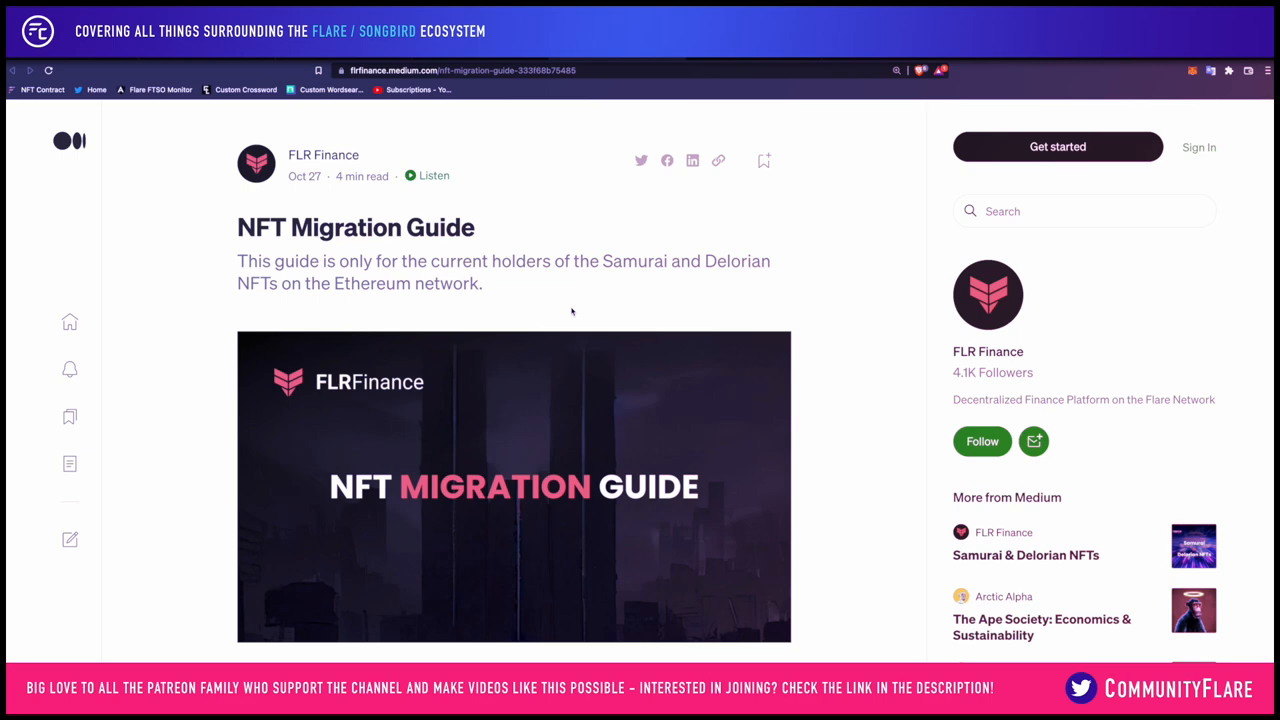
pyautogui.moveTo(752, 60)
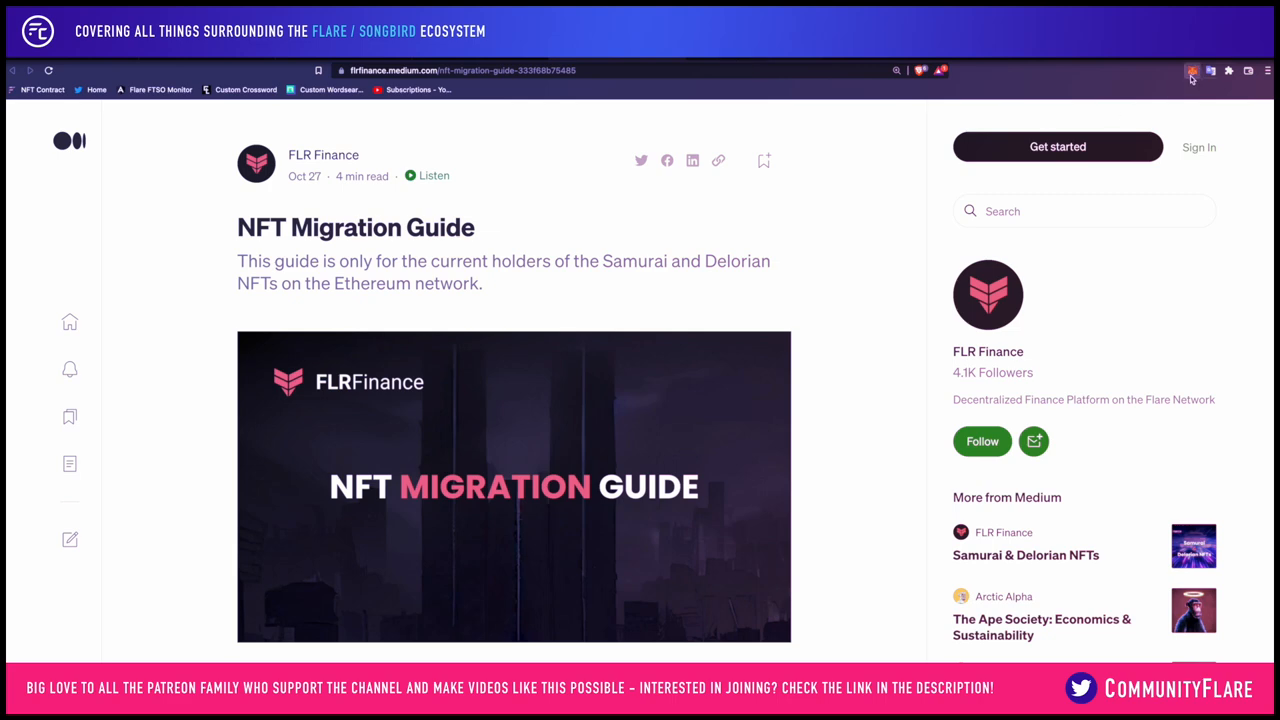
# - Confirm MetaMask stays on Ethereum Mainnet, then switch to the Flare Community Rarible profile
pyautogui.click(1192, 70)
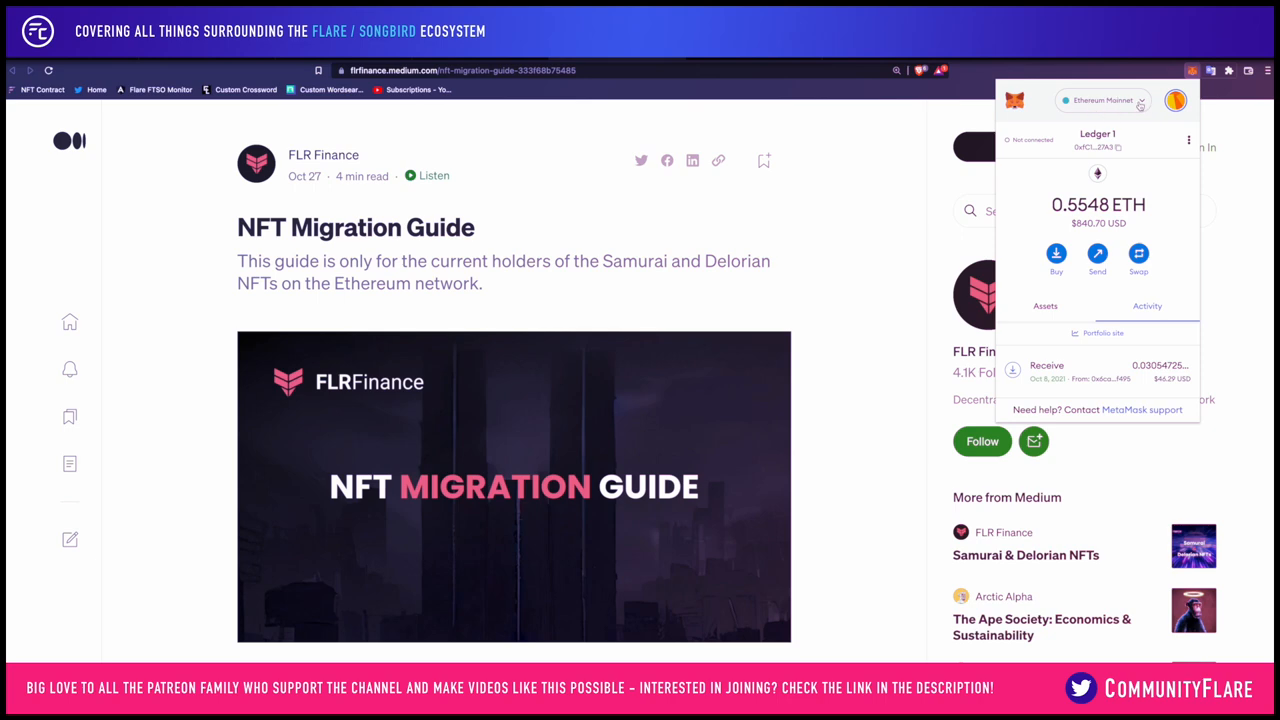
pyautogui.click(1098, 100)
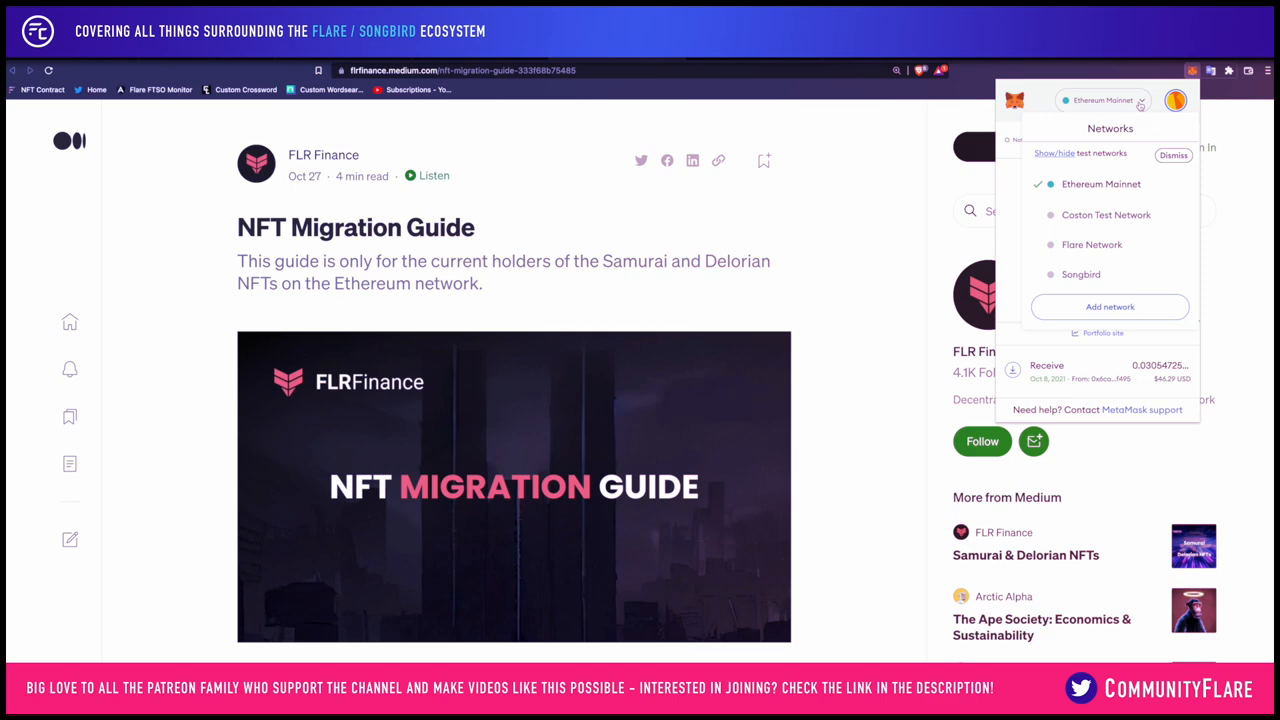
pyautogui.click(1172, 156)
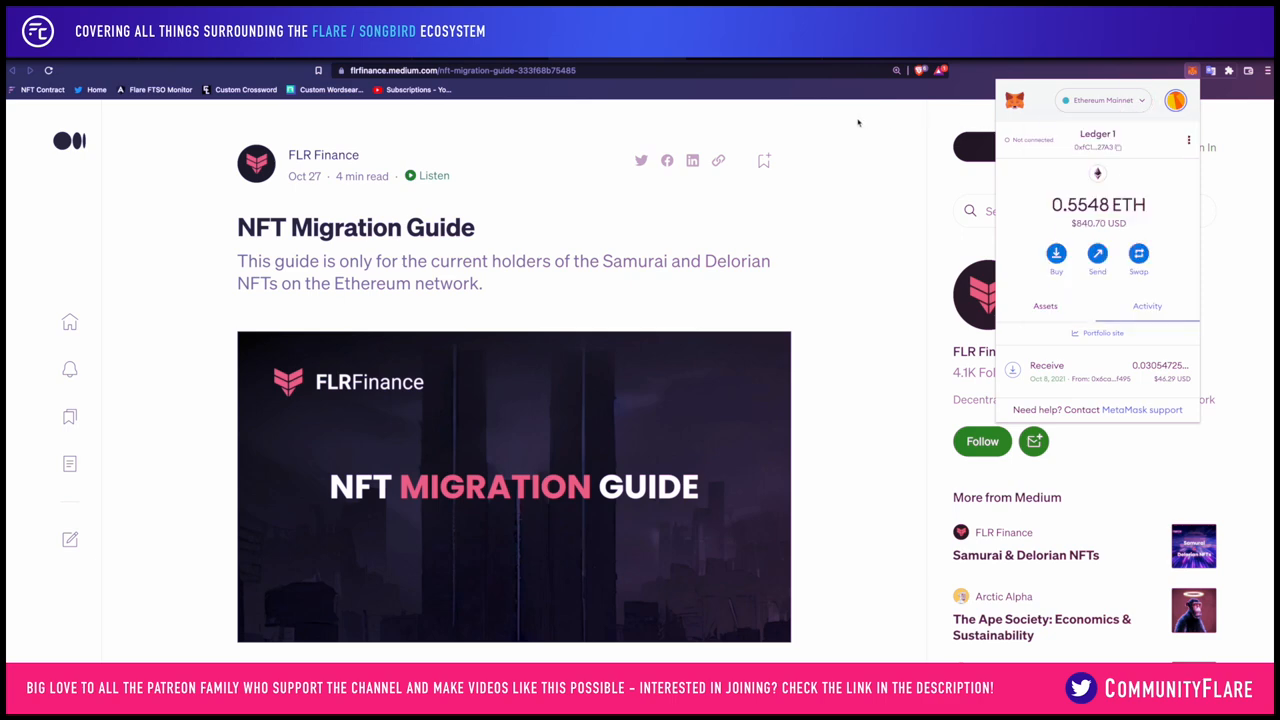
pyautogui.click(744, 96)
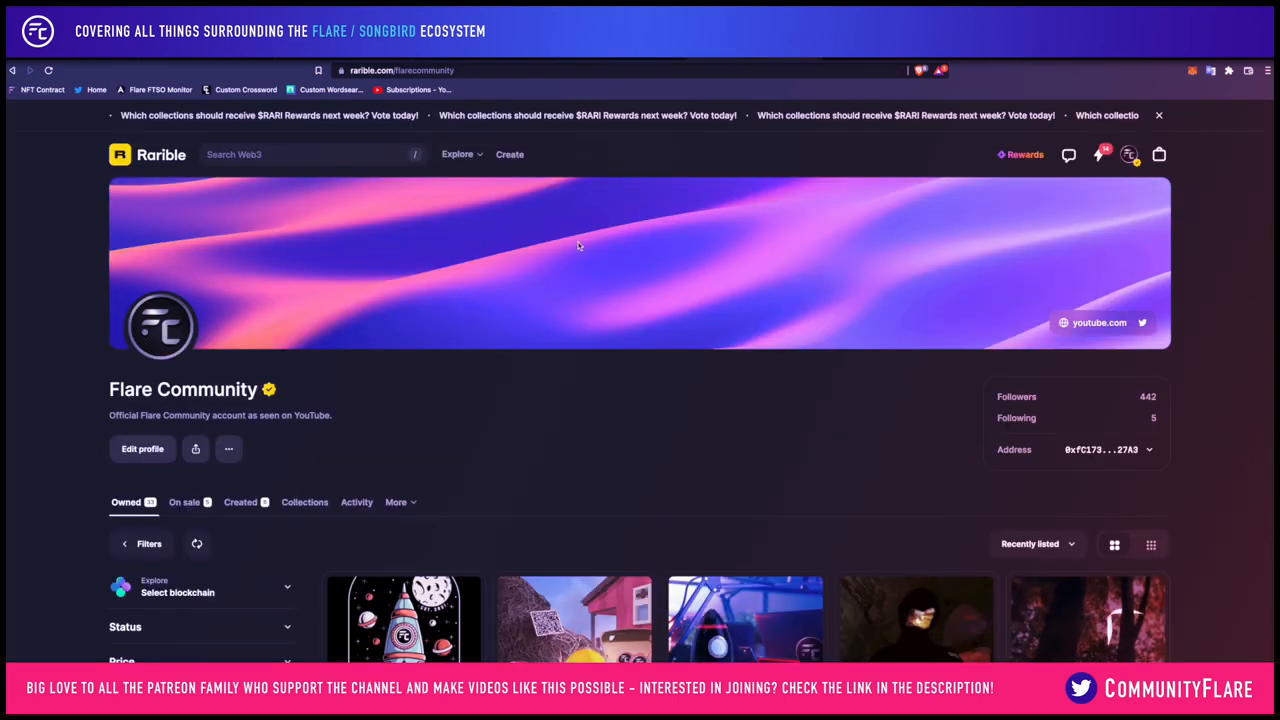
pyautogui.scroll(-3)
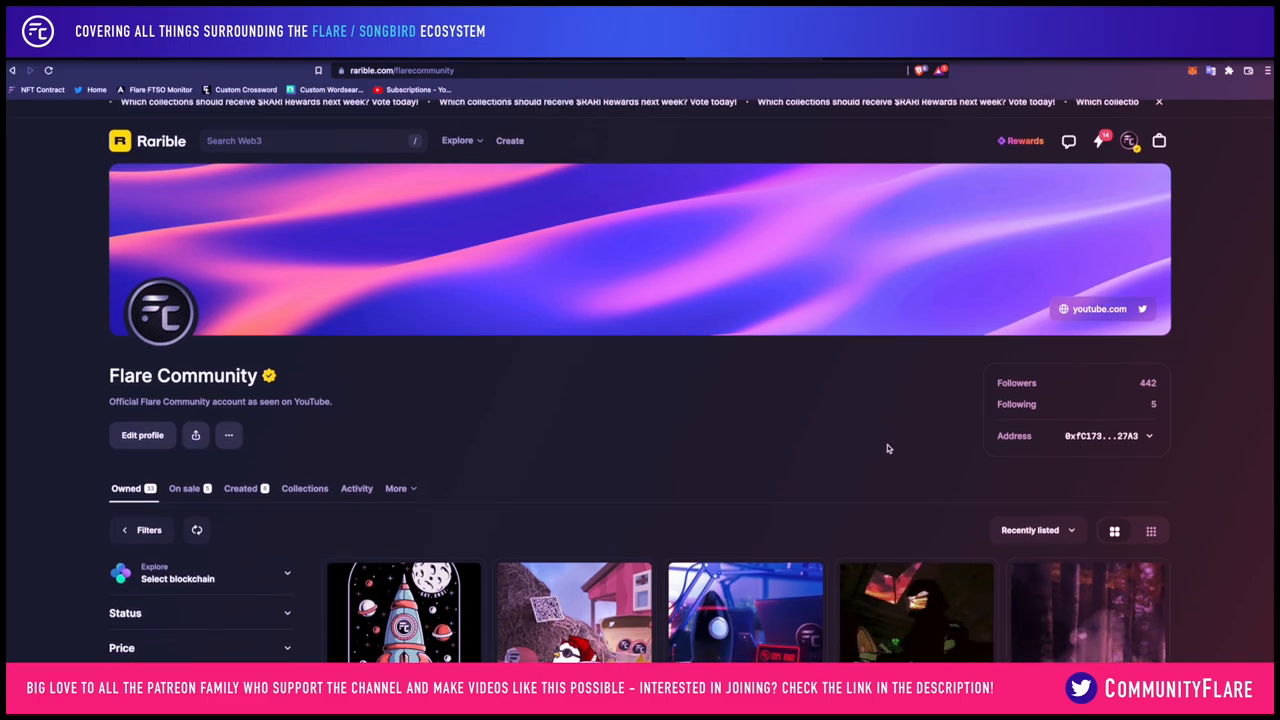
pyautogui.scroll(-3)
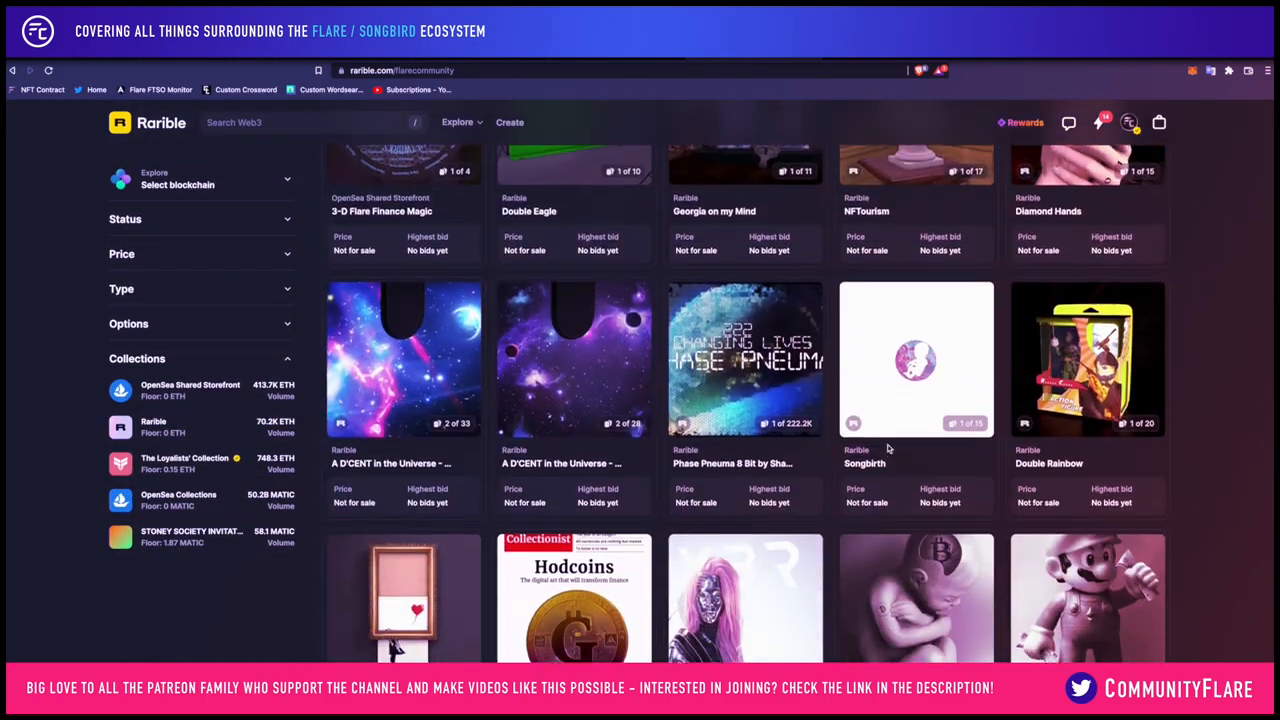
pyautogui.scroll(3)
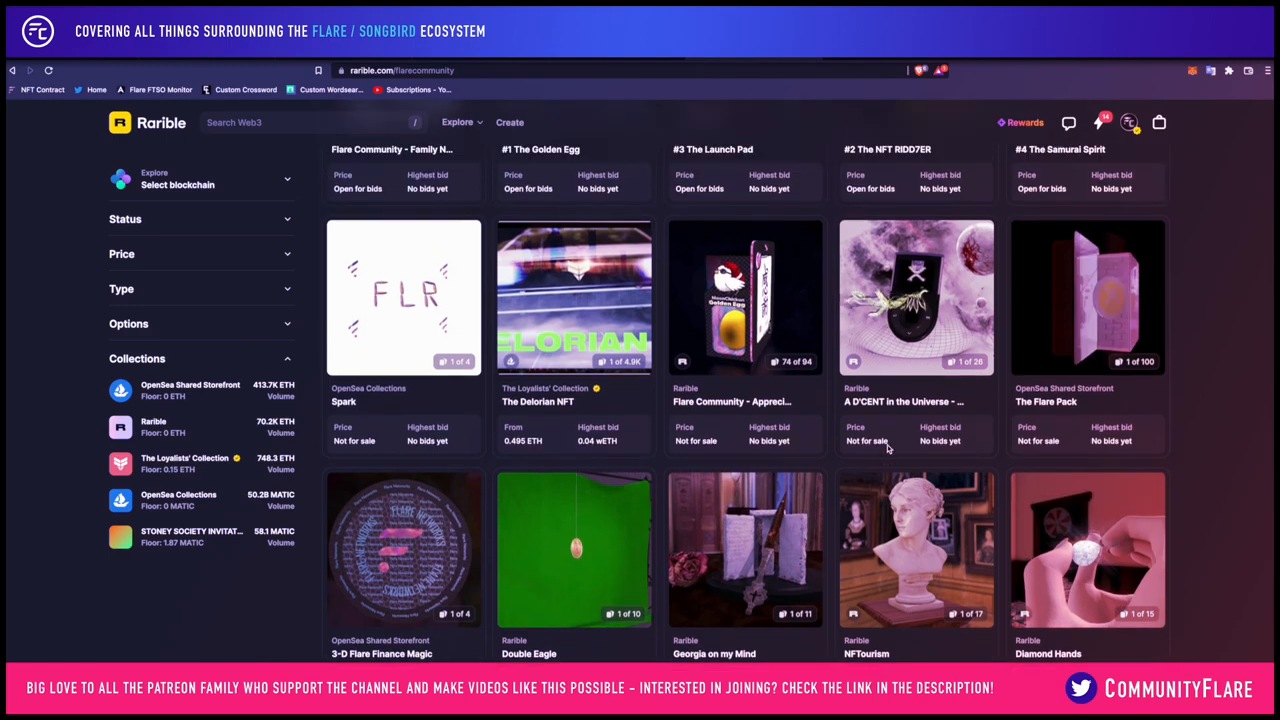
pyautogui.scroll(3)
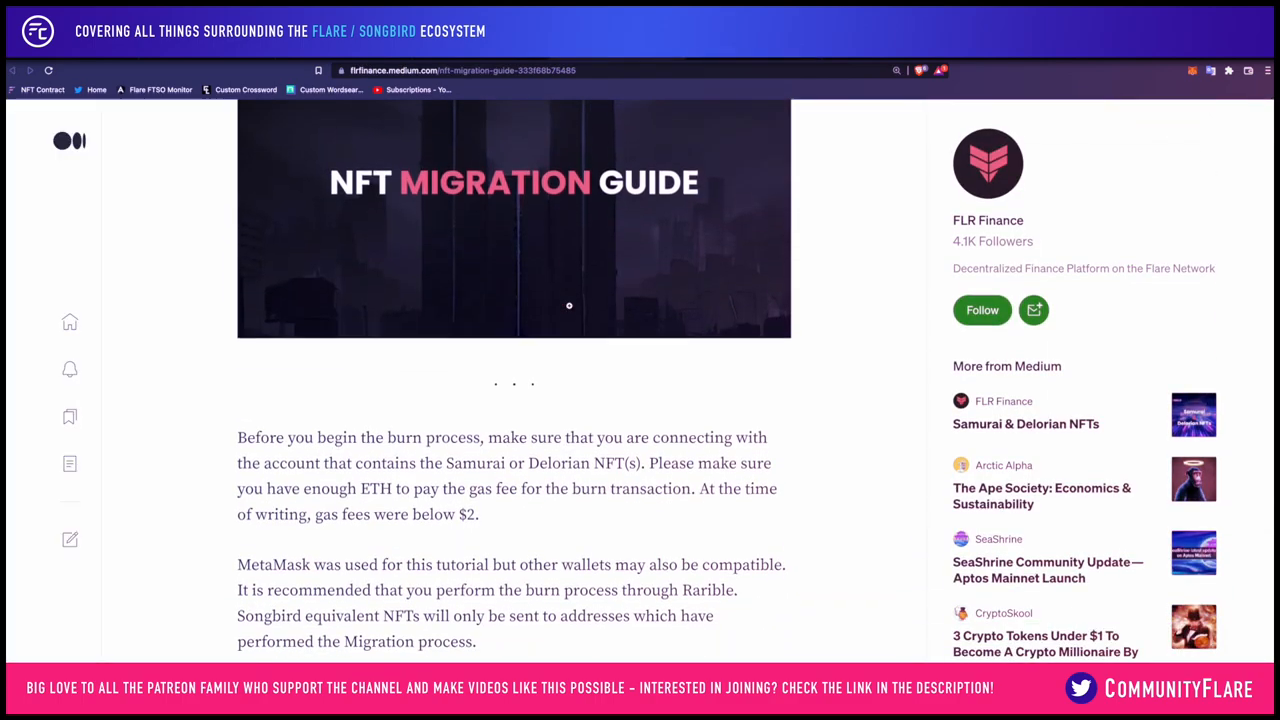
pyautogui.scroll(-3)
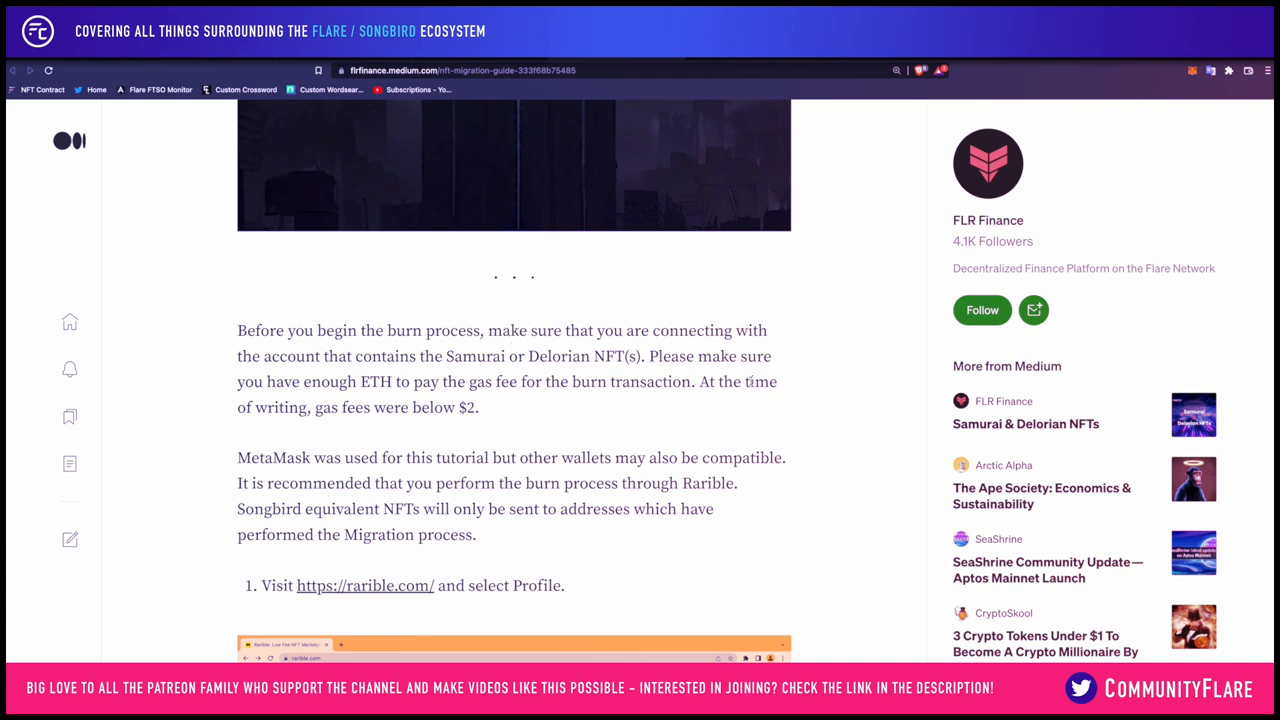
pyautogui.scroll(-3)
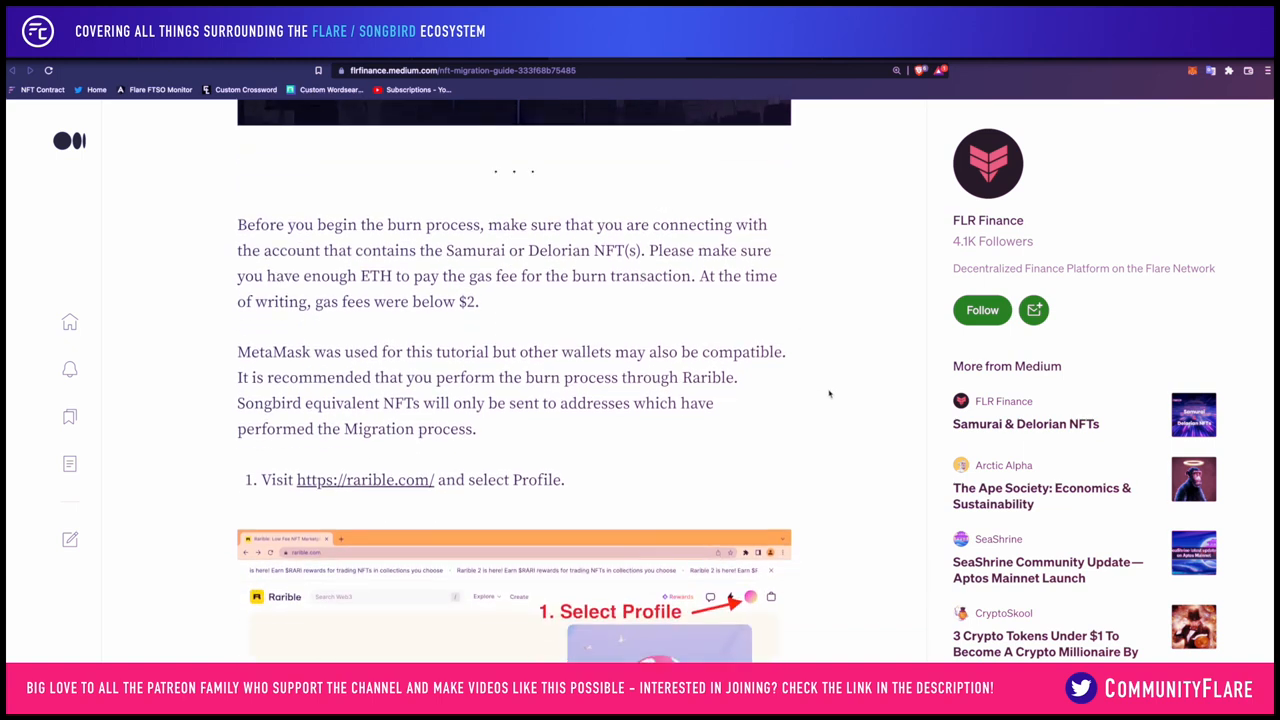
pyautogui.scroll(-3)
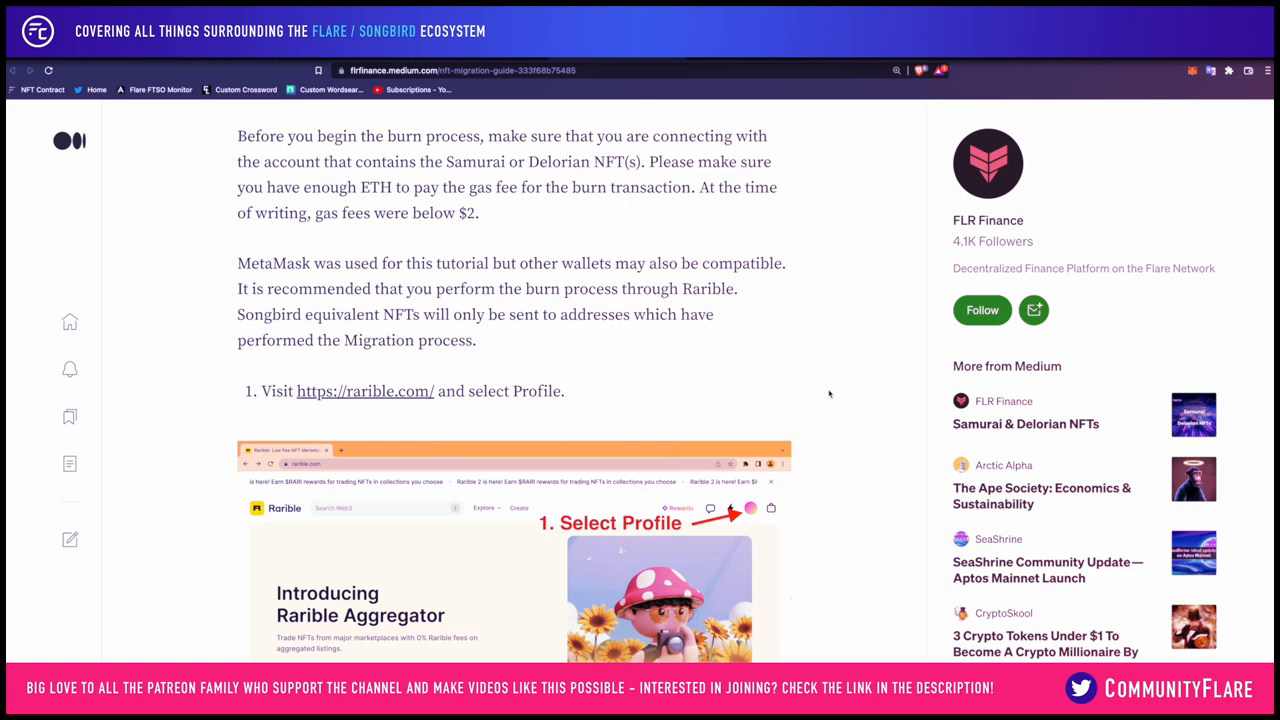
pyautogui.scroll(-3)
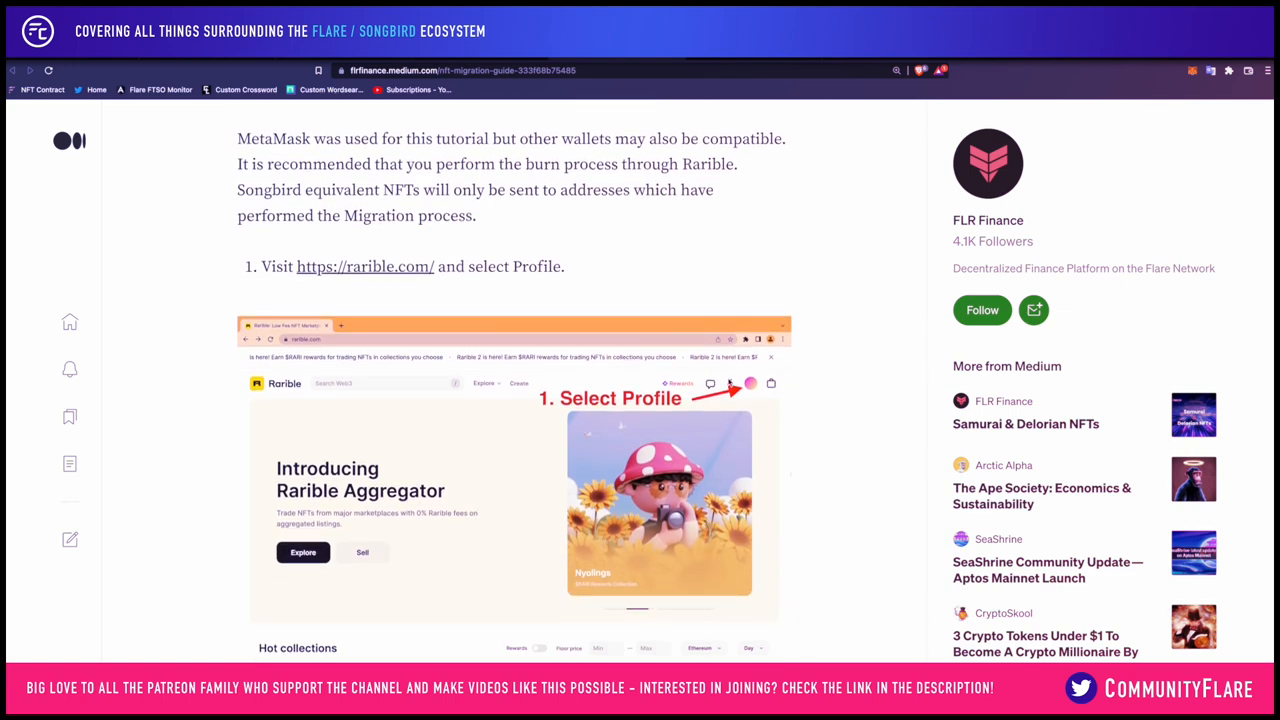
pyautogui.moveTo(836, 398)
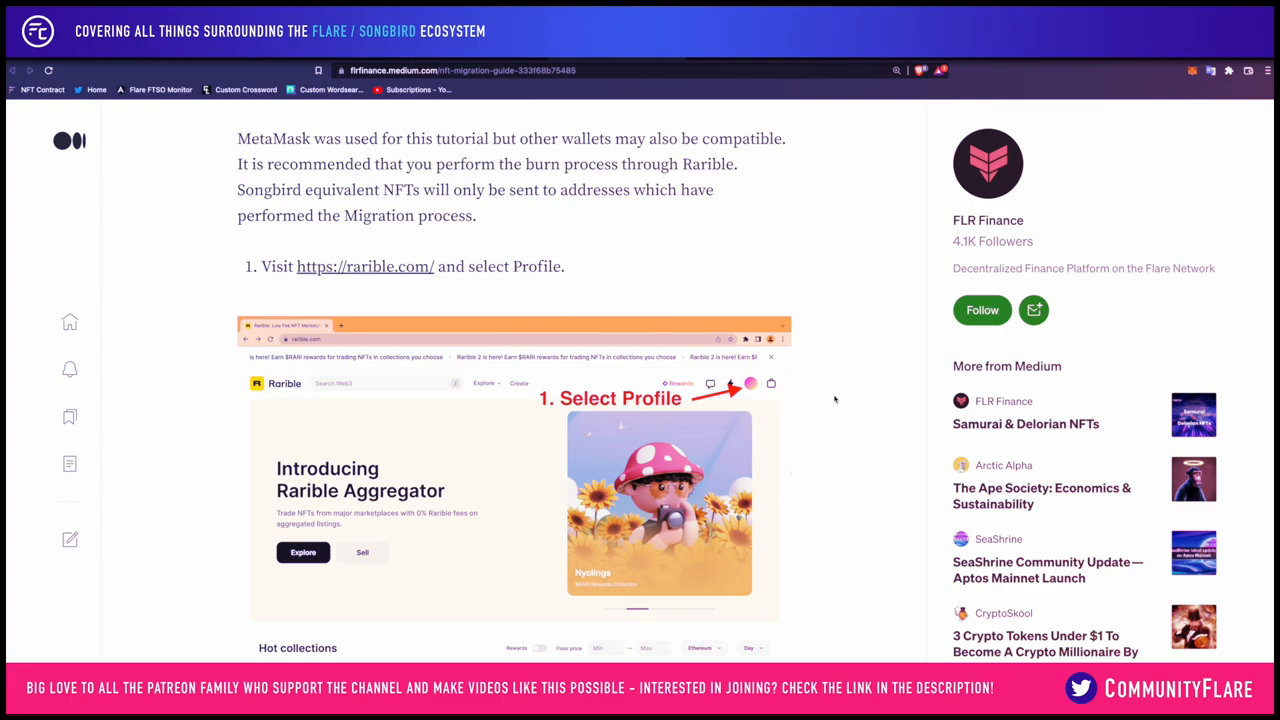
pyautogui.scroll(-3)
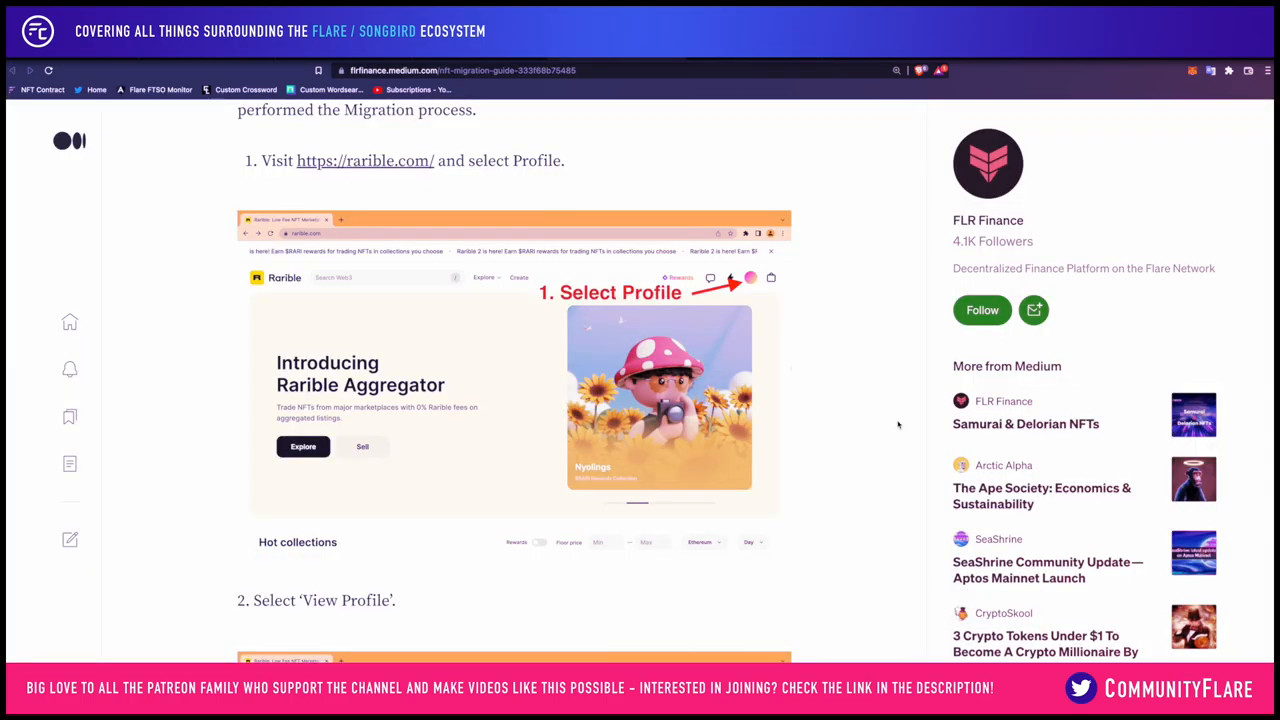
pyautogui.scroll(-3)
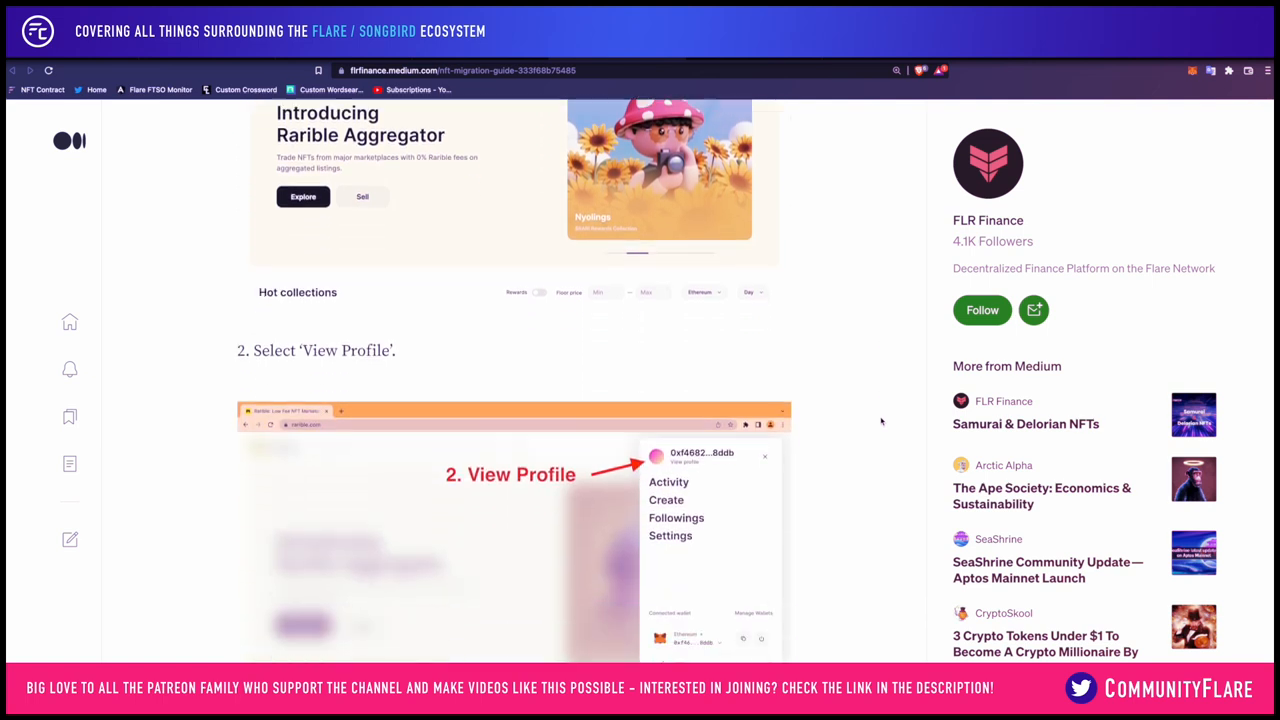
pyautogui.scroll(-3)
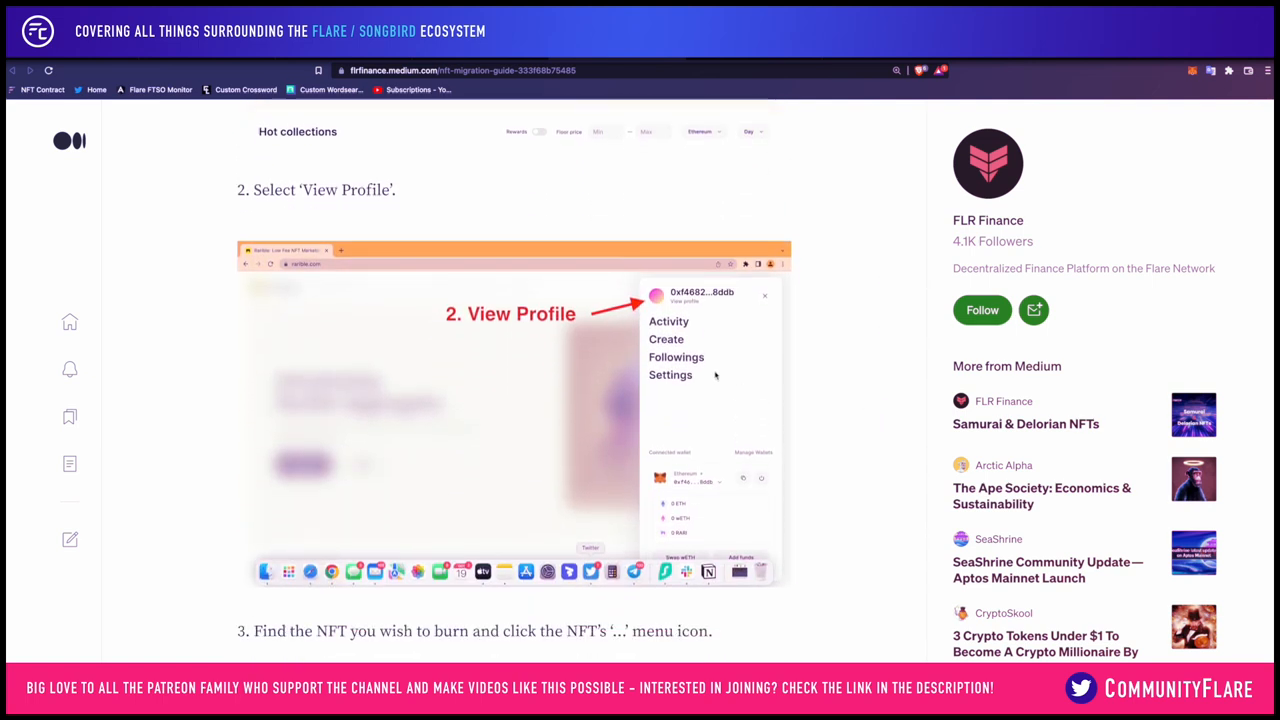
pyautogui.scroll(-3)
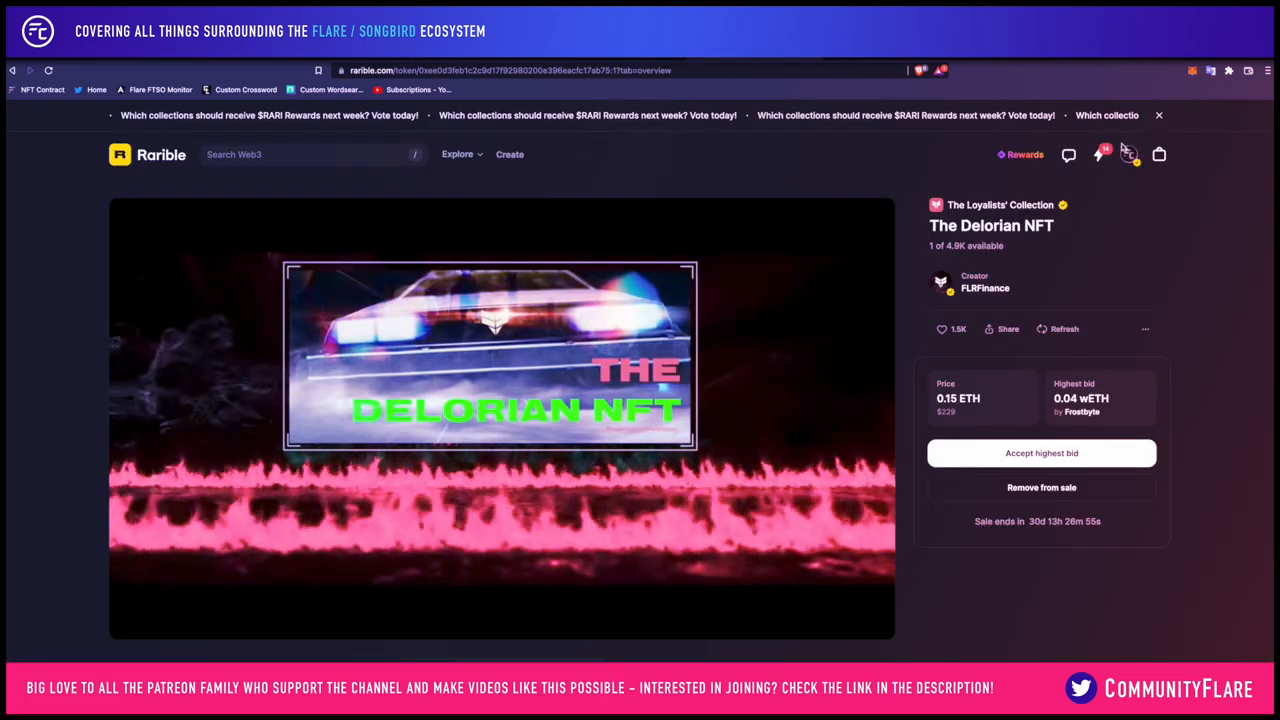
# - Review the Flare Community profile's owned NFTs, then go back to the Medium guide
pyautogui.click(1128, 154)
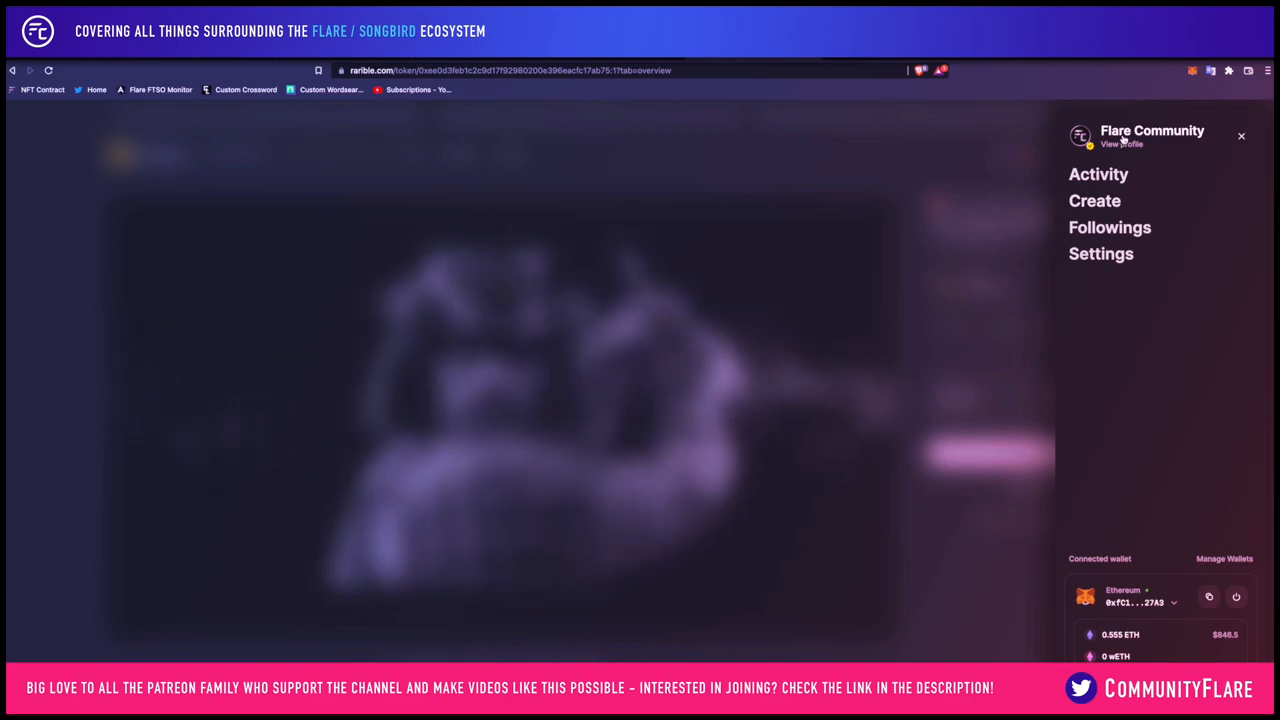
pyautogui.click(1120, 144)
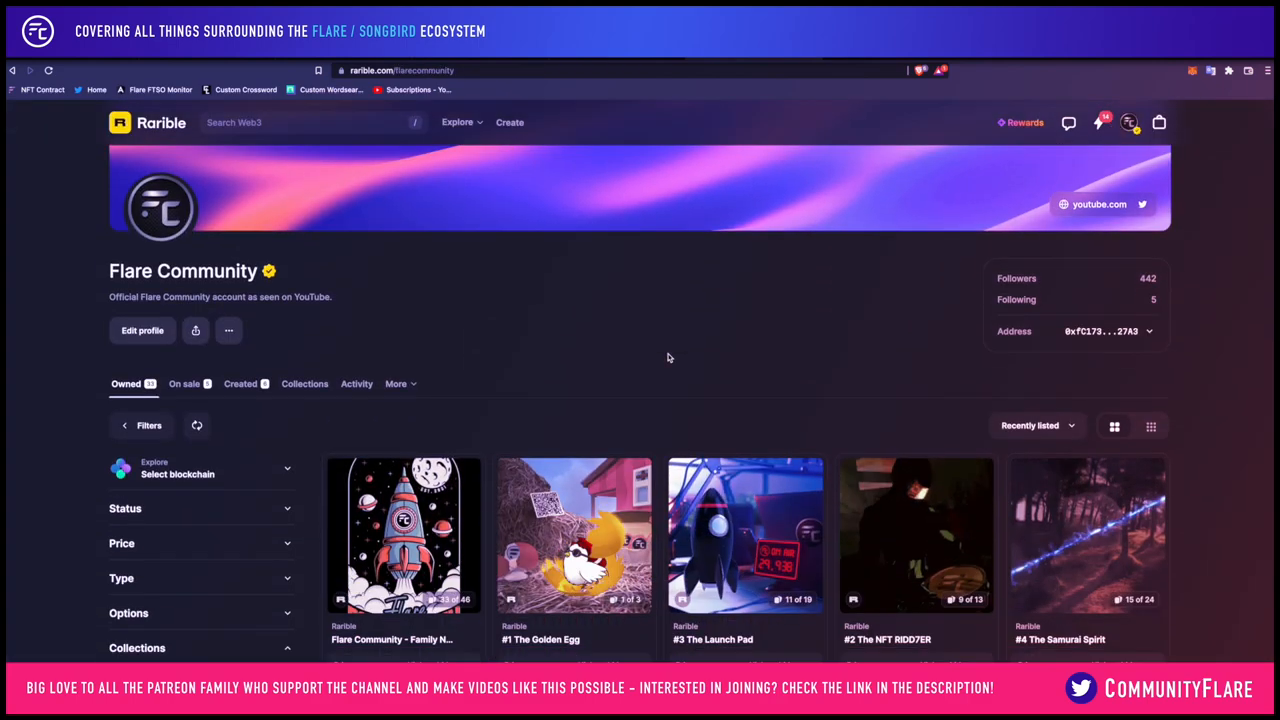
pyautogui.scroll(-3)
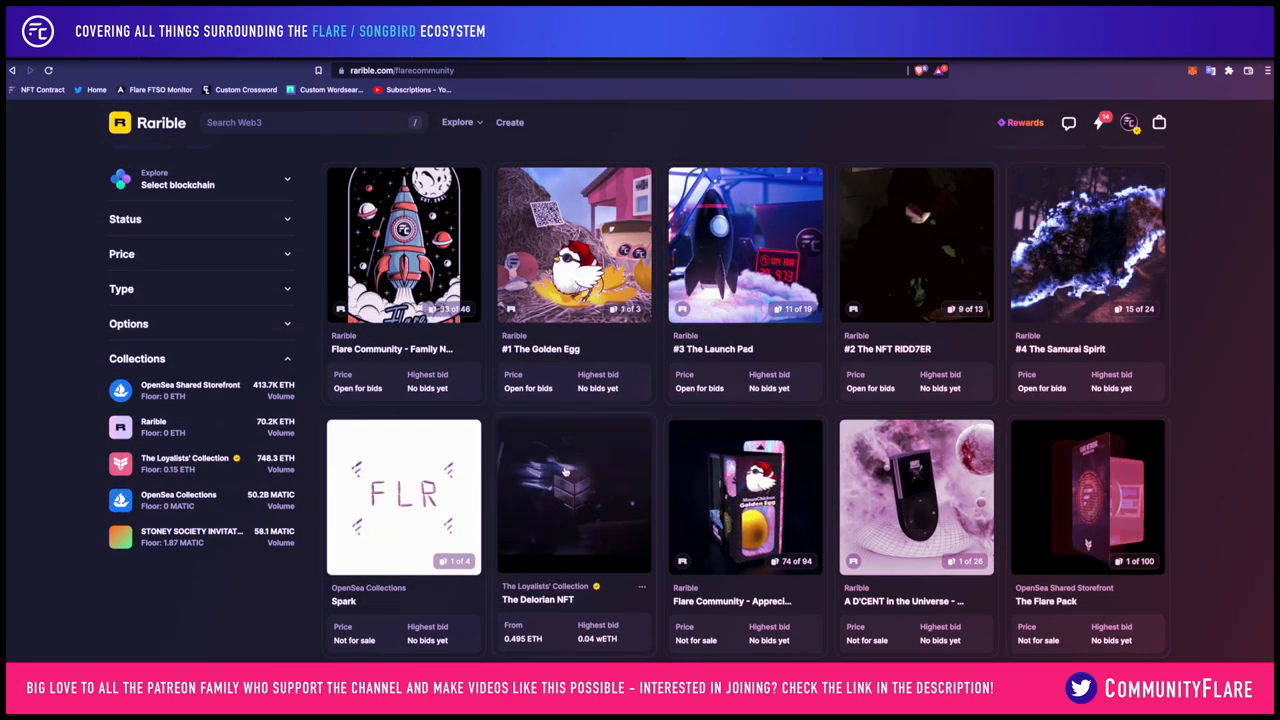
pyautogui.click(572, 496)
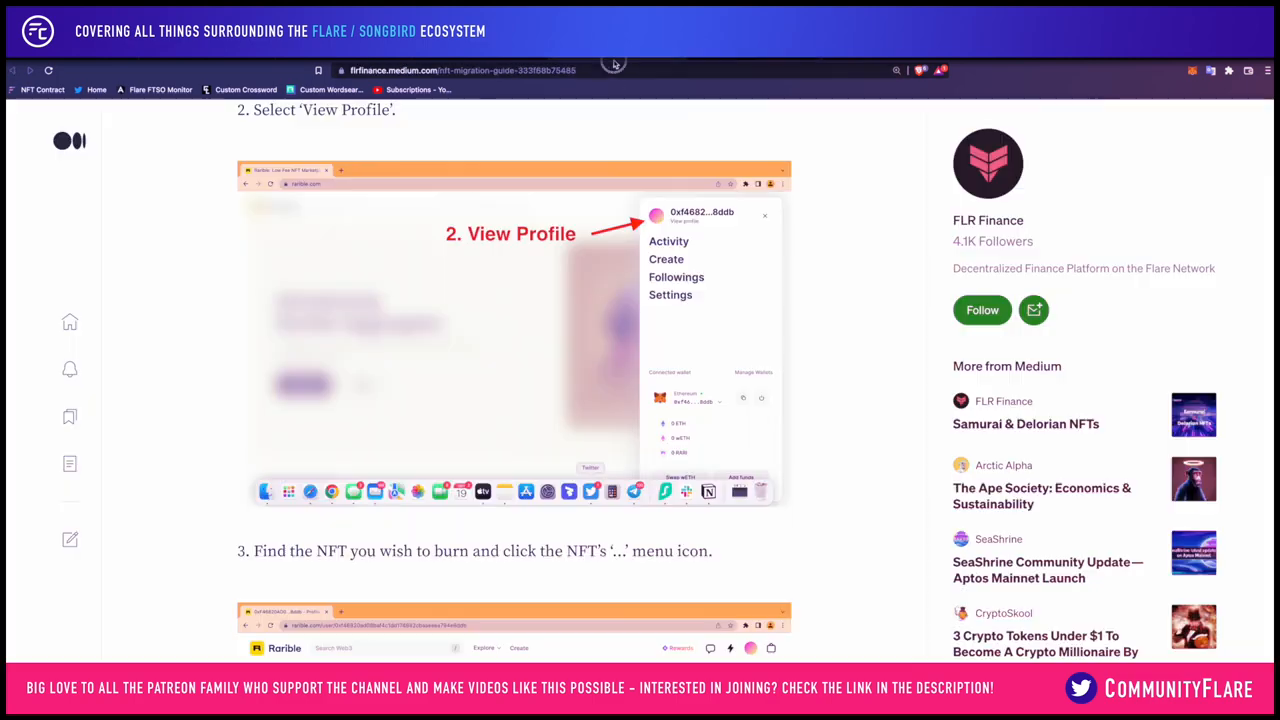
pyautogui.scroll(-3)
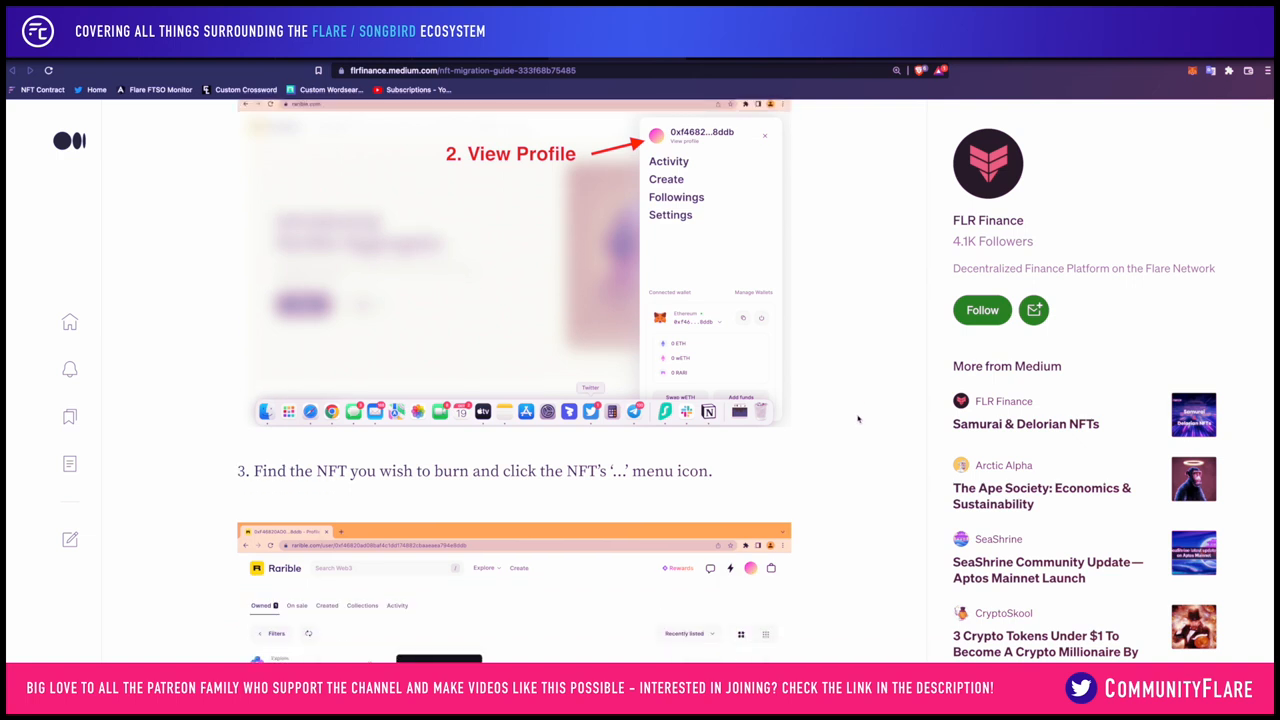
pyautogui.scroll(-3)
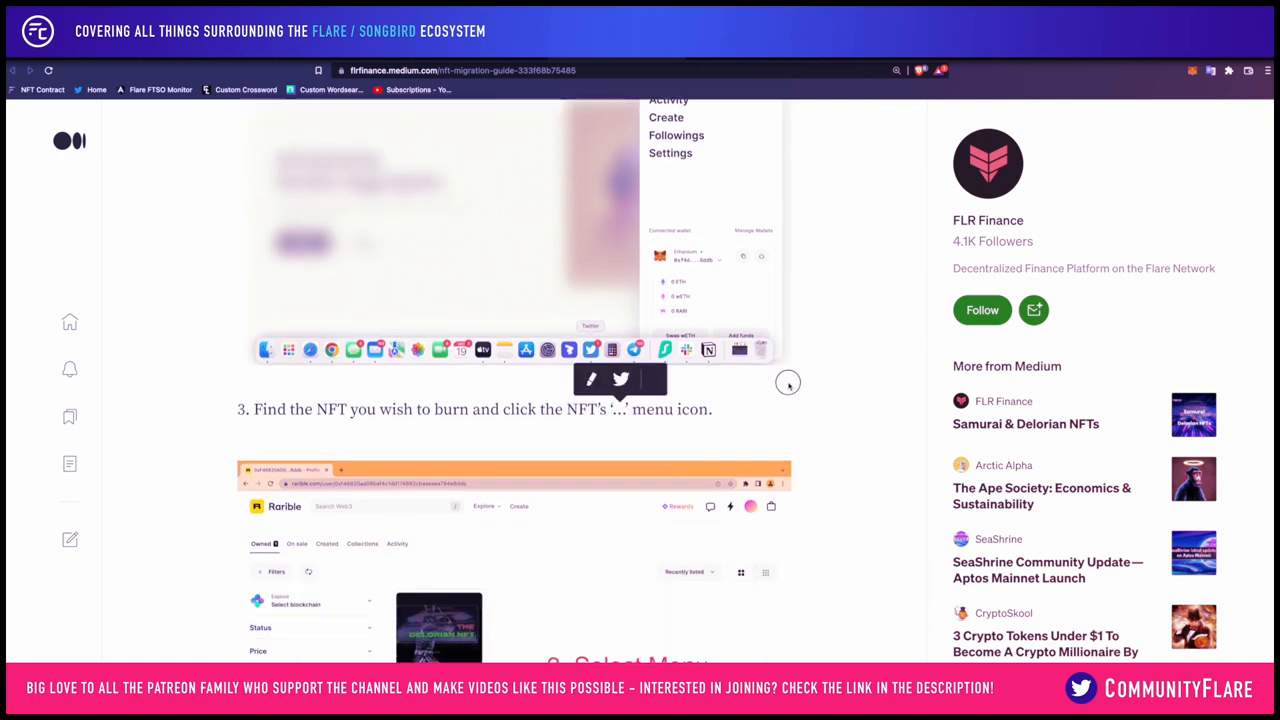
pyautogui.scroll(-3)
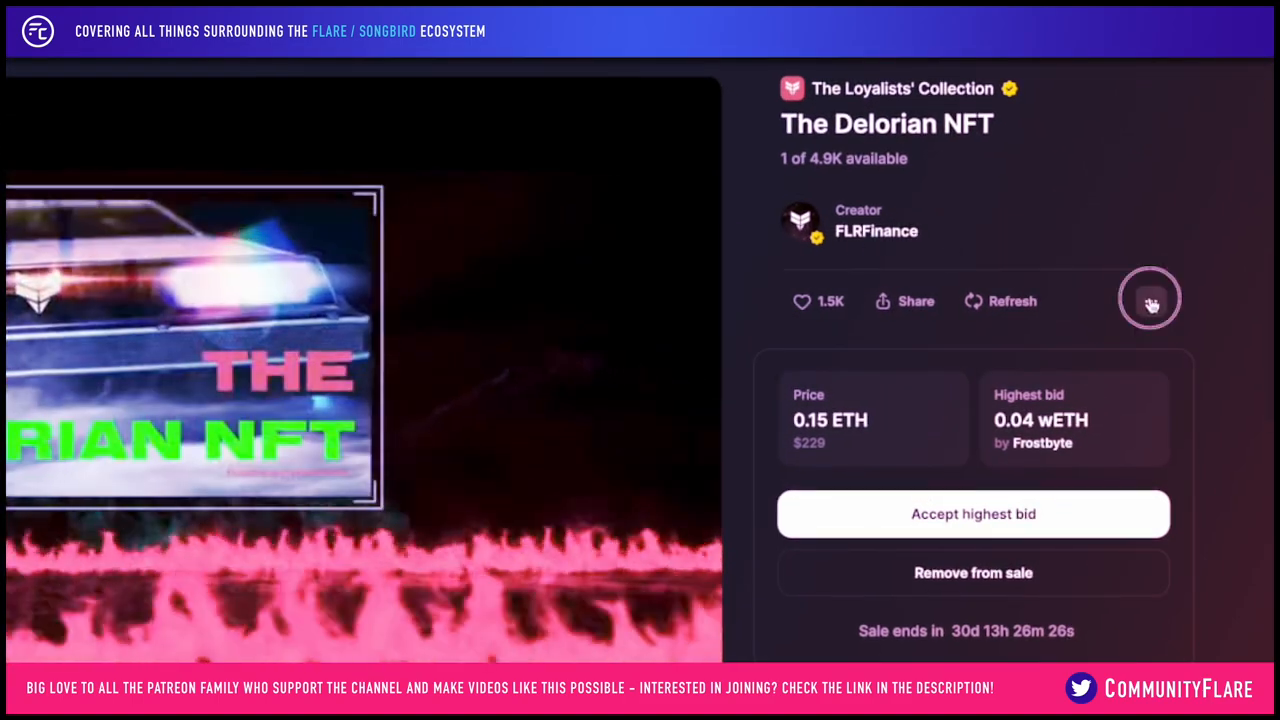
# - Burn 1 copy of The Delorian NFT from its actions menu, prompting the wallet confirmation
pyautogui.click(1150, 300)
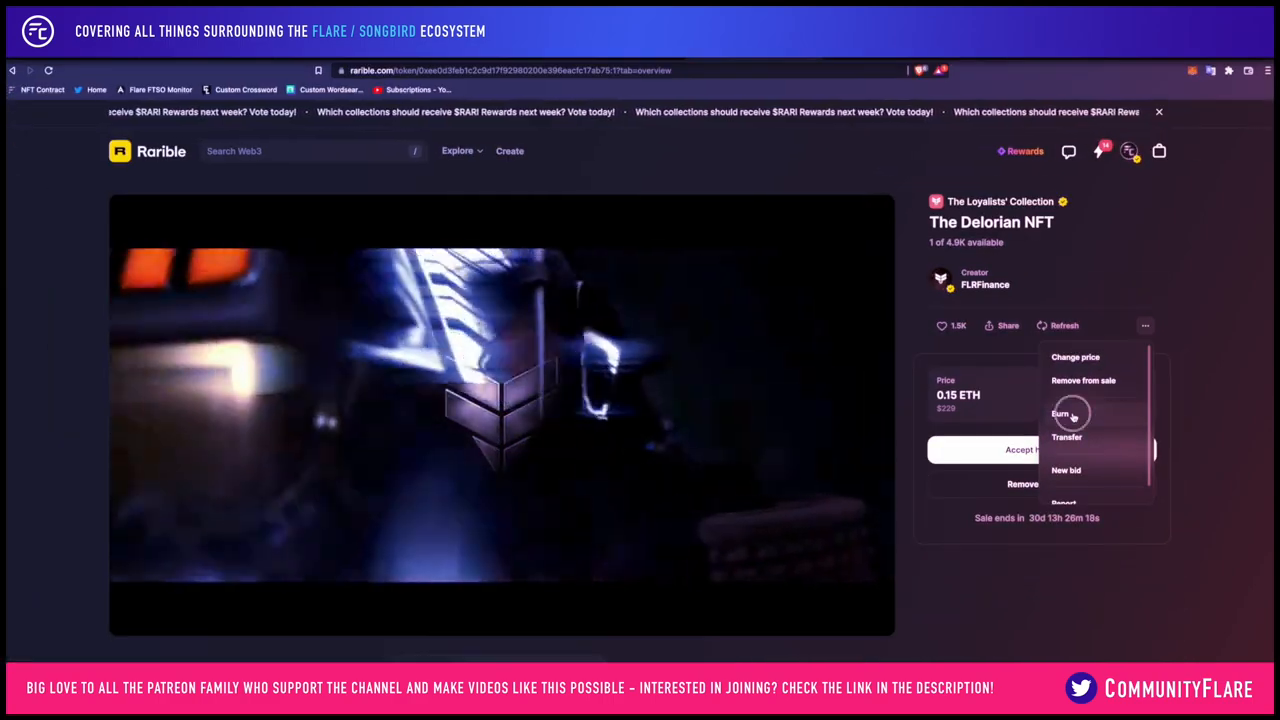
pyautogui.click(1060, 412)
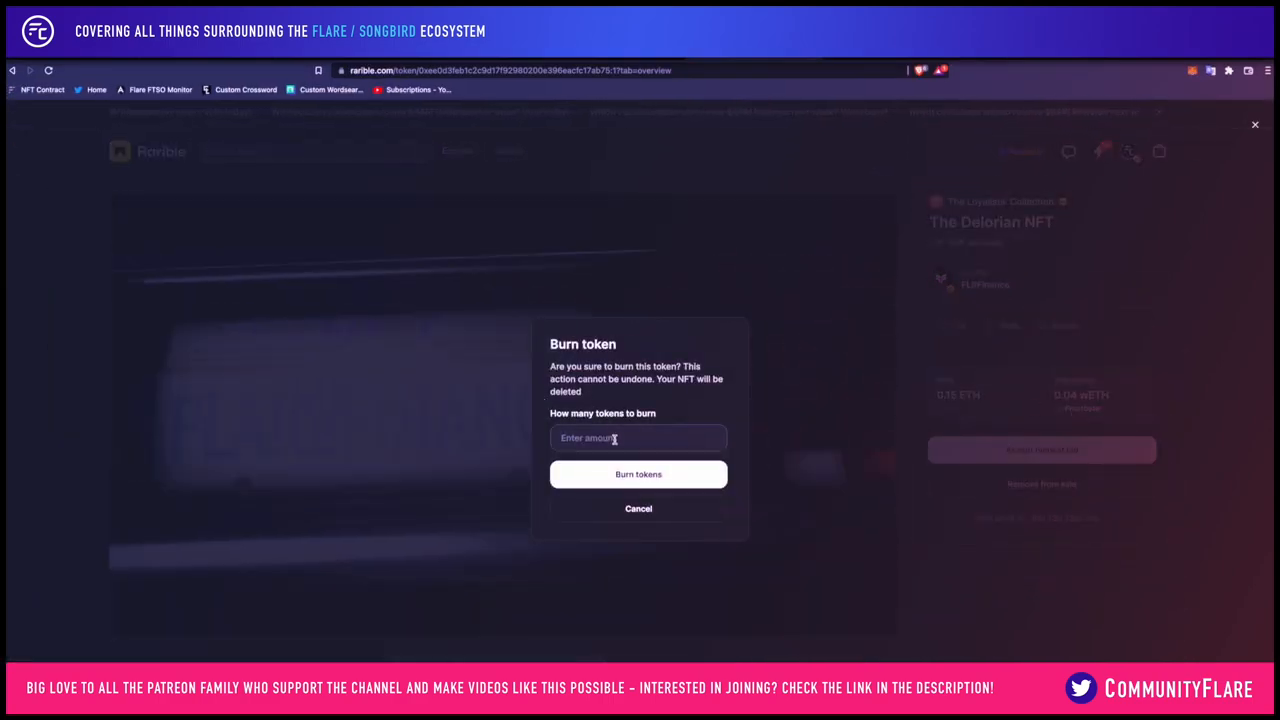
pyautogui.write('1')
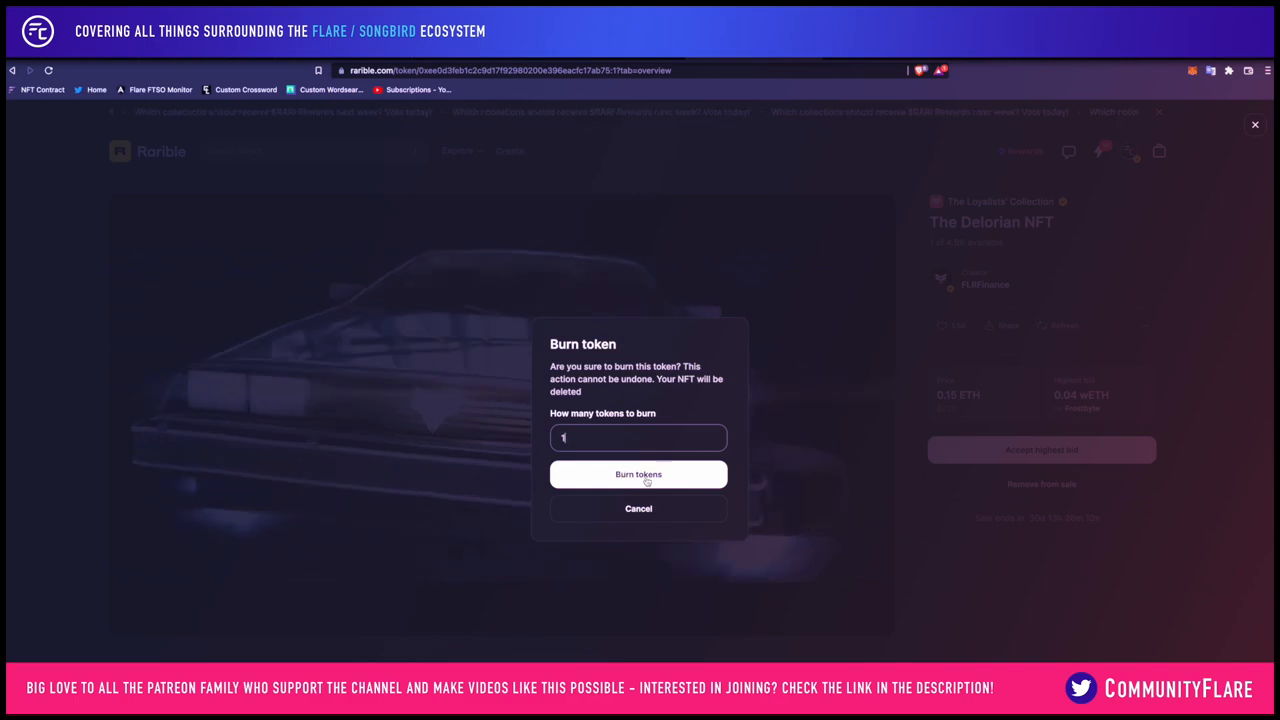
pyautogui.click(638, 474)
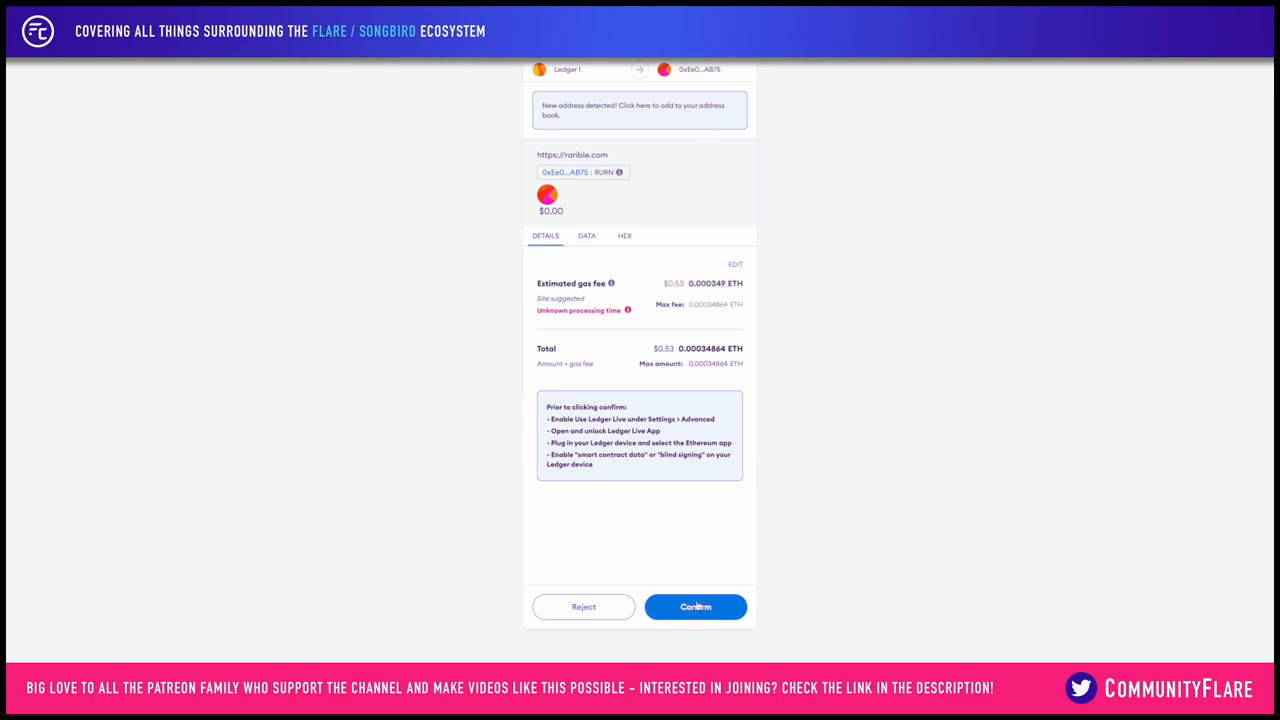
pyautogui.click(696, 606)
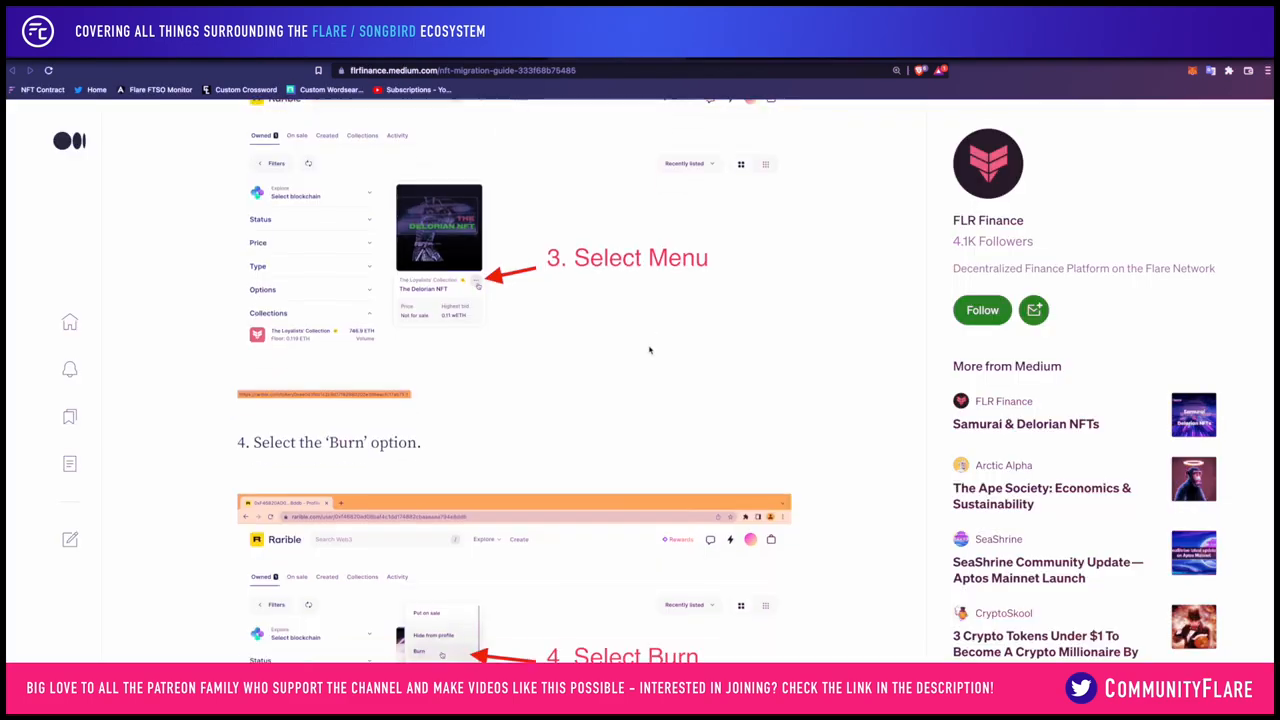
# - Scroll the guide through steps 4–7 down to step 8, copy your address
pyautogui.scroll(-3)
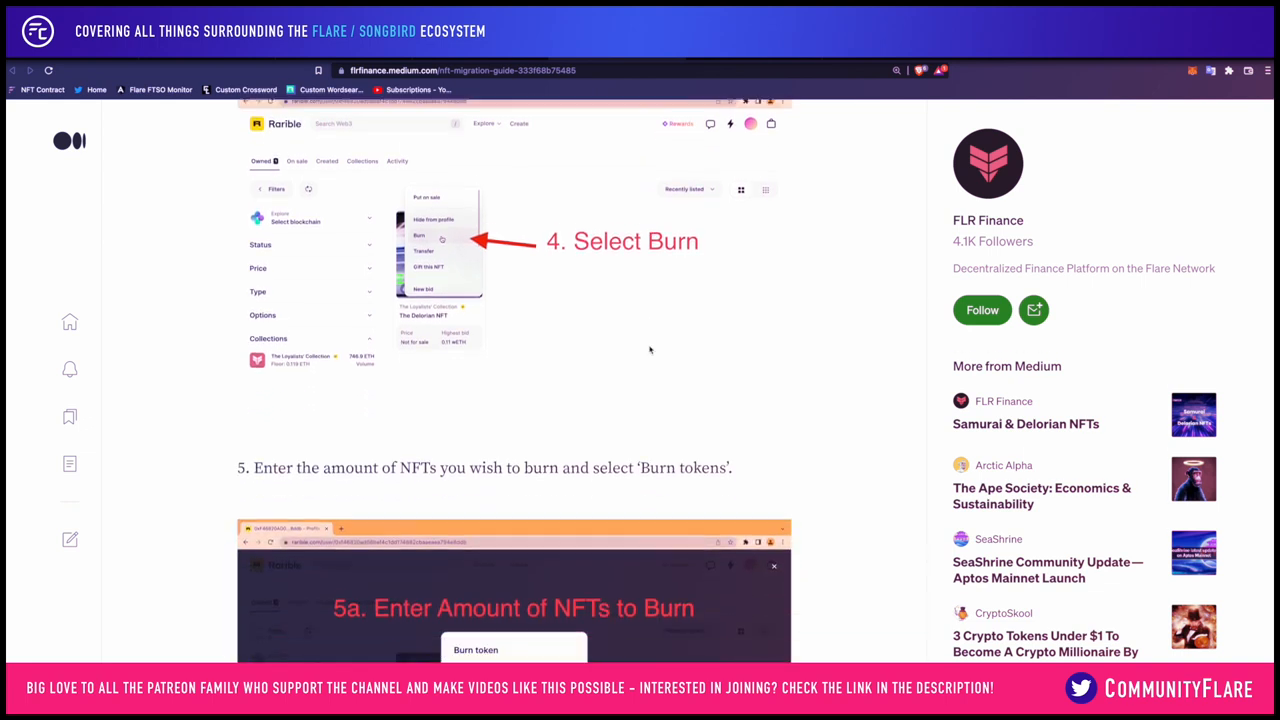
pyautogui.scroll(-3)
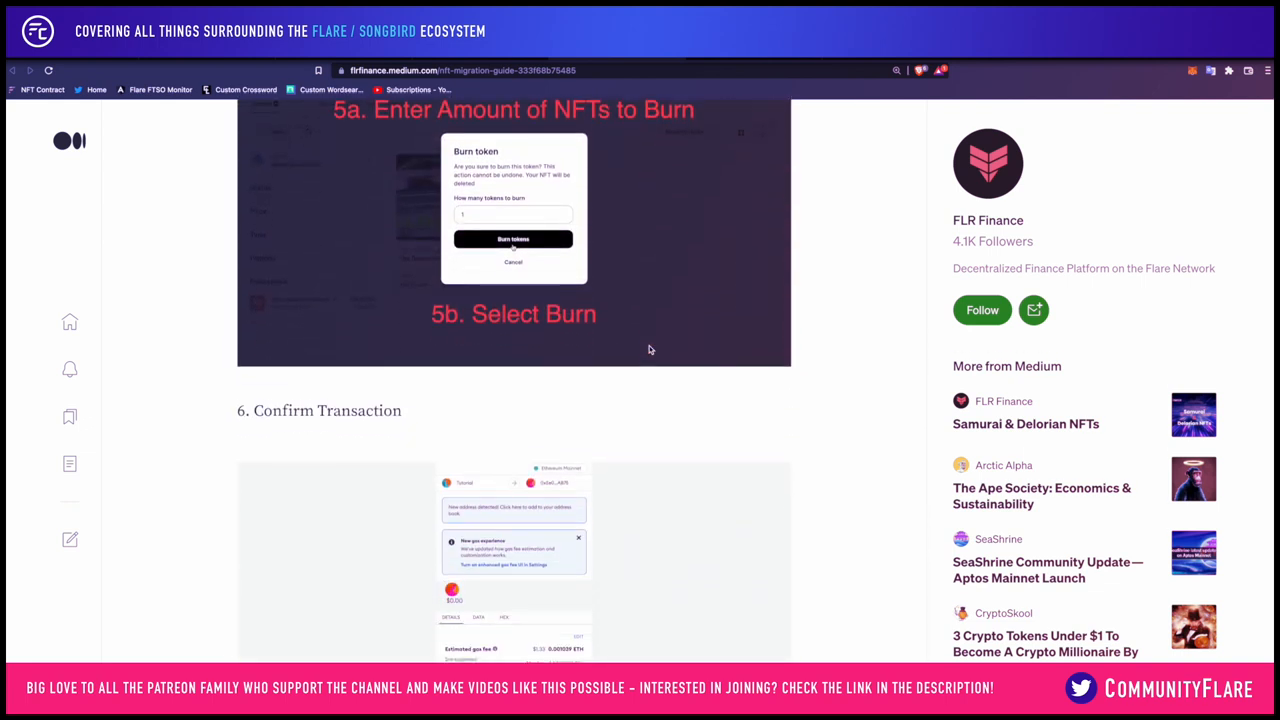
pyautogui.scroll(-3)
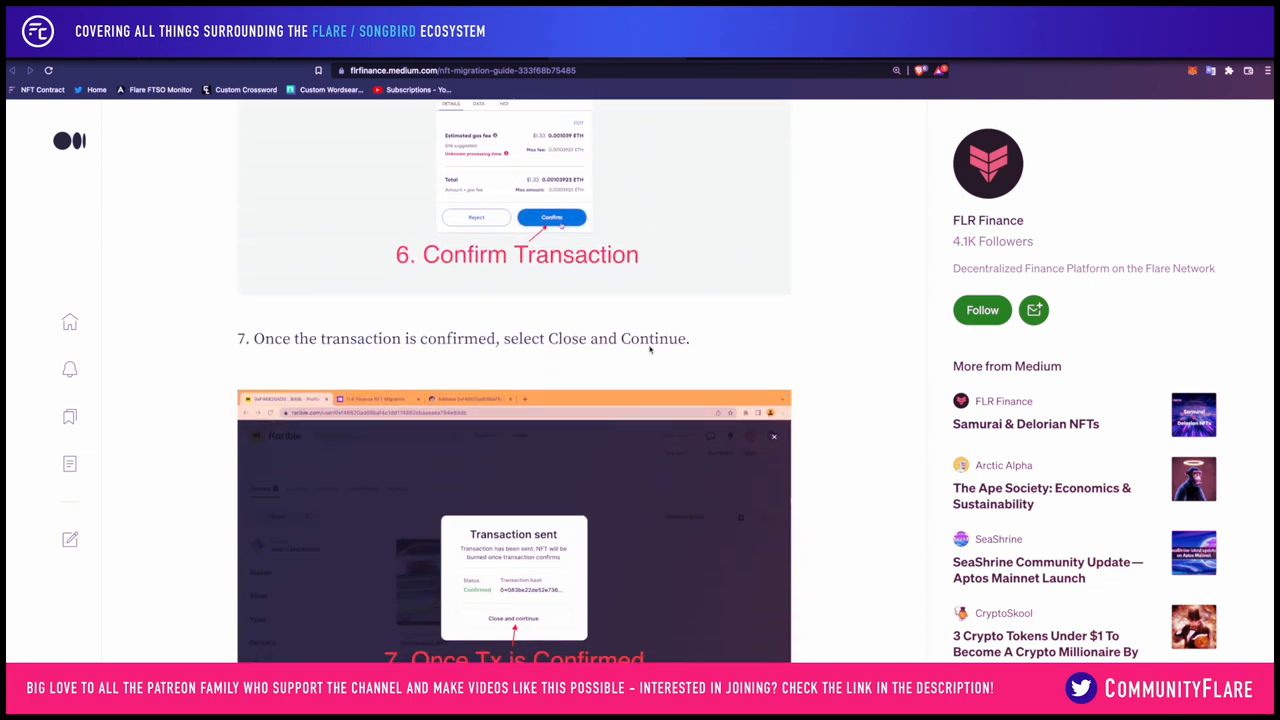
pyautogui.scroll(-3)
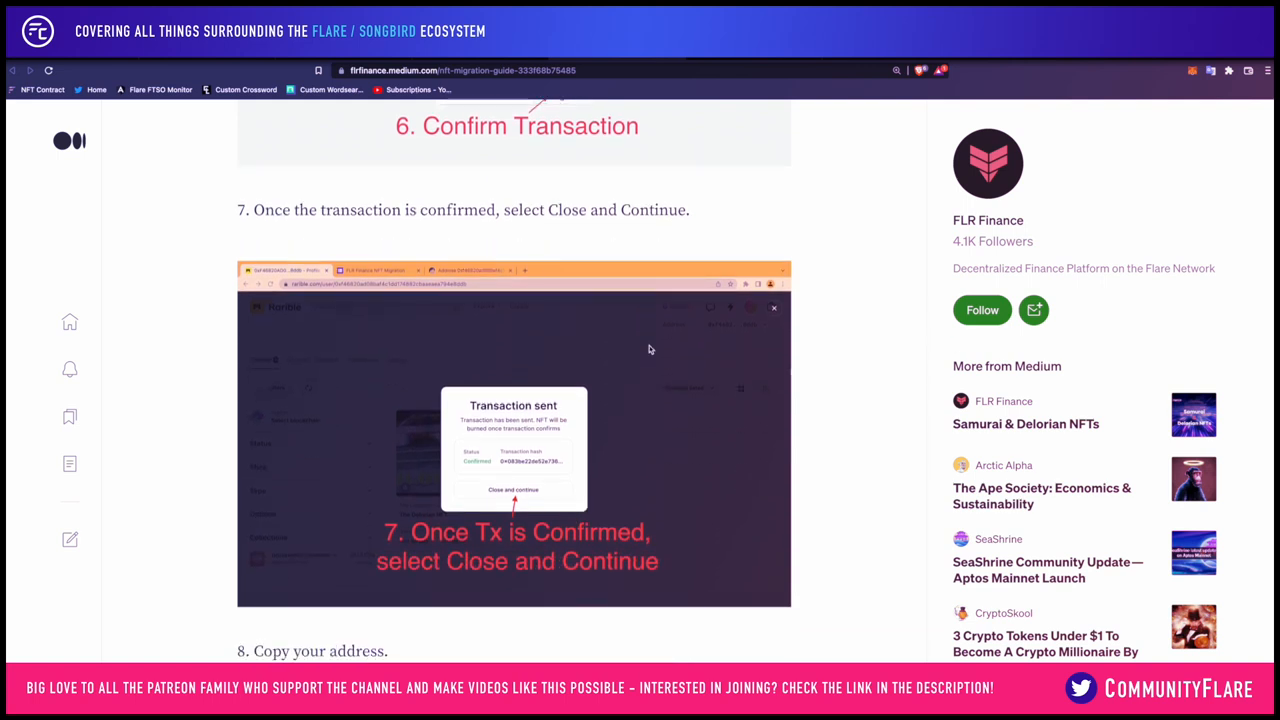
pyautogui.scroll(-3)
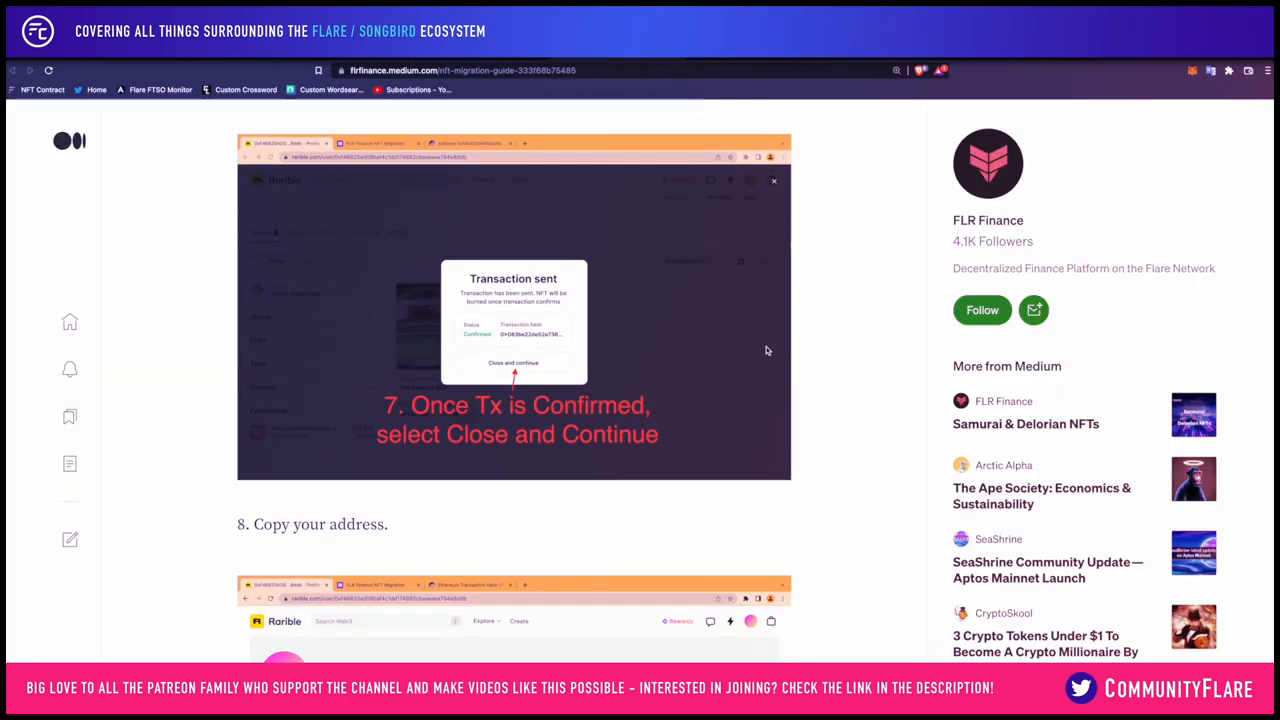
pyautogui.scroll(-3)
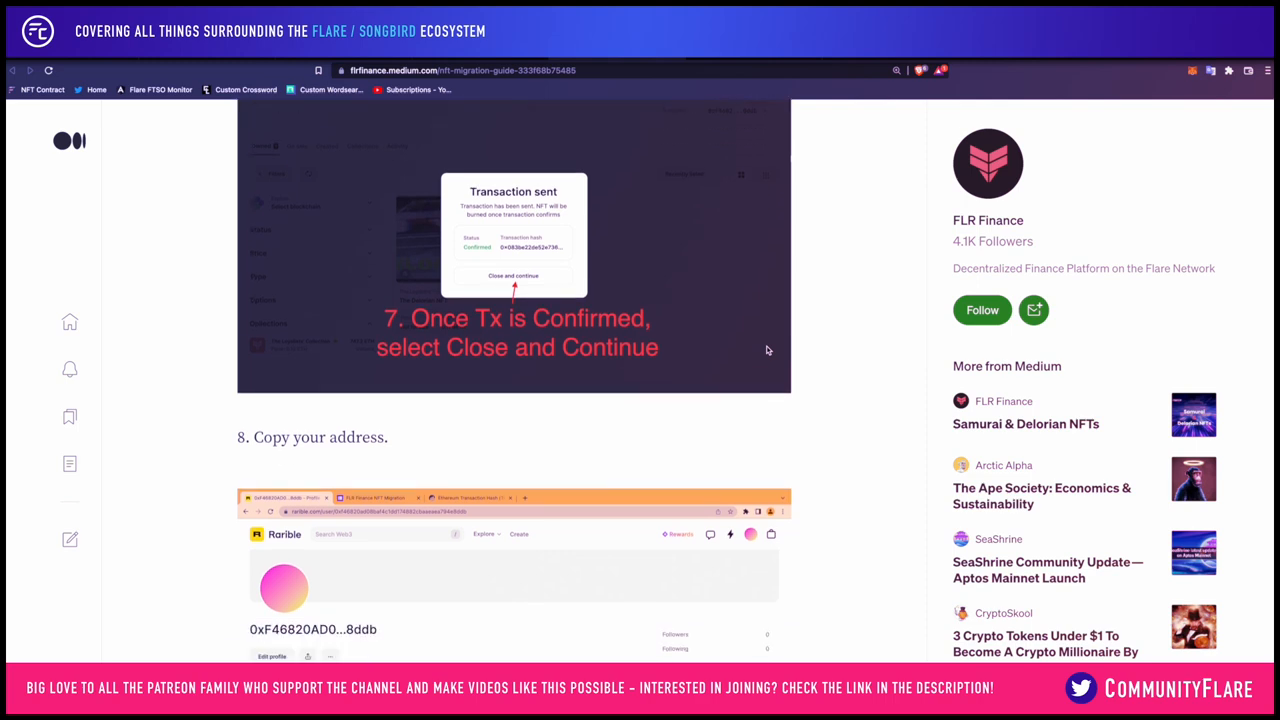
pyautogui.scroll(-3)
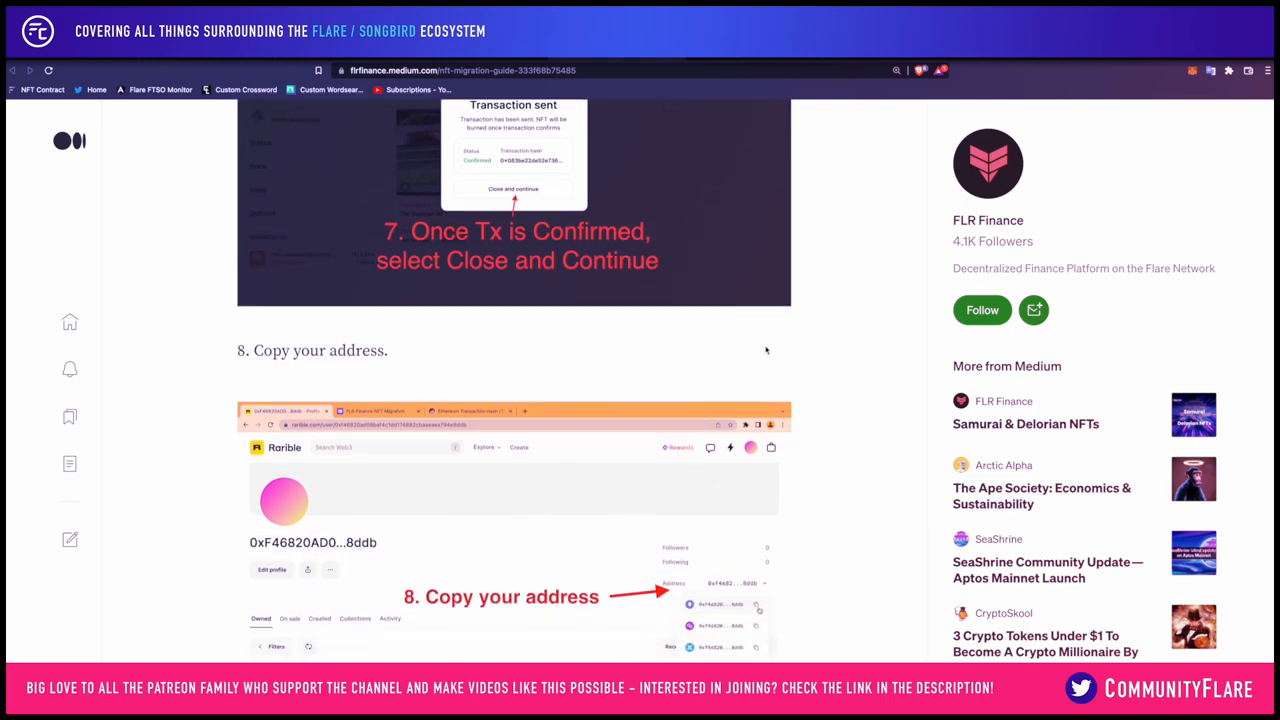
pyautogui.scroll(-3)
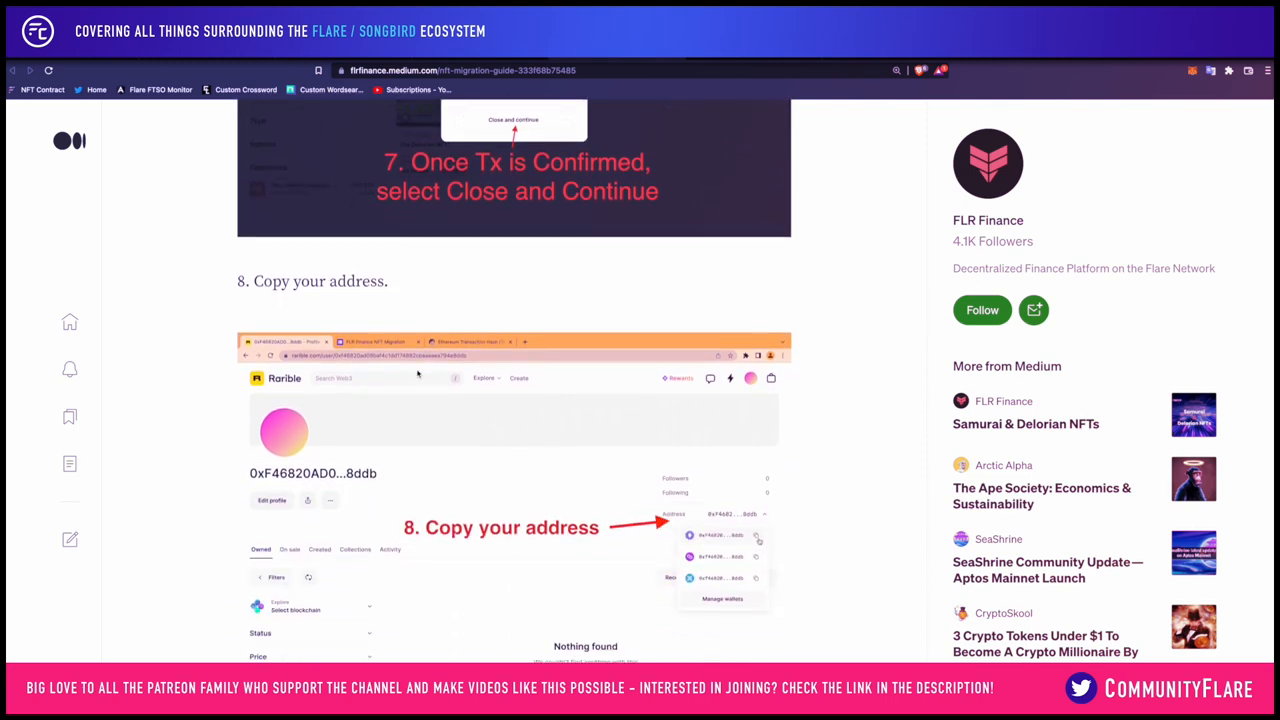
pyautogui.scroll(-3)
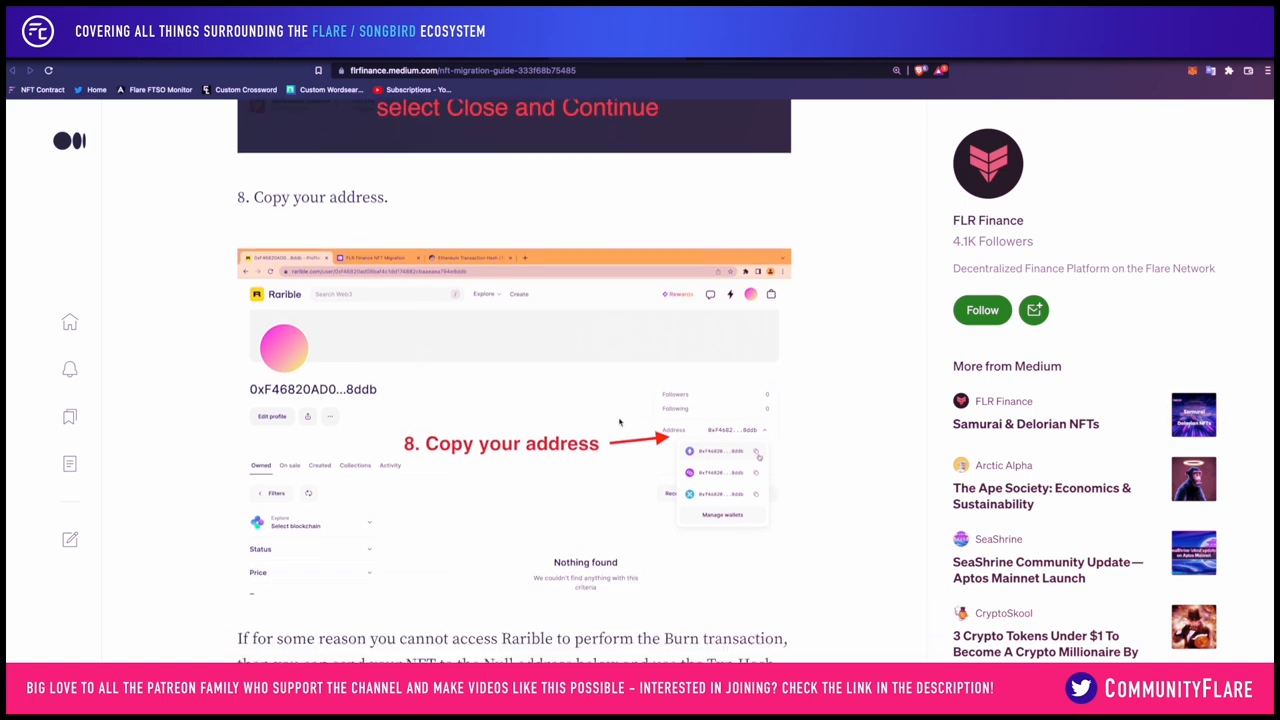
pyautogui.moveTo(616, 466)
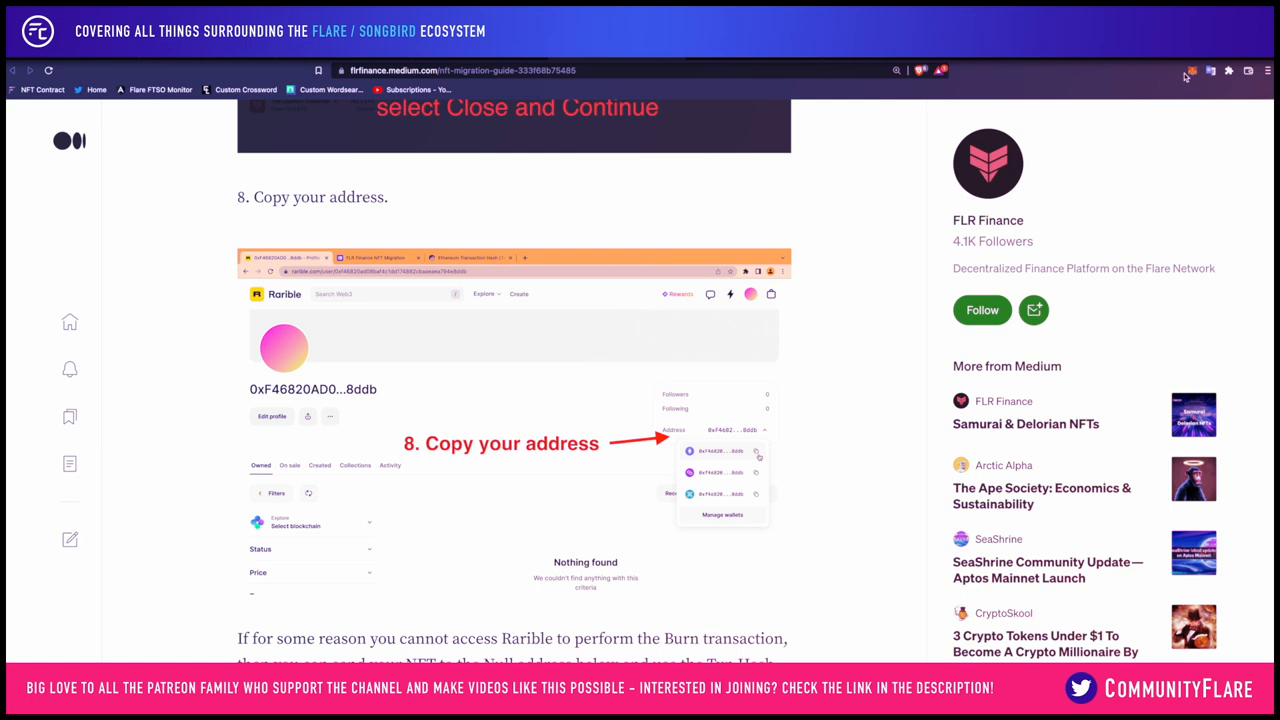
pyautogui.click(1192, 70)
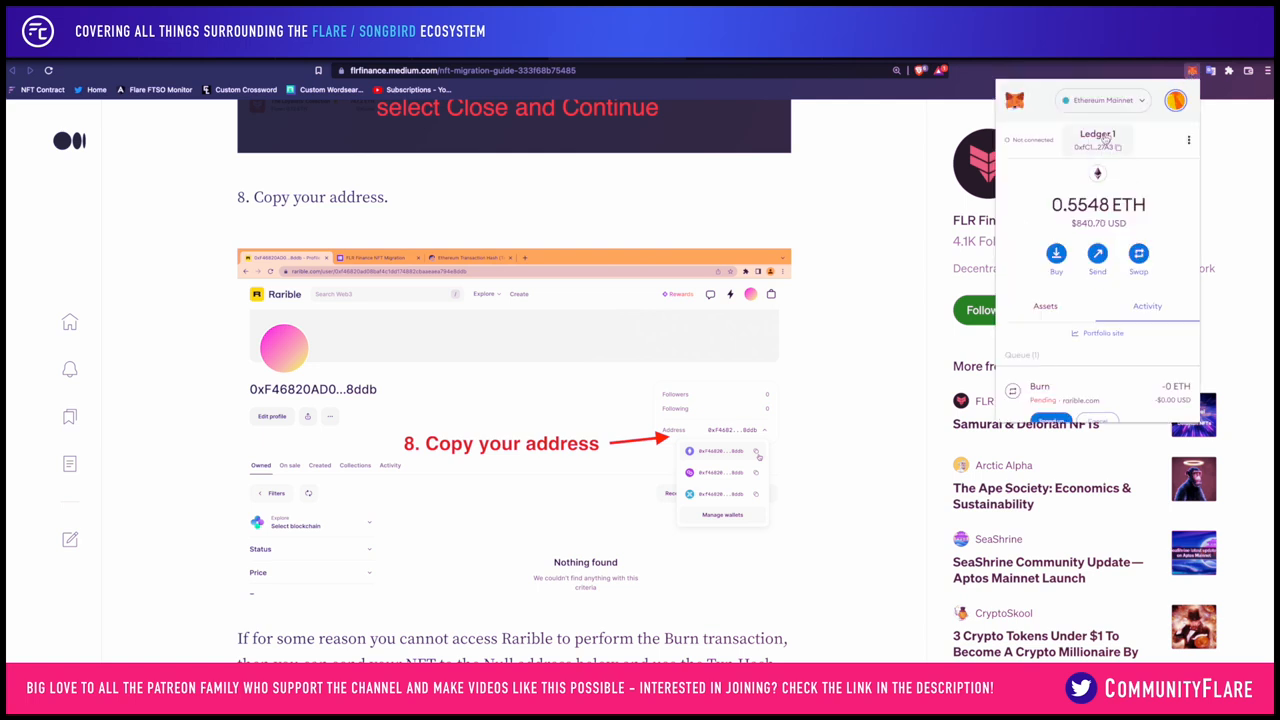
pyautogui.moveTo(1098, 148)
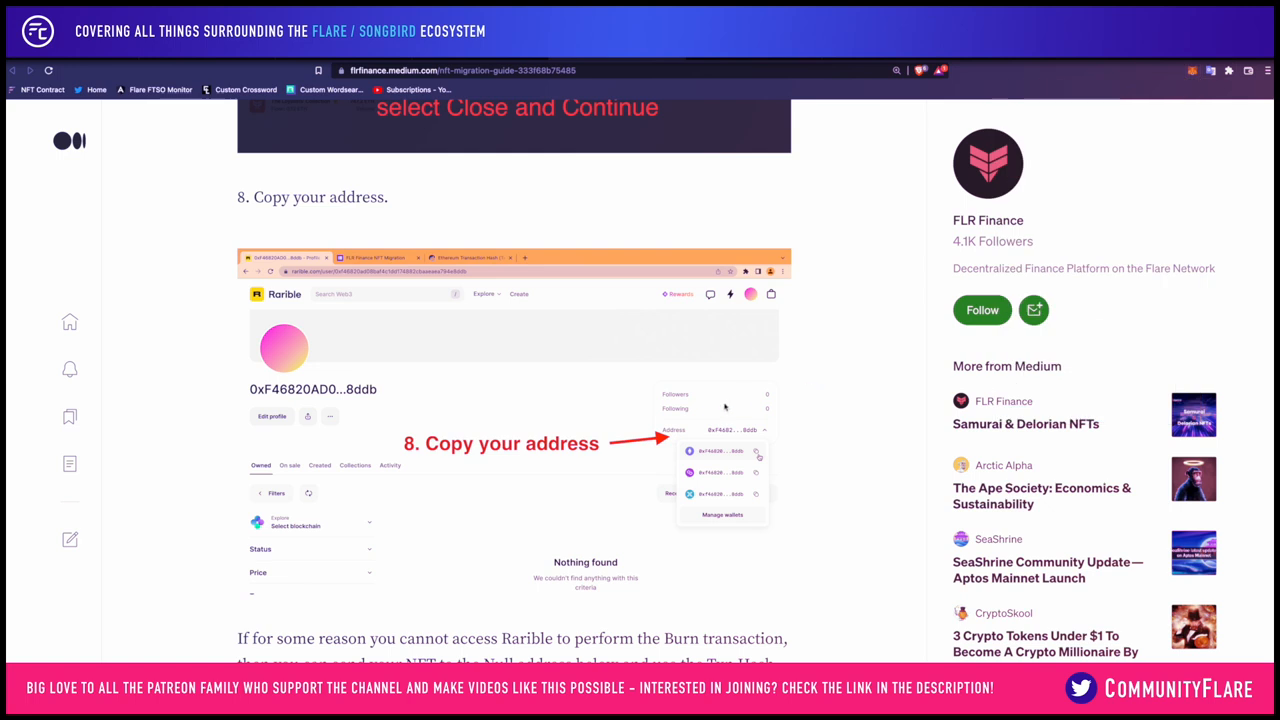
pyautogui.scroll(-3)
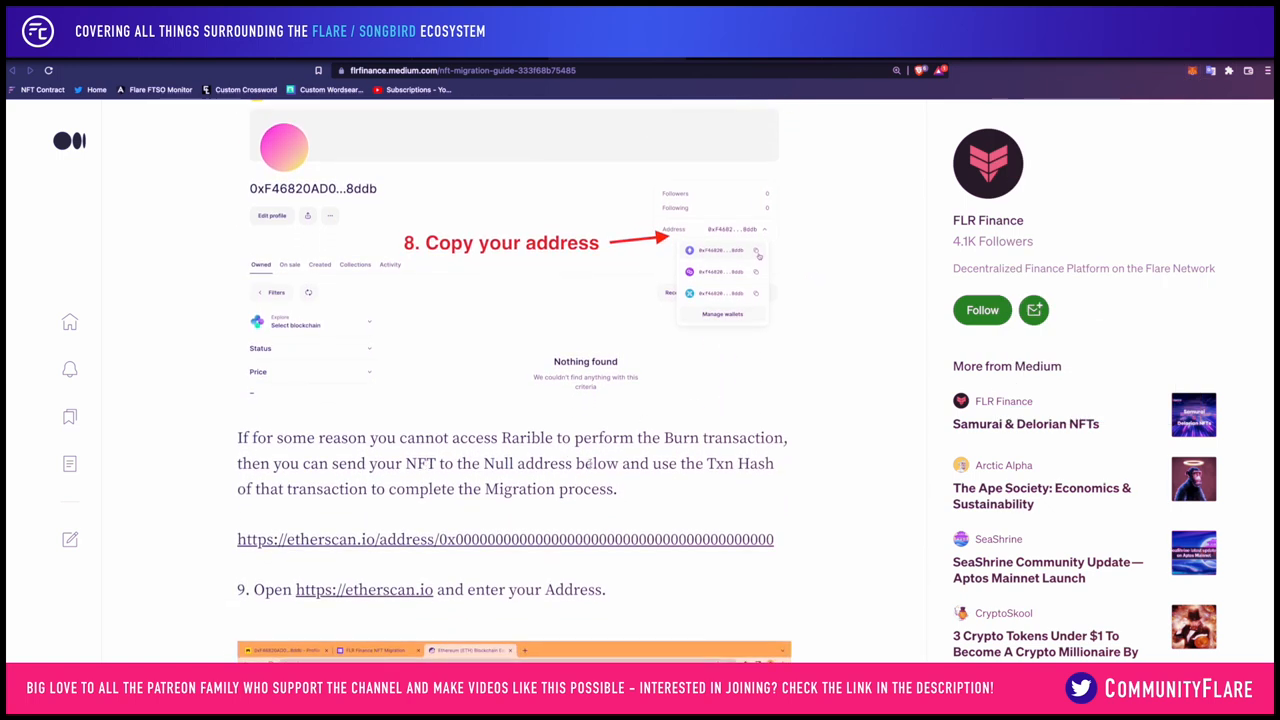
pyautogui.scroll(-3)
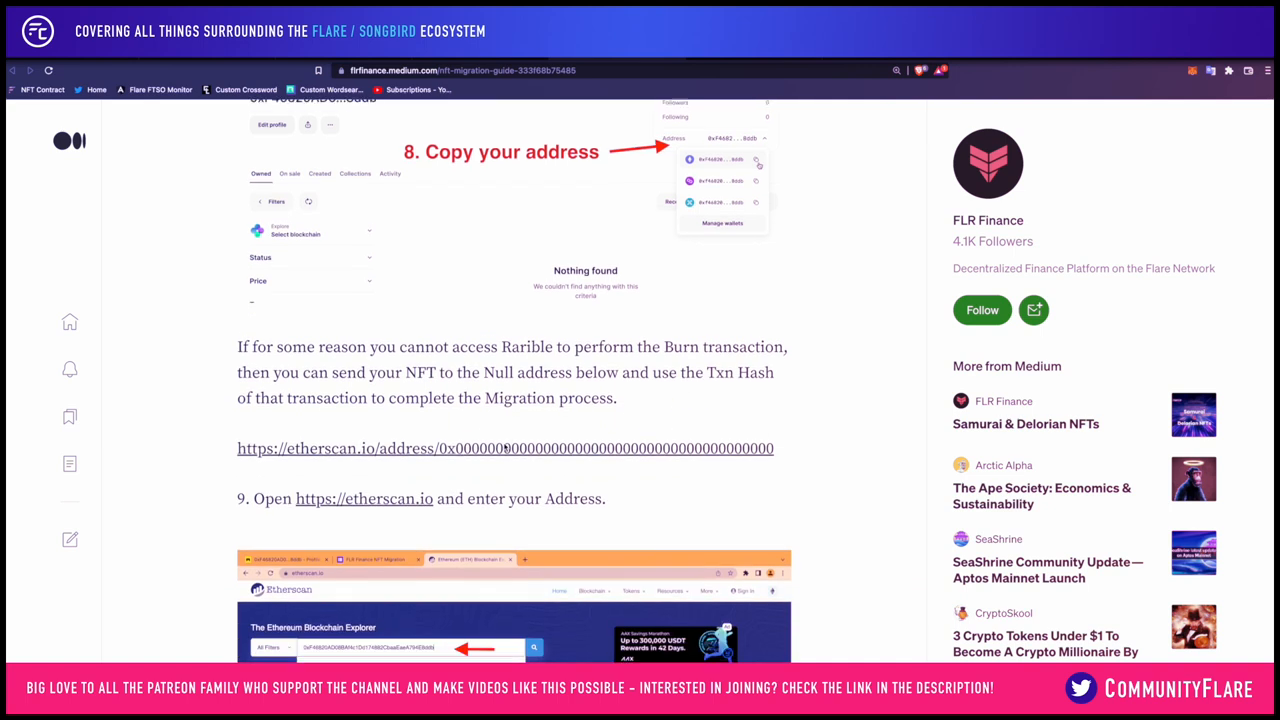
pyautogui.scroll(3)
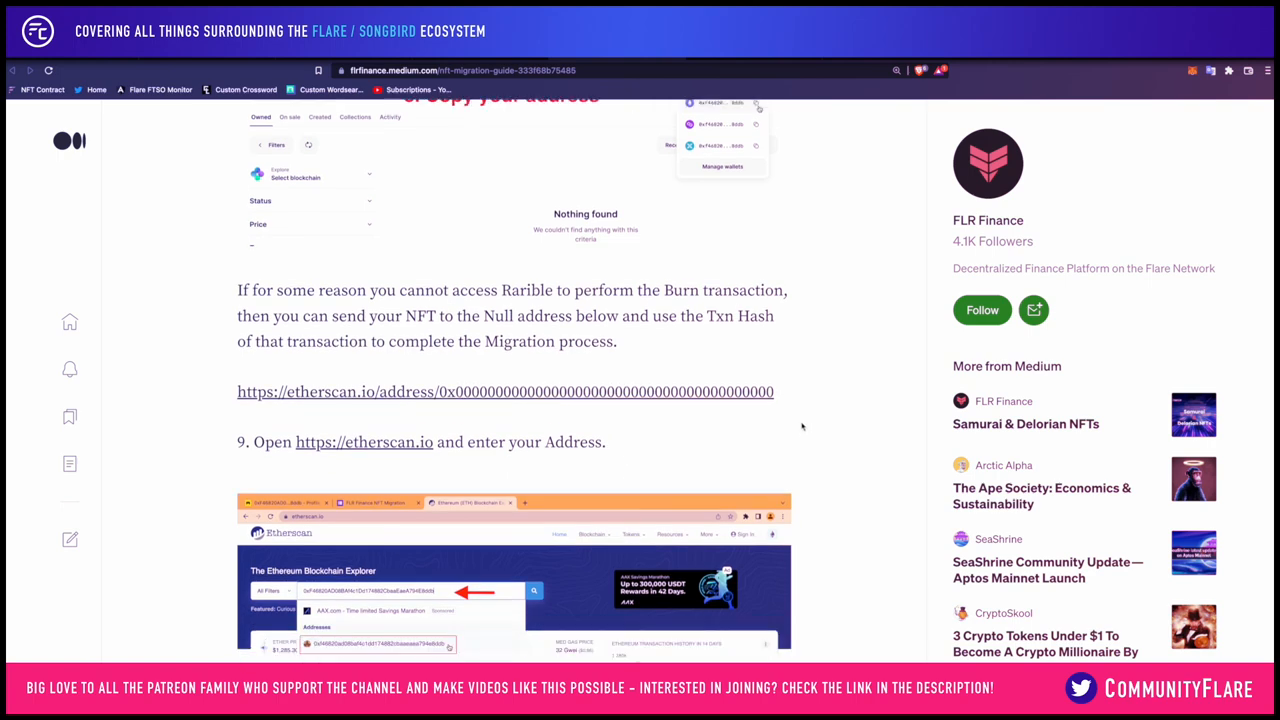
pyautogui.moveTo(790, 434)
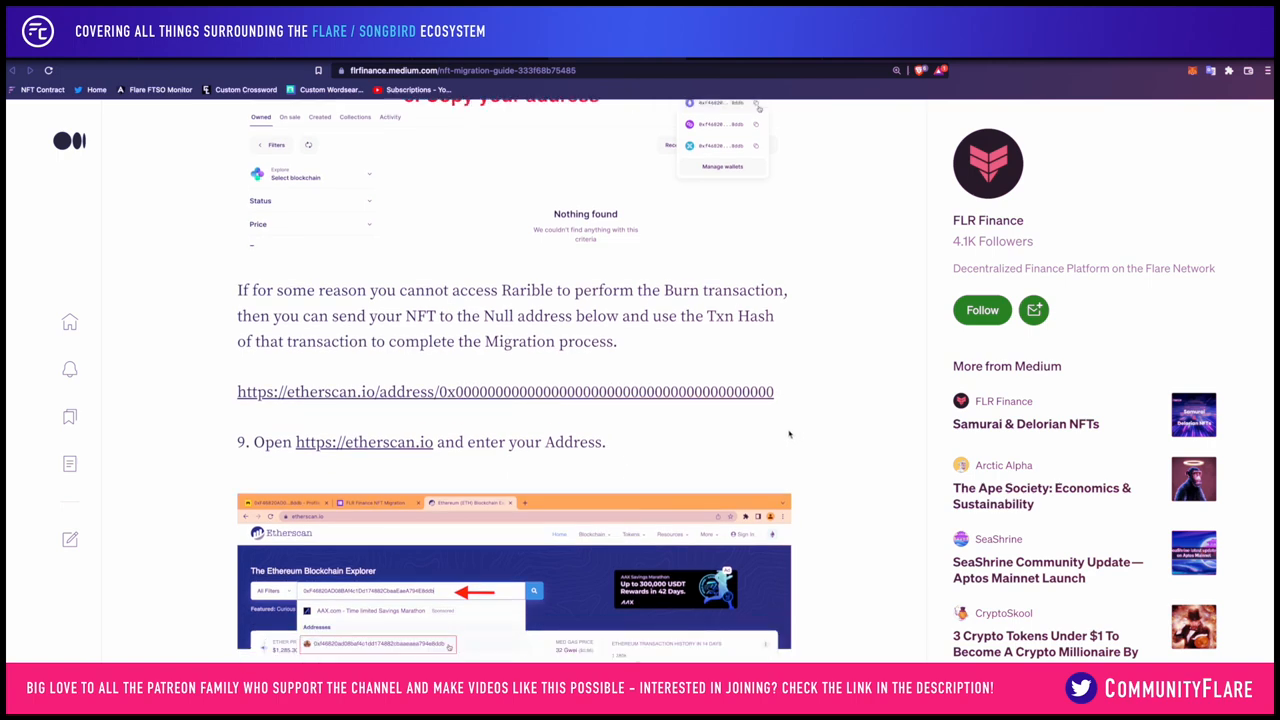
pyautogui.scroll(-3)
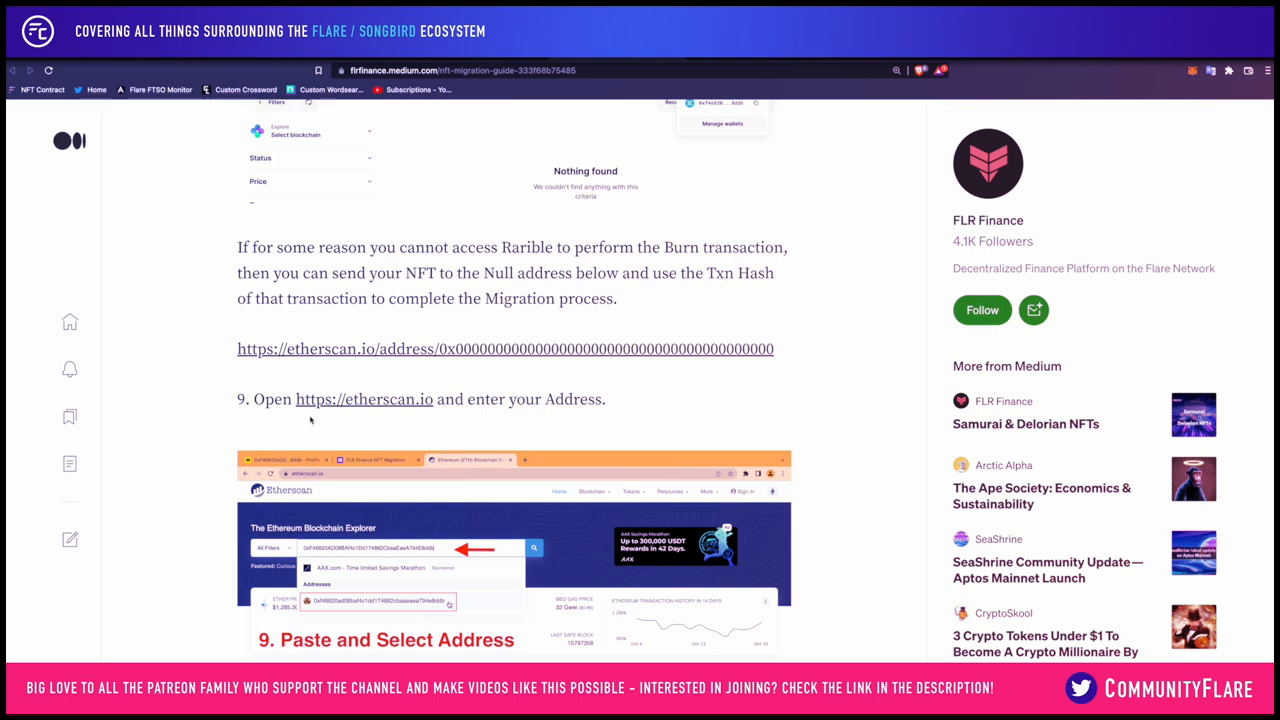
pyautogui.scroll(-3)
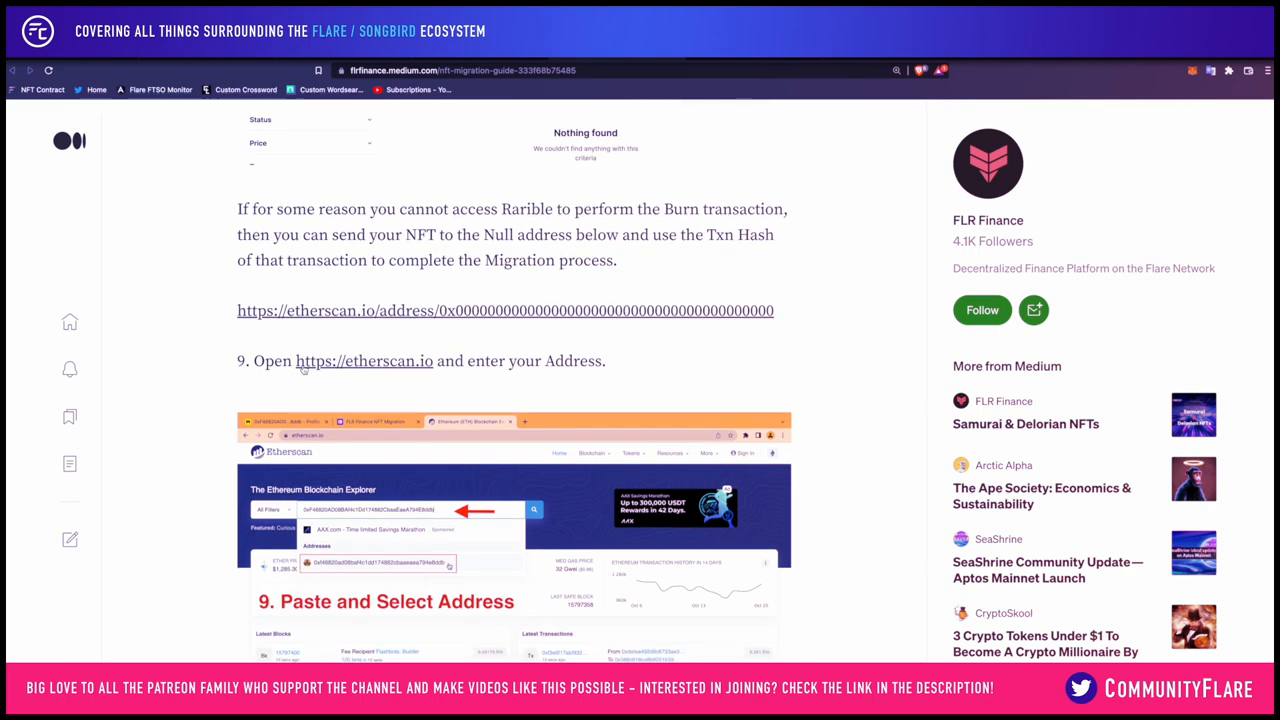
pyautogui.rightClick(364, 360)
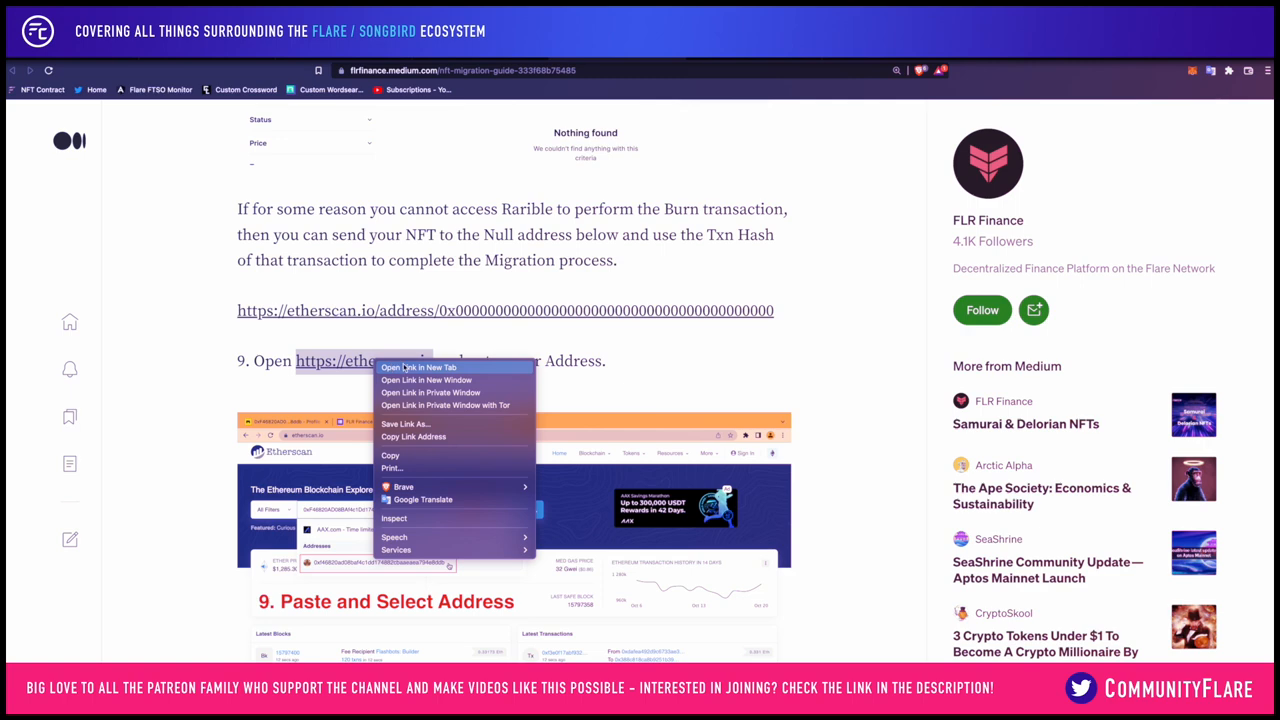
# - Open Etherscan in a new tab and fetch the transaction hash from Rarible's sent confirmation
pyautogui.click(416, 368)
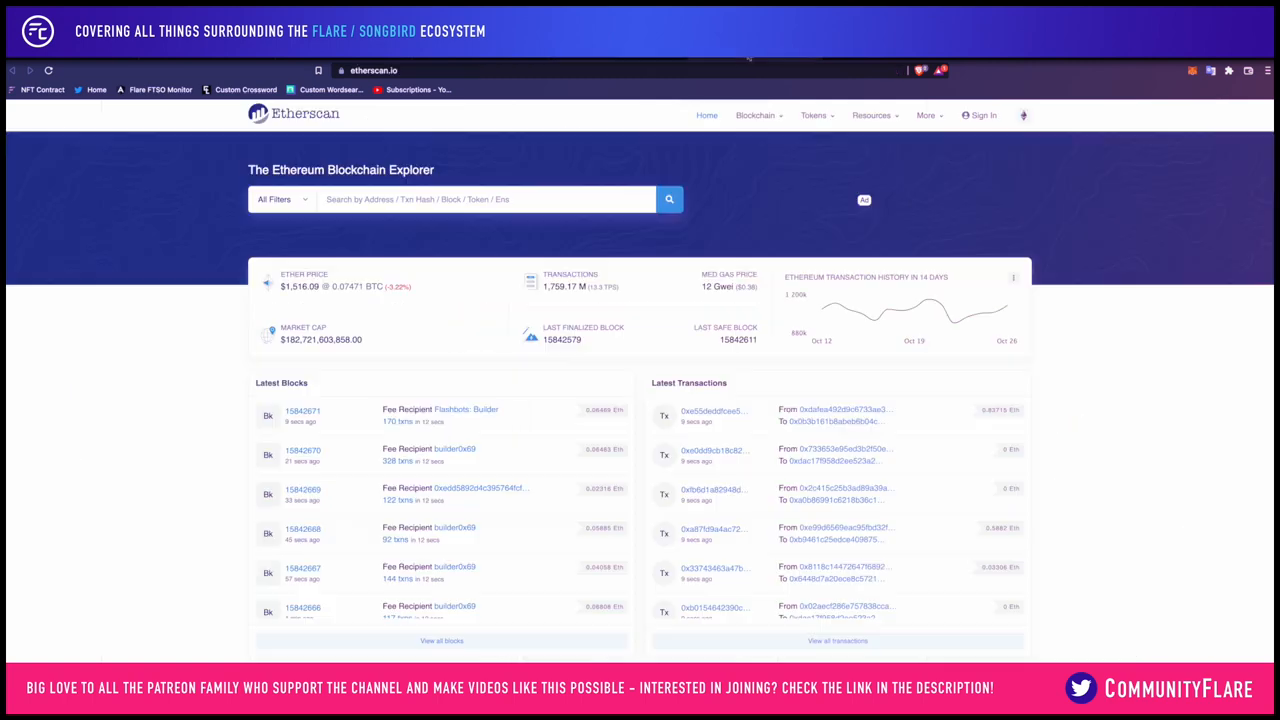
pyautogui.click(484, 200)
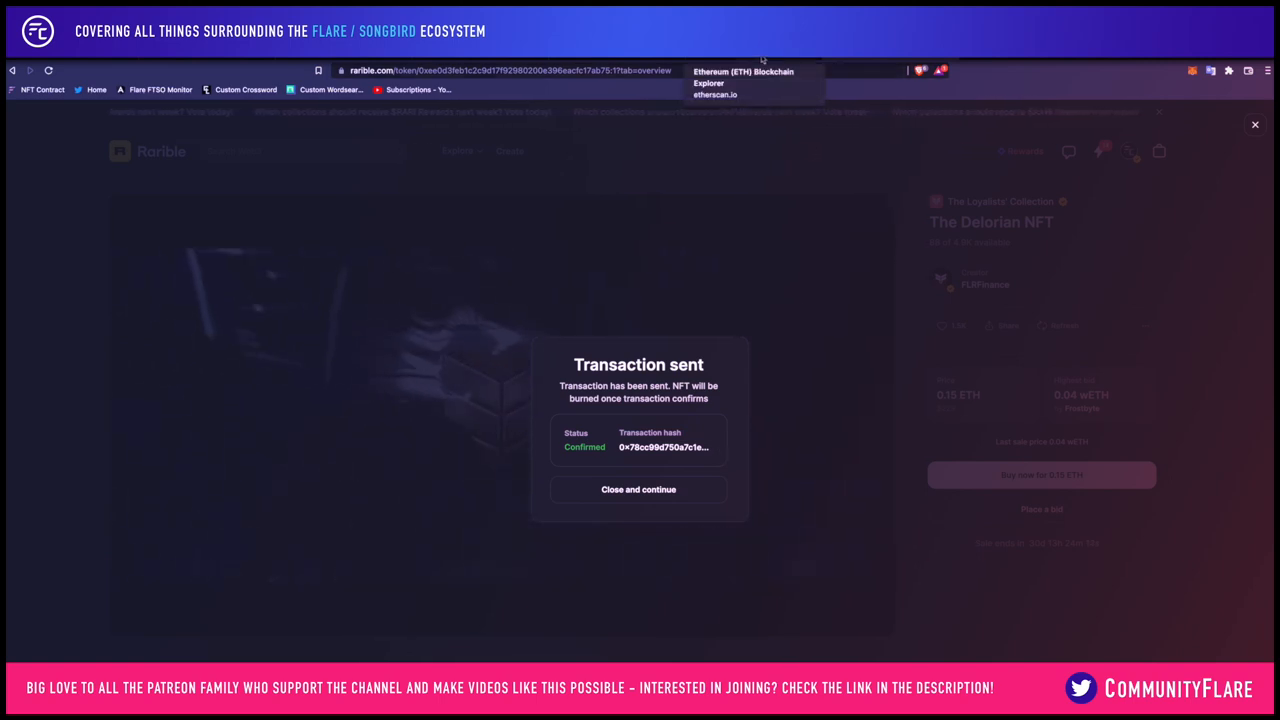
pyautogui.click(744, 82)
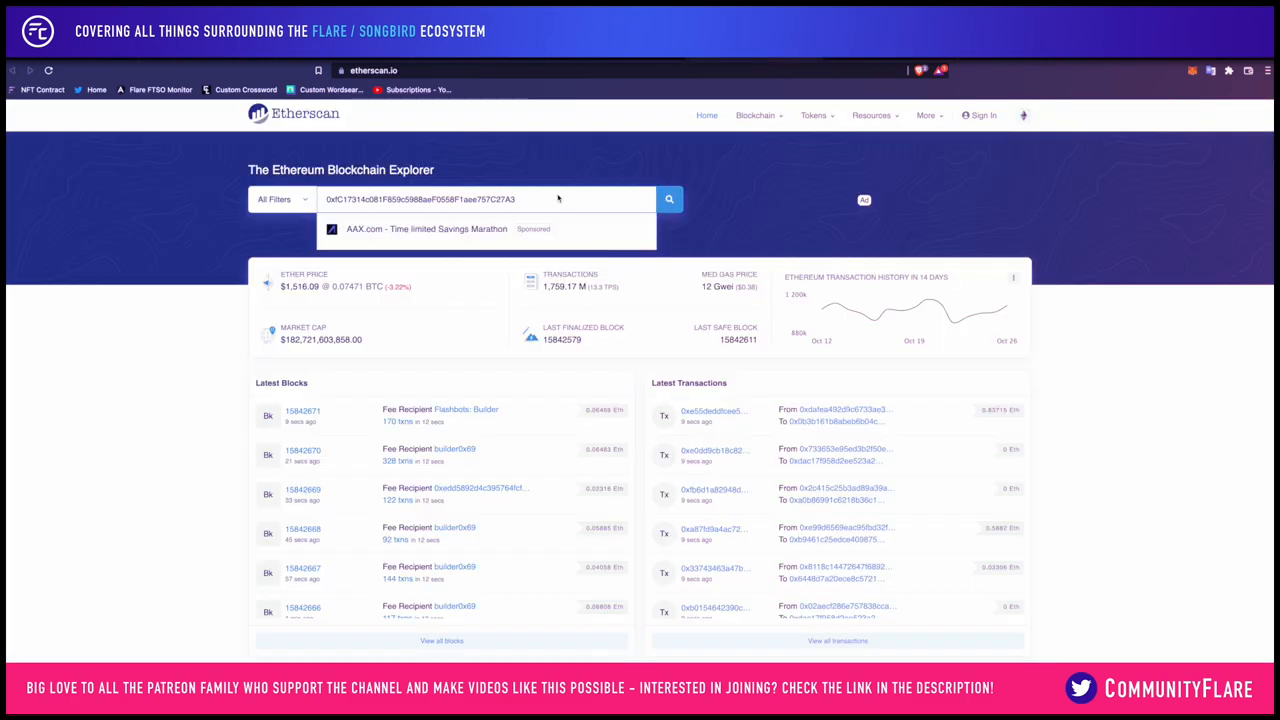
# - Look up the burn transaction on Etherscan, view its success details, and return to the guide
pyautogui.click(668, 200)
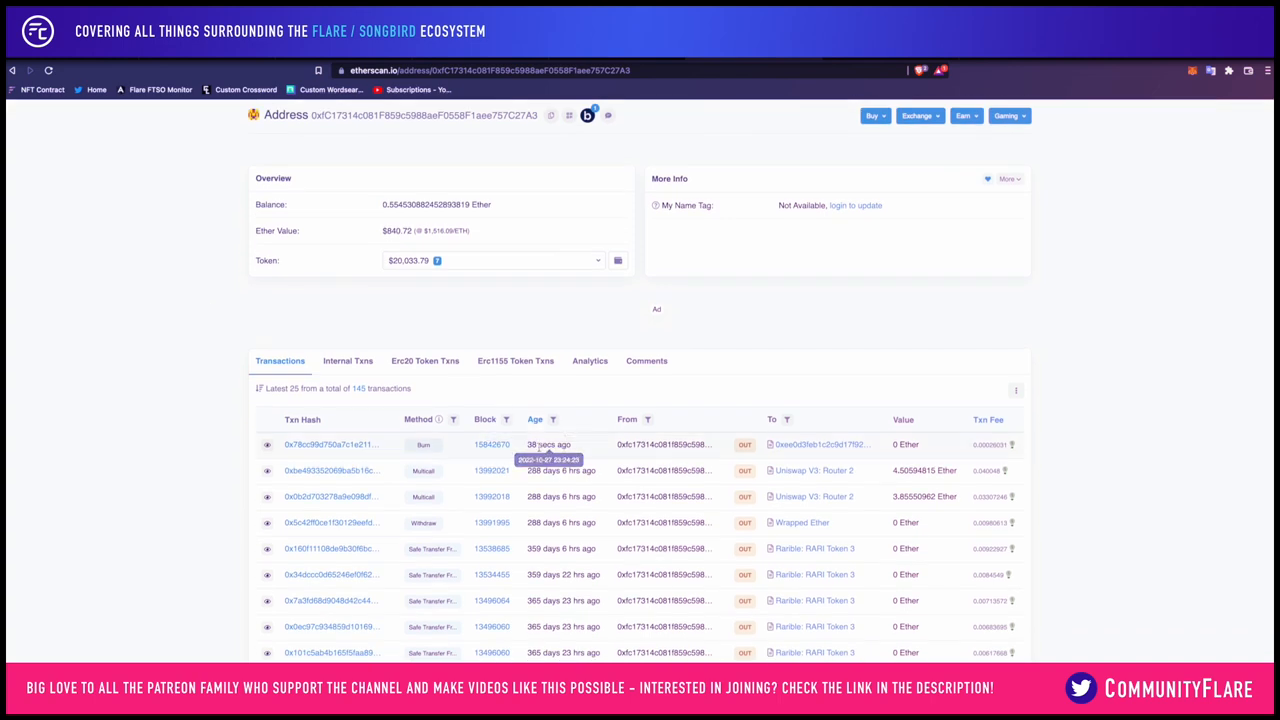
pyautogui.moveTo(400, 444)
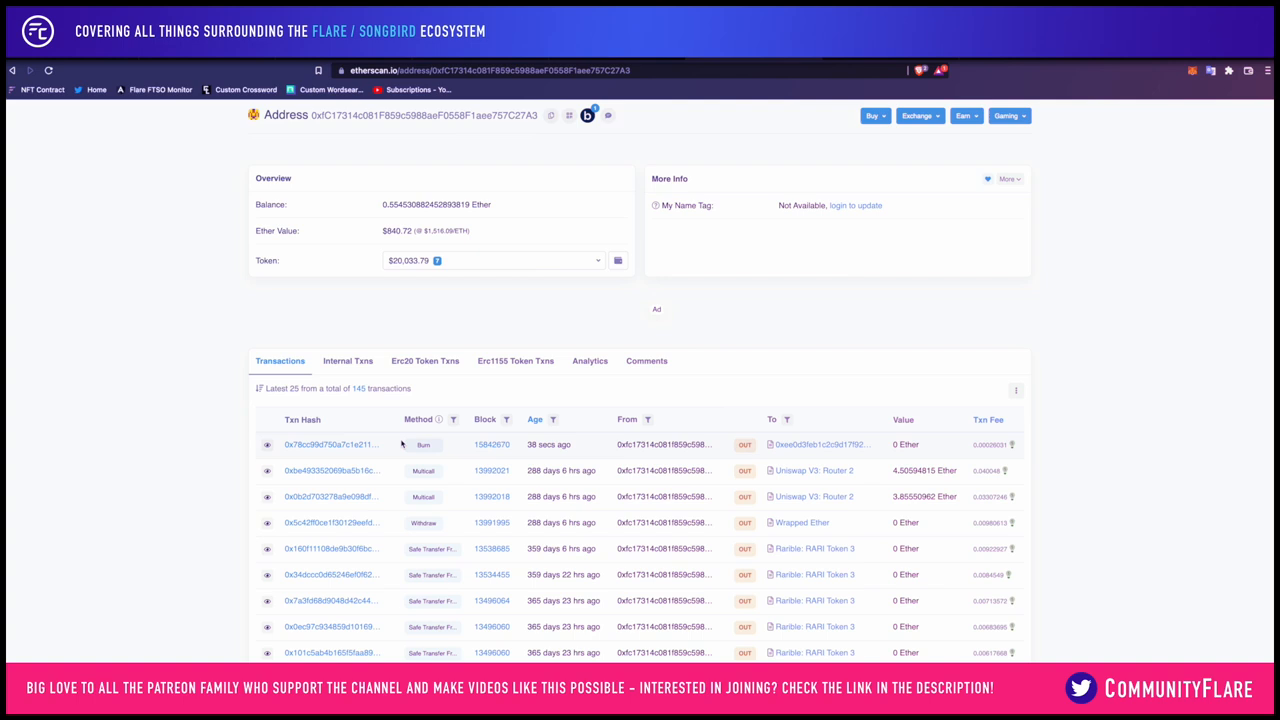
pyautogui.click(330, 444)
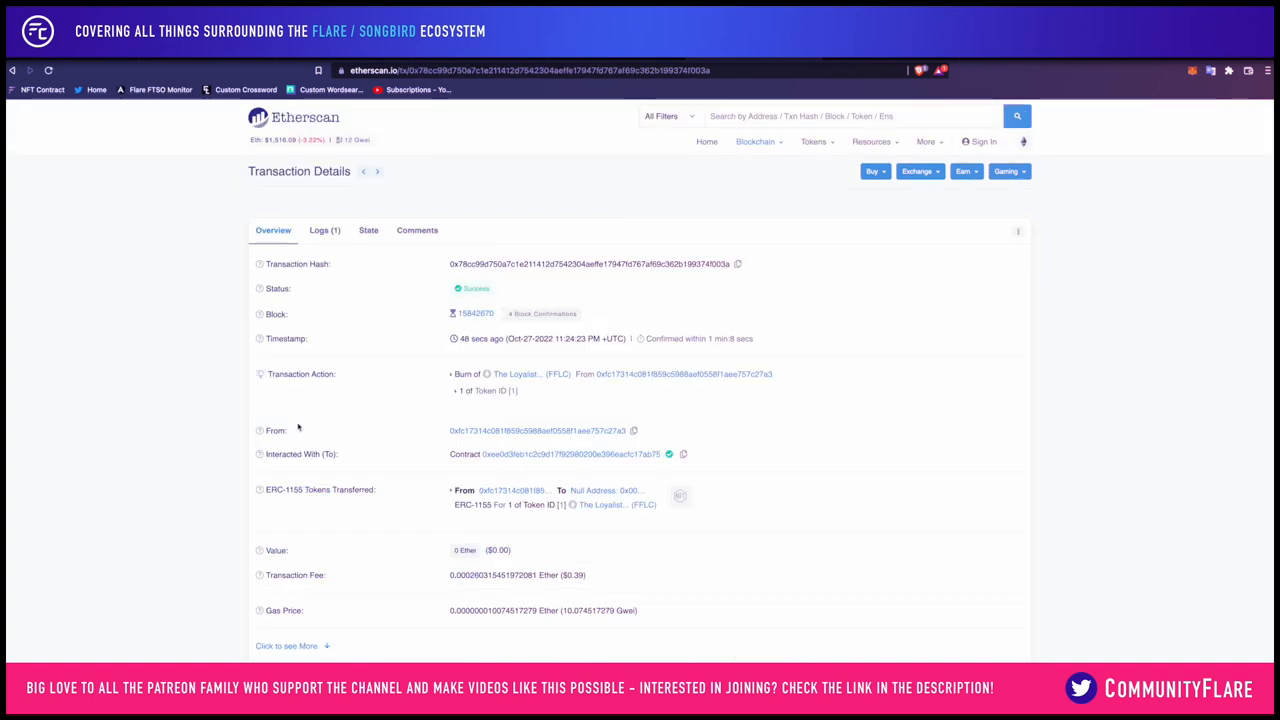
pyautogui.moveTo(604, 264)
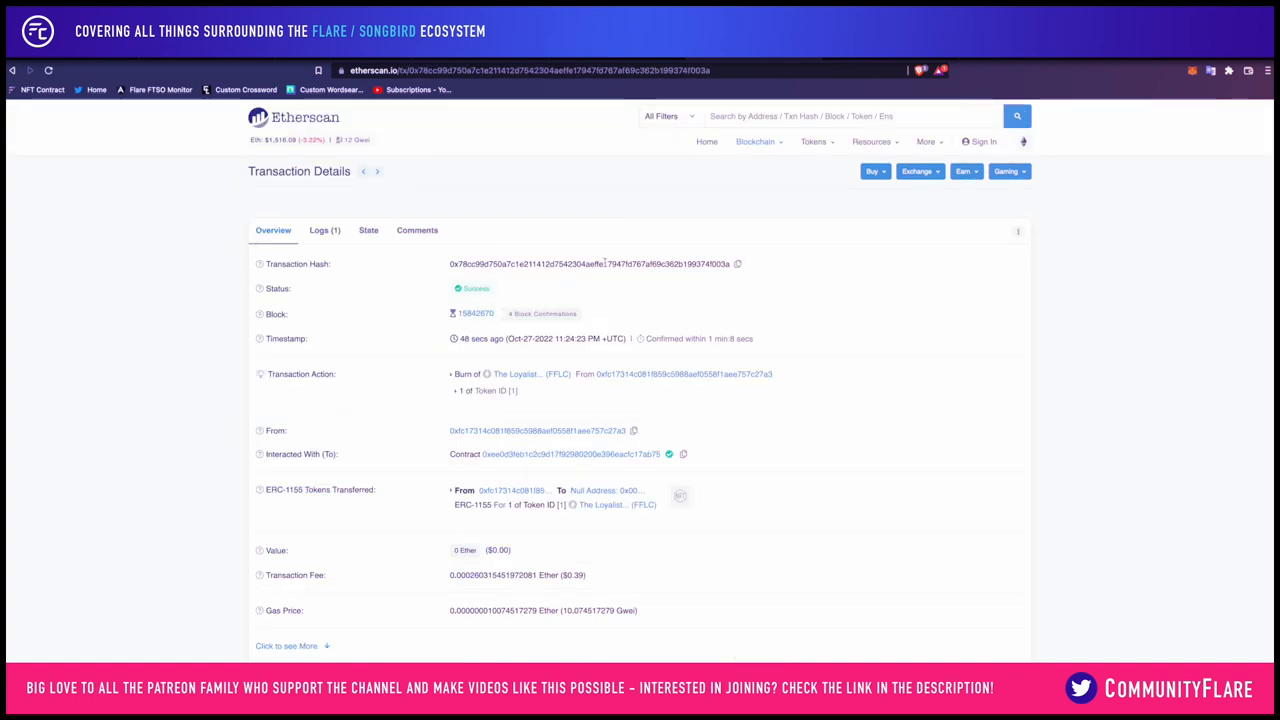
pyautogui.click(738, 264)
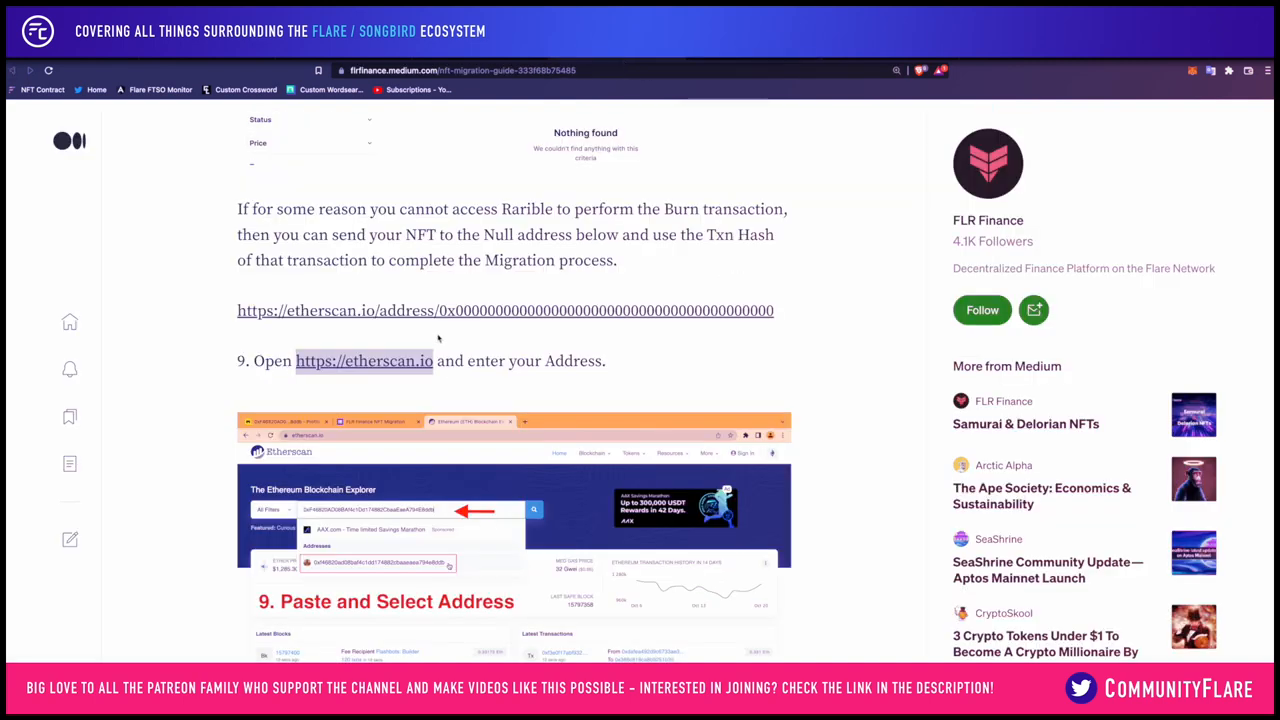
# - Scroll the guide through steps 10–12 to the FLR Finance NFT Migration Form link
pyautogui.scroll(-3)
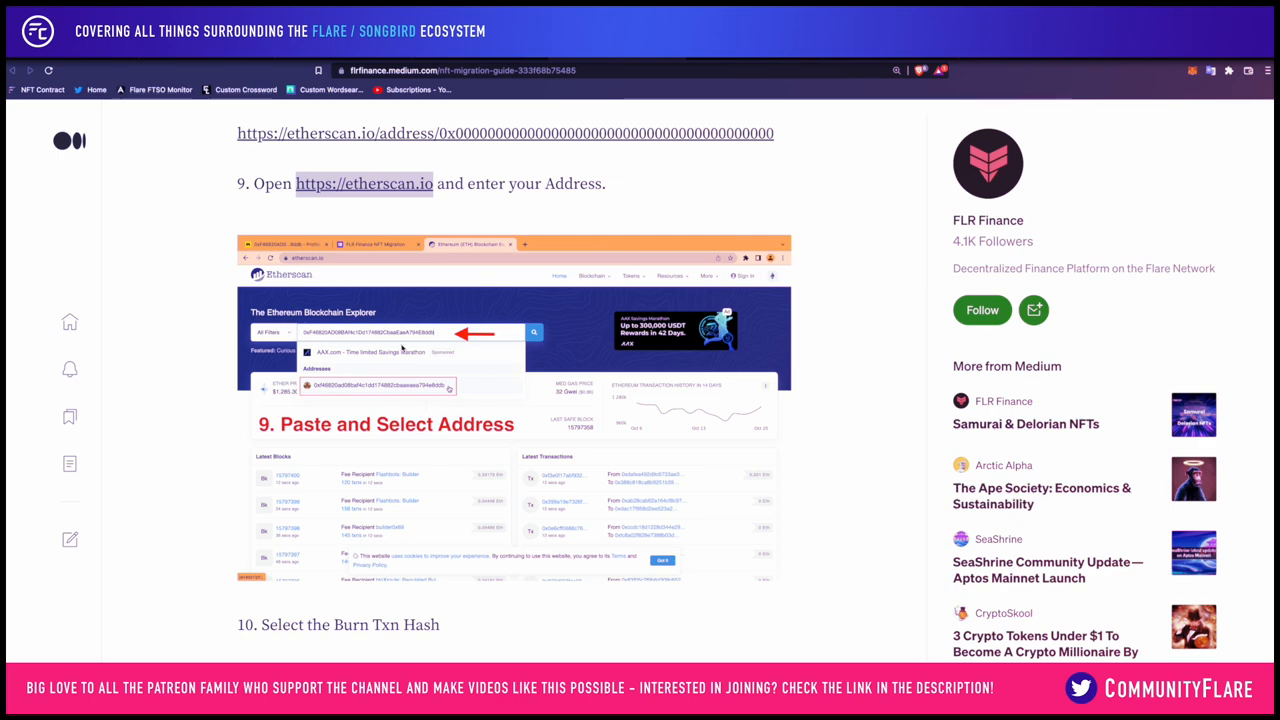
pyautogui.scroll(-3)
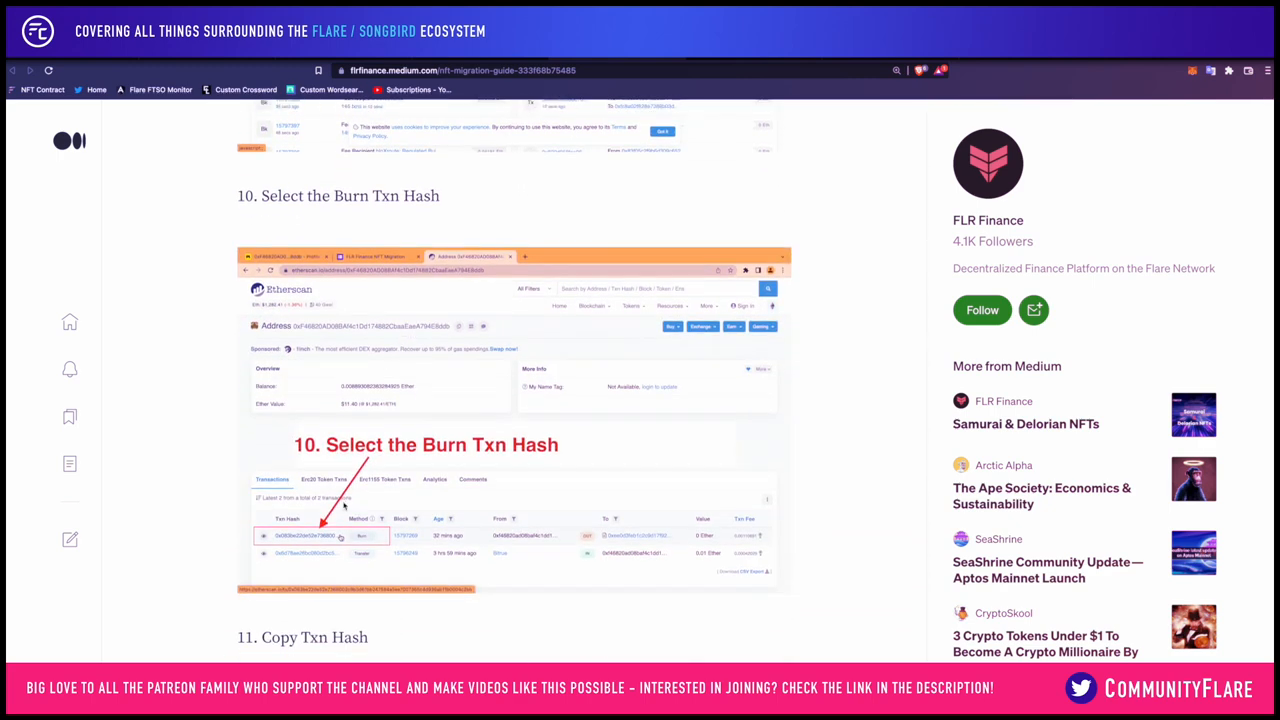
pyautogui.scroll(-3)
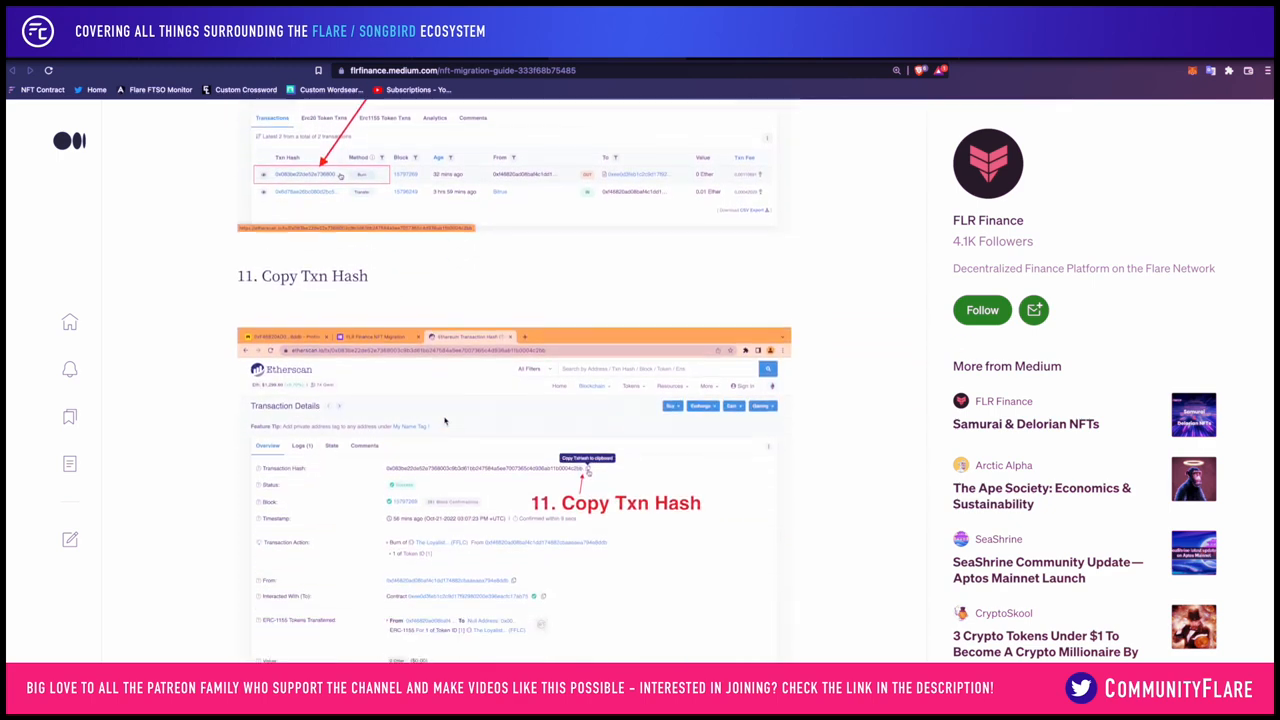
pyautogui.scroll(-3)
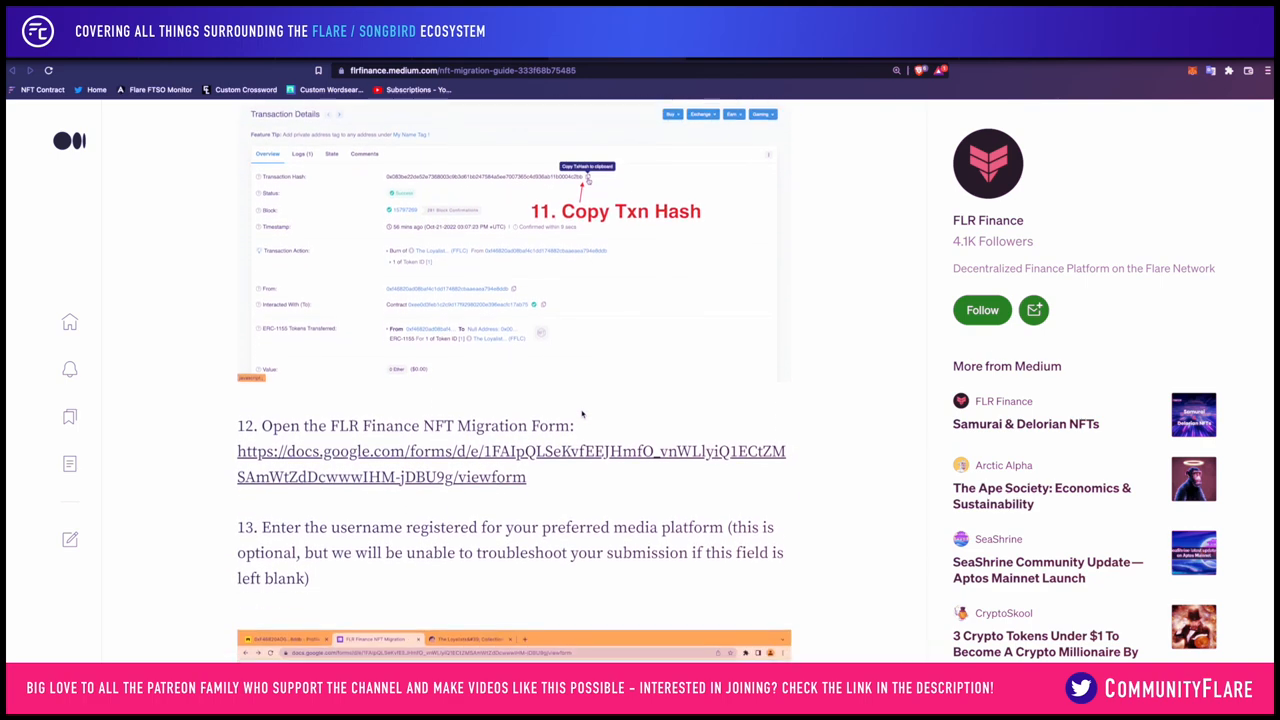
pyautogui.scroll(-3)
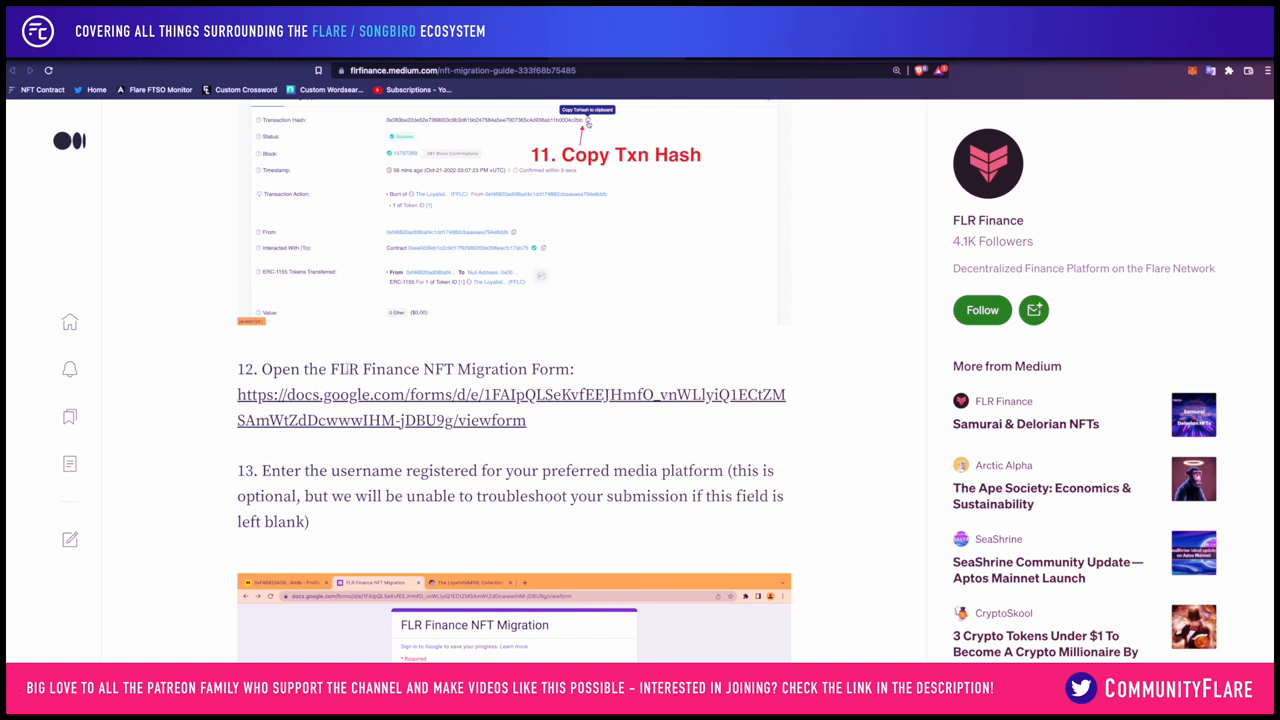
pyautogui.scroll(-3)
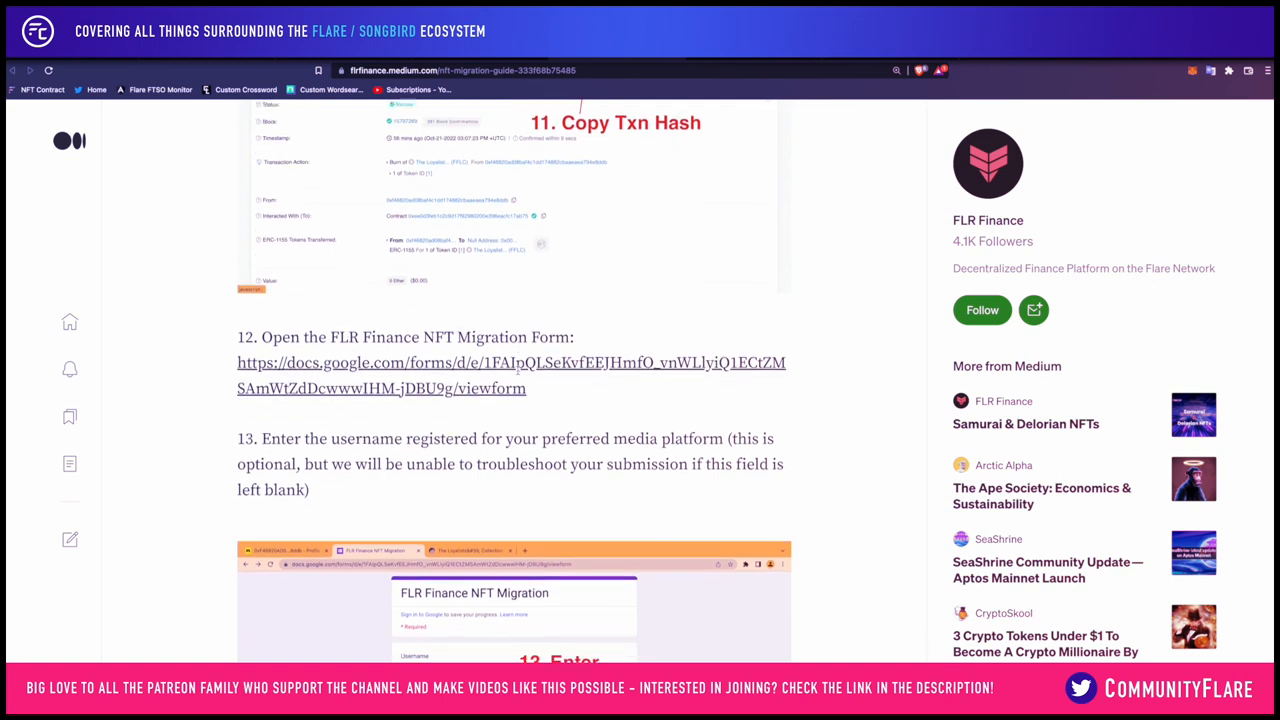
pyautogui.scroll(-3)
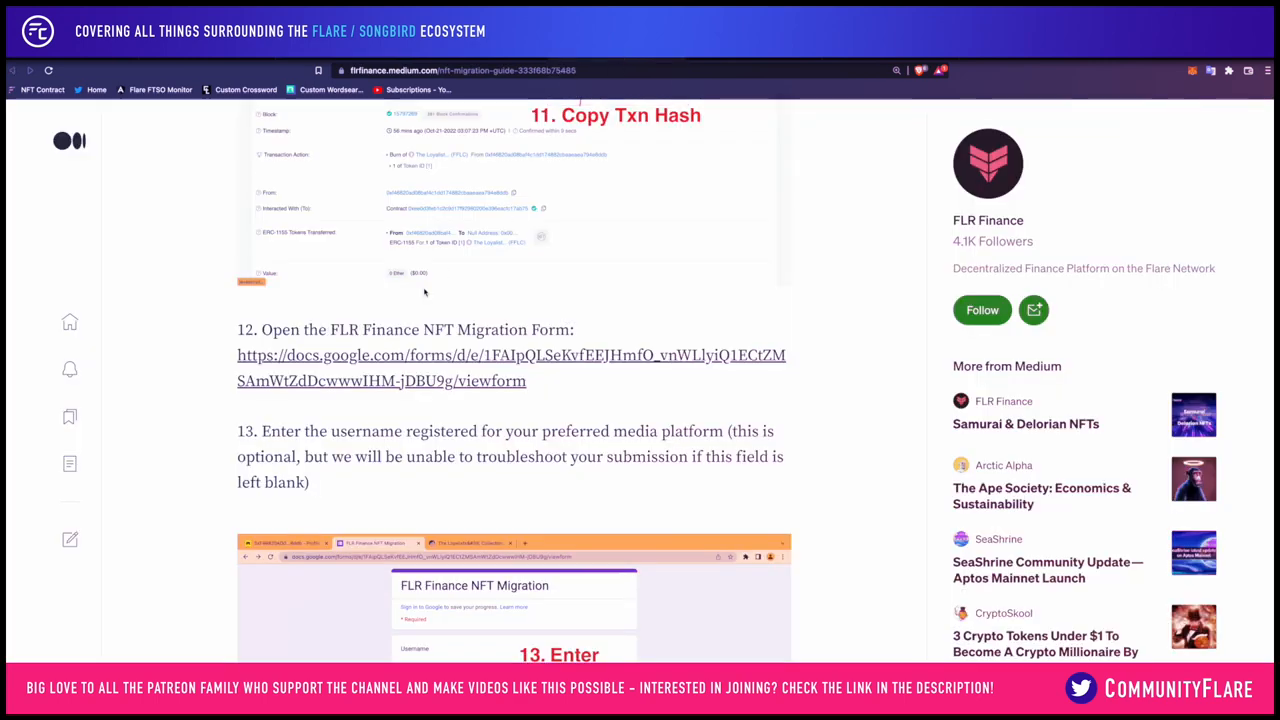
pyautogui.moveTo(464, 348)
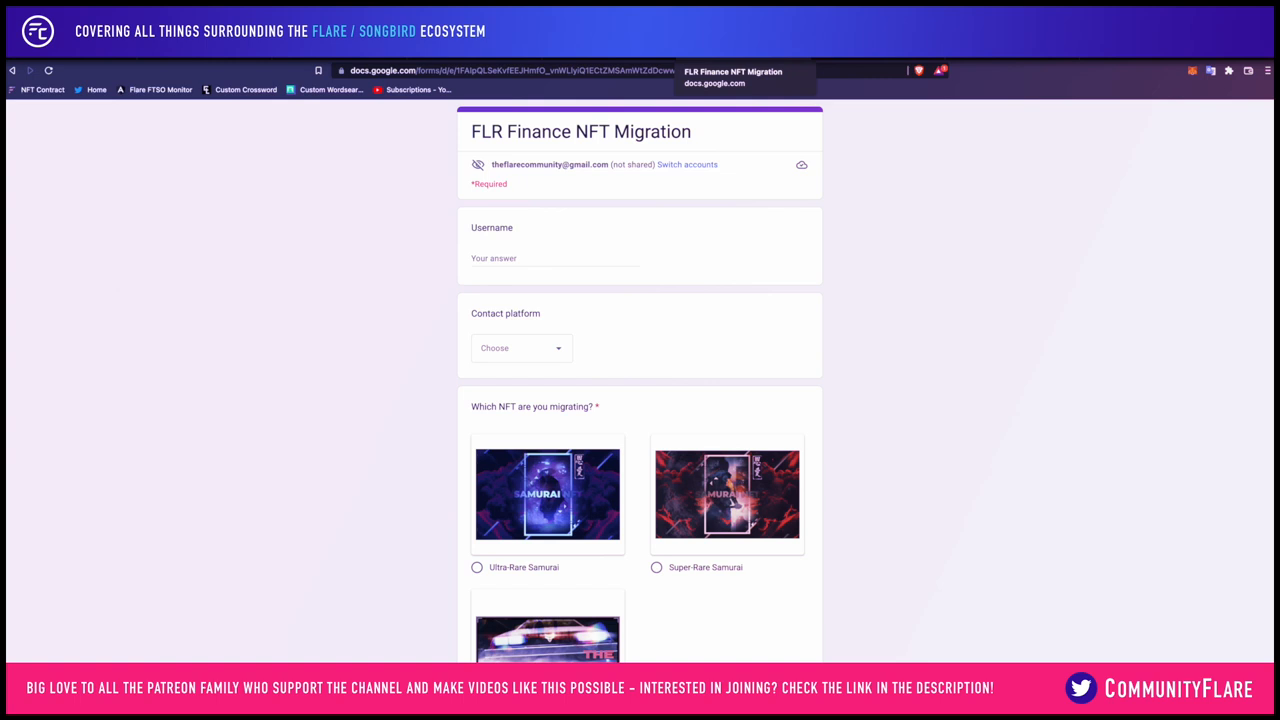
# - Fill in the username as Flare Community and choose Twitter as the contact platform
pyautogui.scroll(-3)
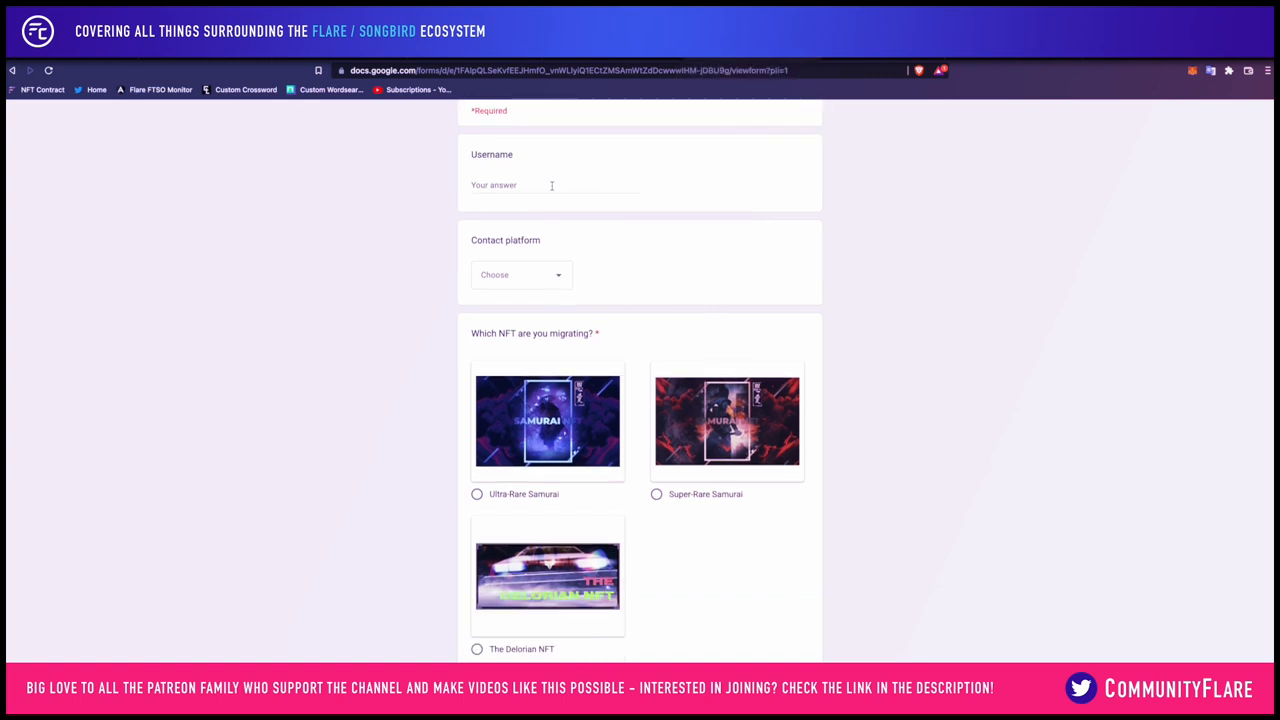
pyautogui.click(552, 184)
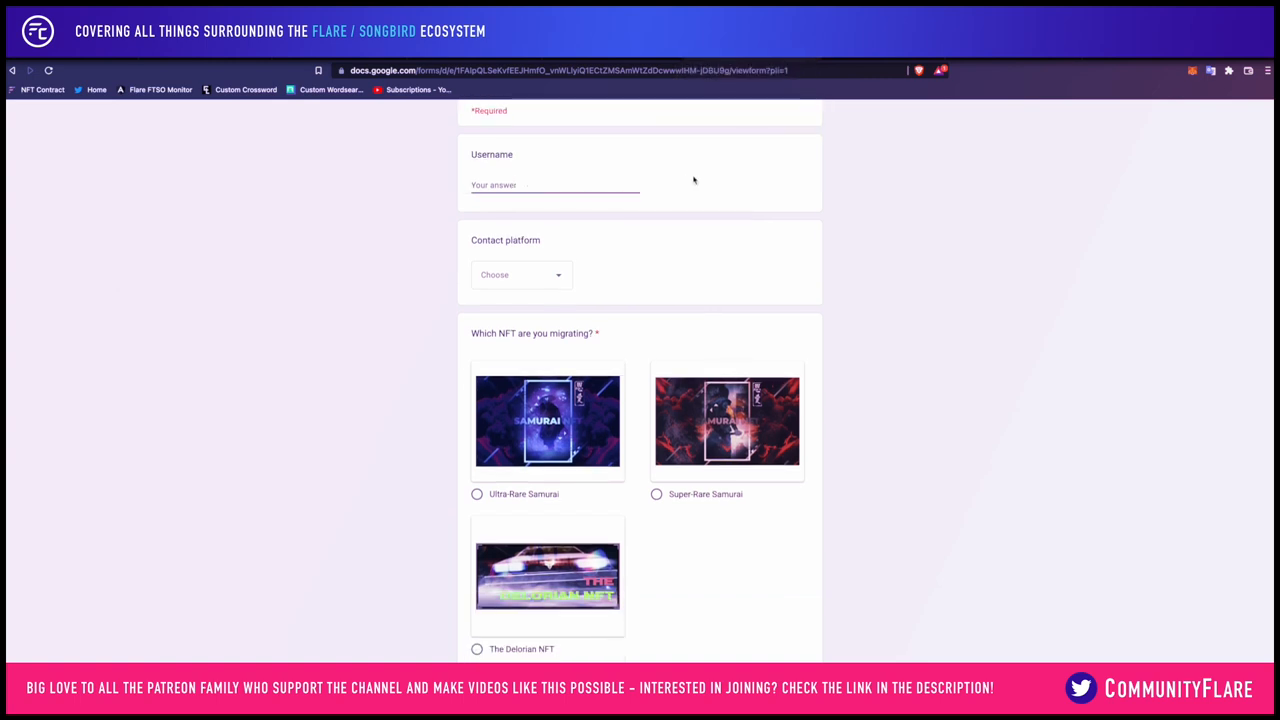
pyautogui.write('Flare Comm')
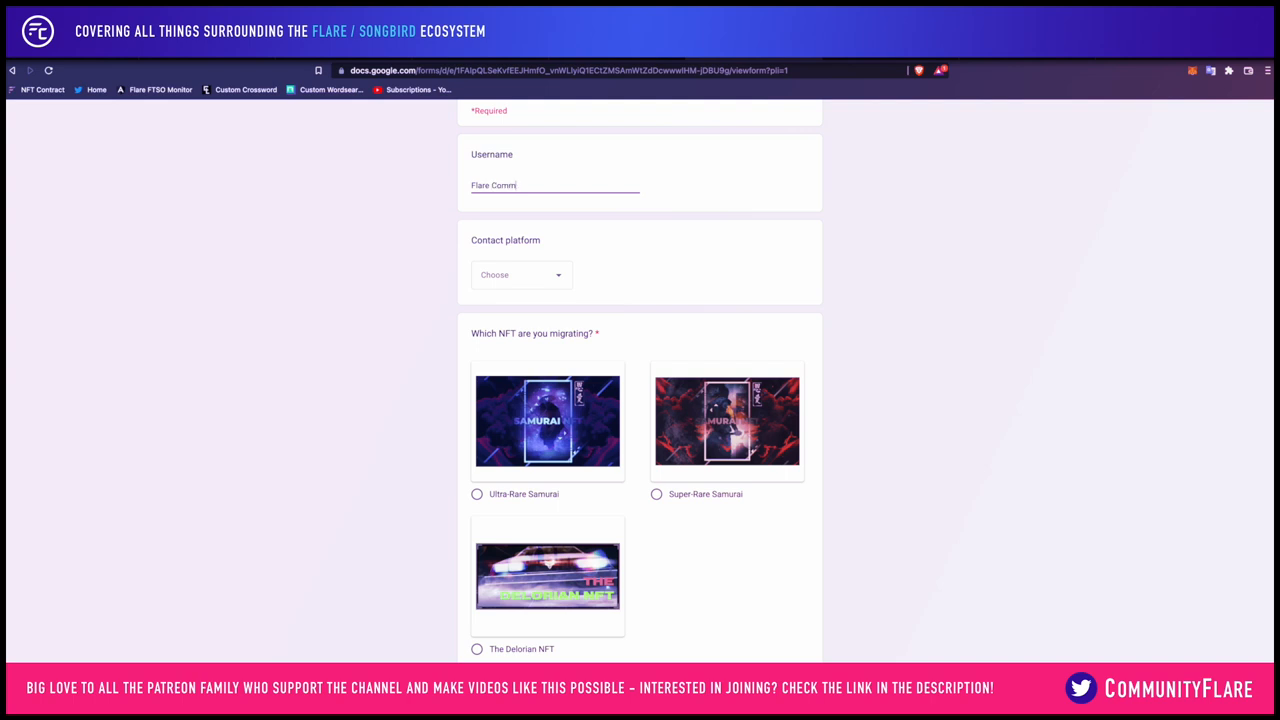
pyautogui.write('unity')
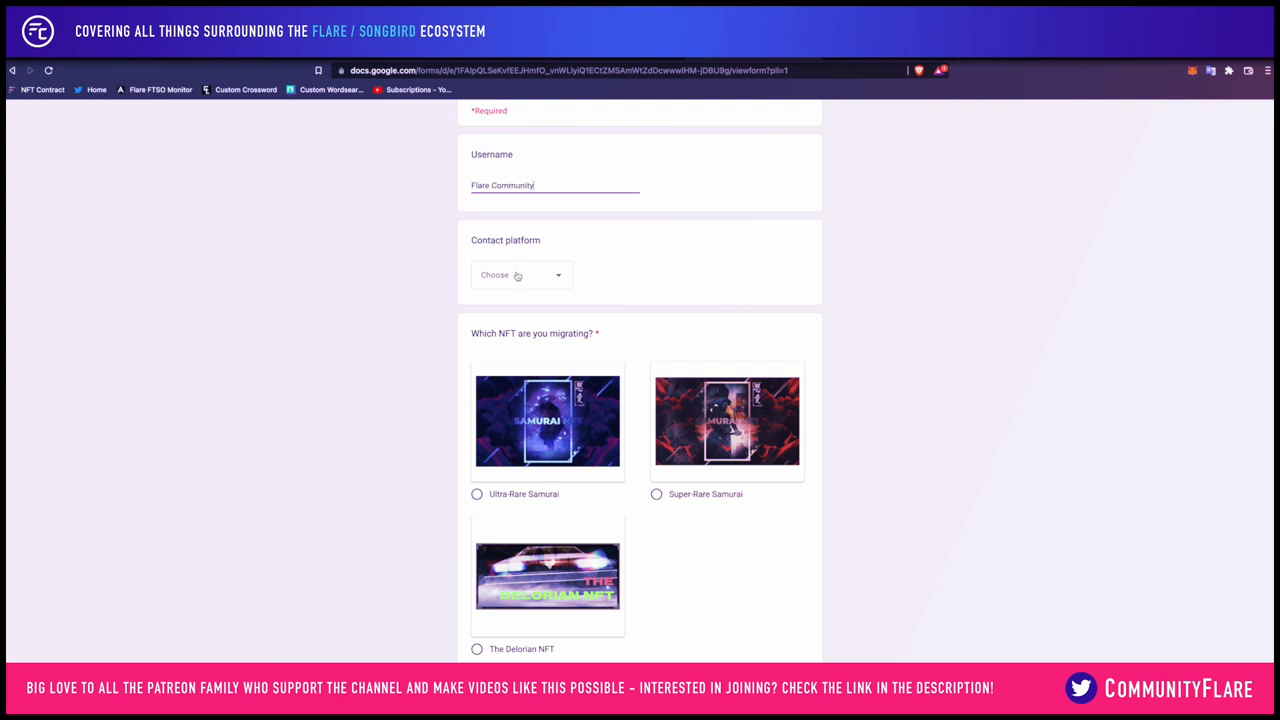
pyautogui.click(520, 276)
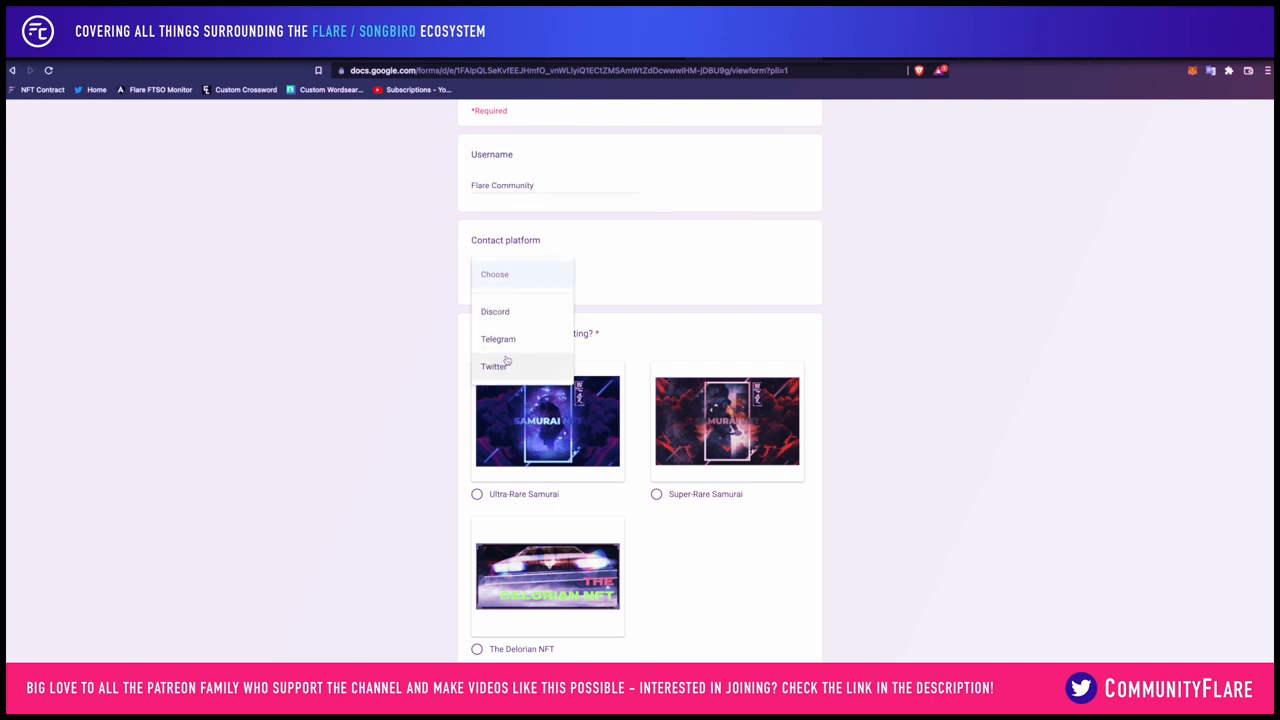
pyautogui.click(492, 366)
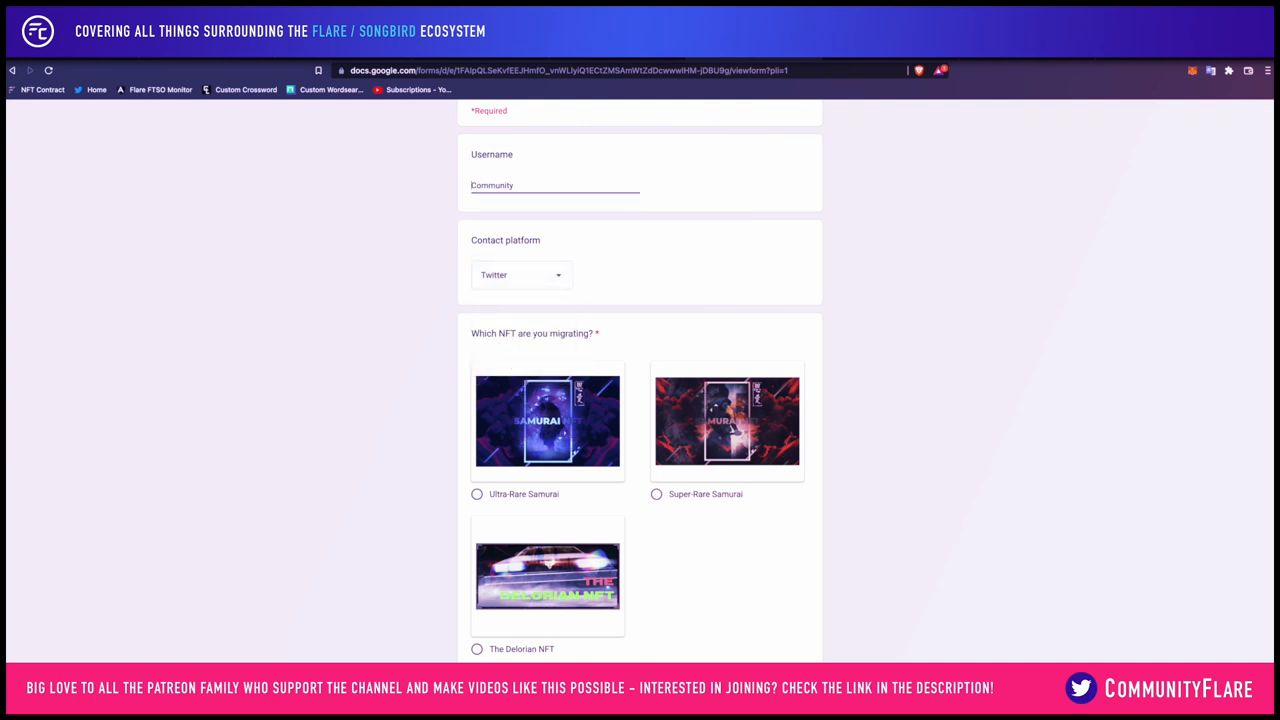
pyautogui.write('Flare')
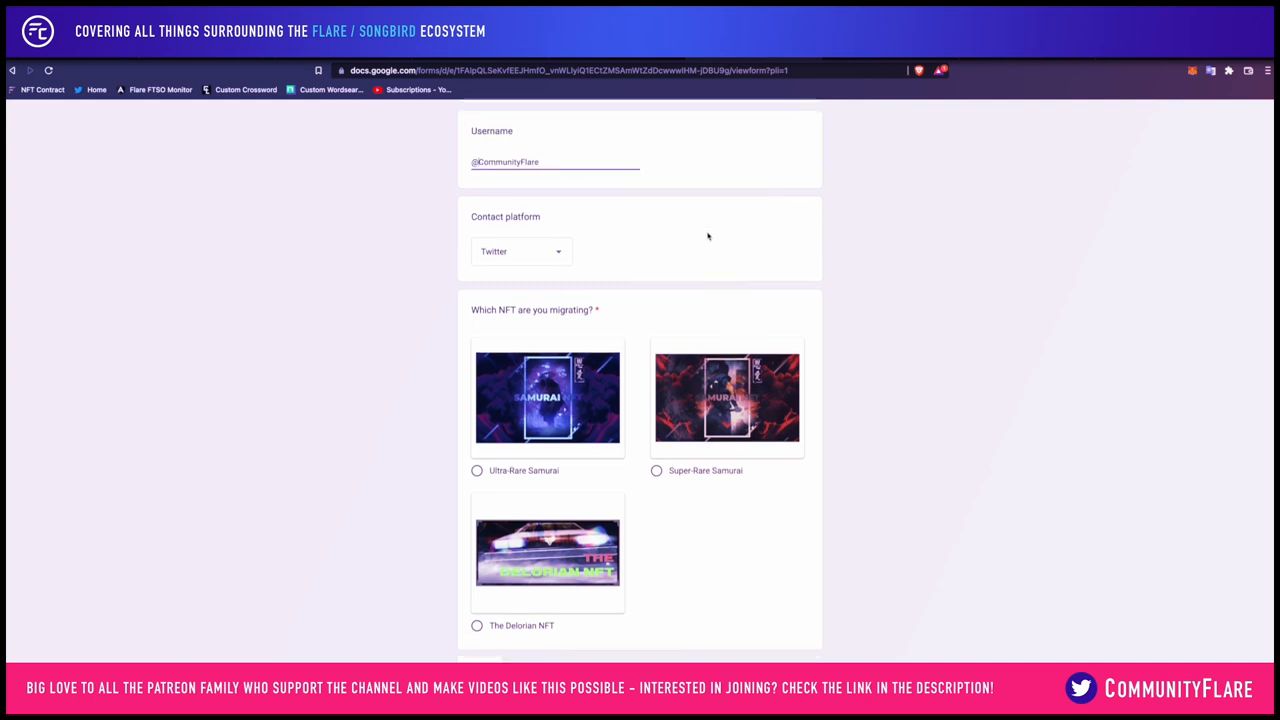
pyautogui.moveTo(446, 610)
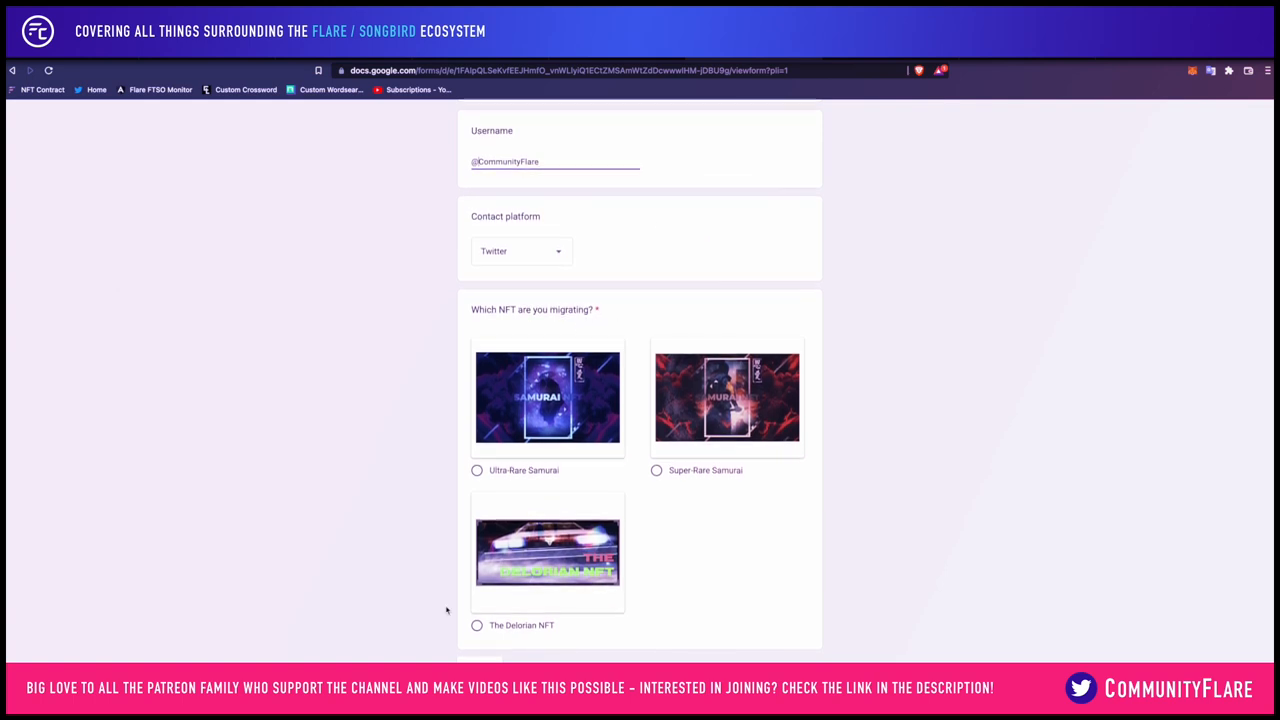
# - Select The Delorian NFT as the NFT being migrated
pyautogui.click(476, 624)
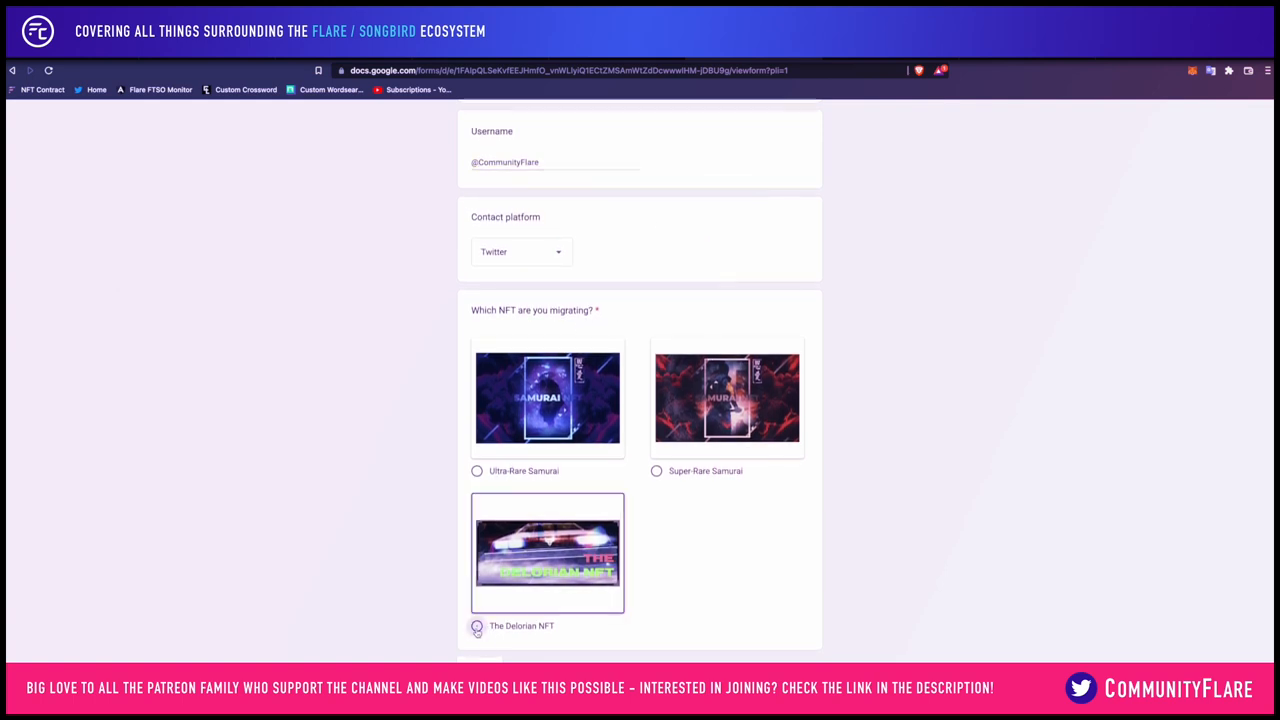
pyautogui.click(476, 624)
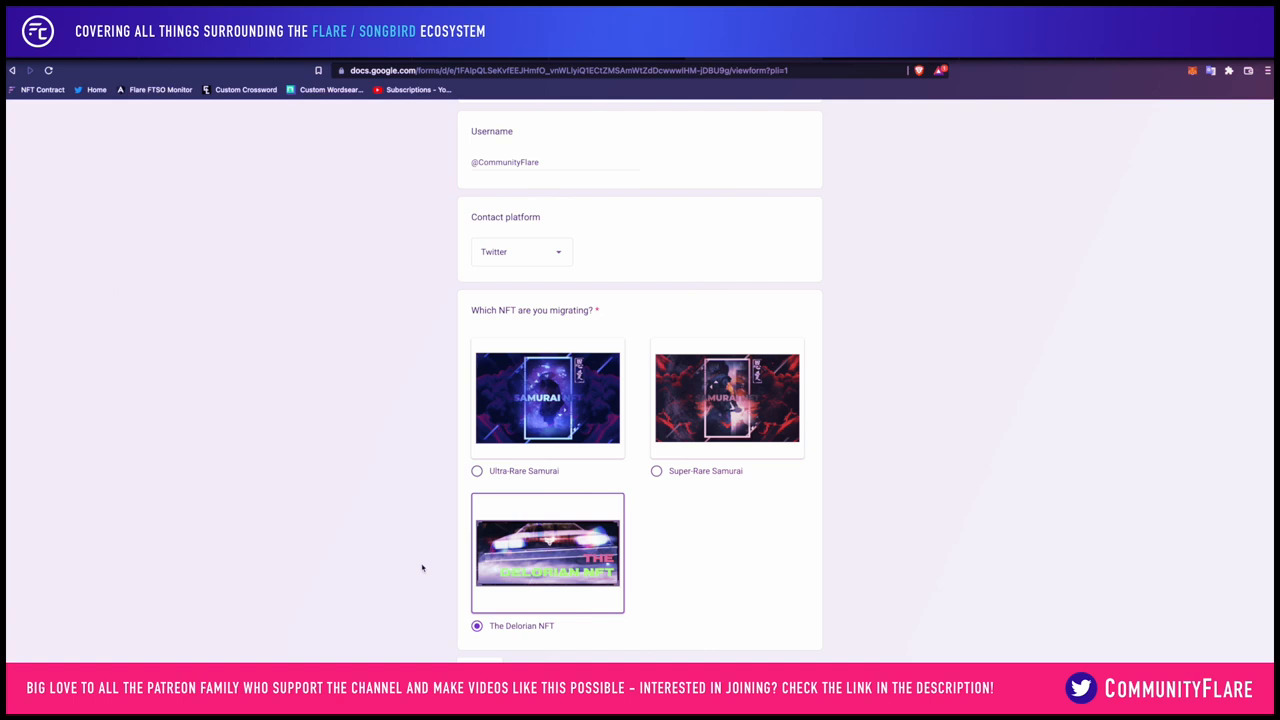
pyautogui.moveTo(744, 638)
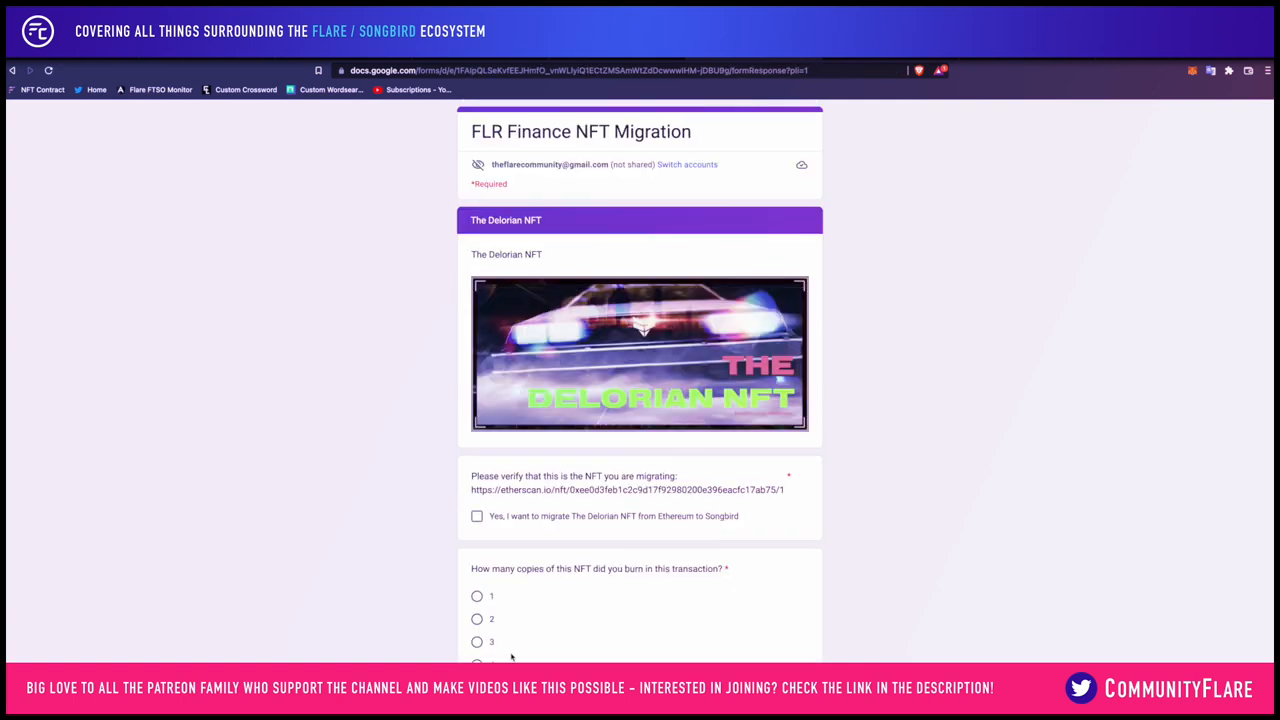
# - Confirm migrating The Delorian NFT to Songbird and answer that 1 copy was burned
pyautogui.scroll(-3)
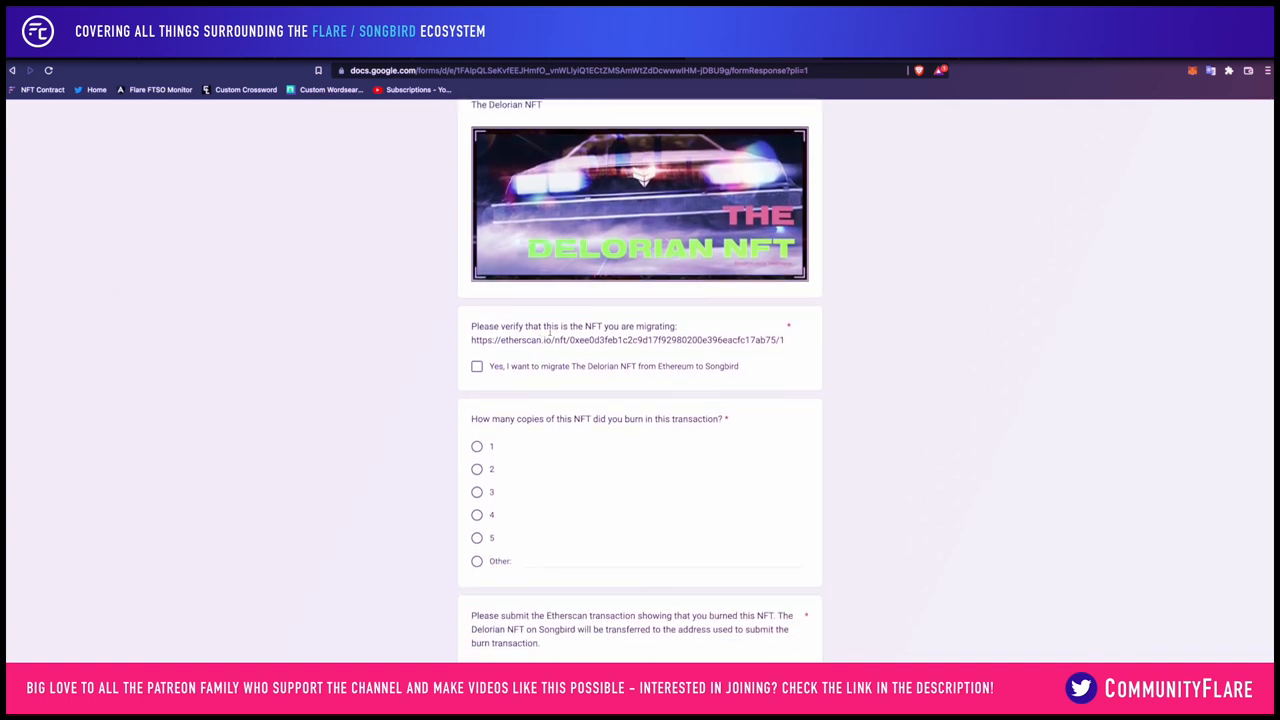
pyautogui.scroll(-3)
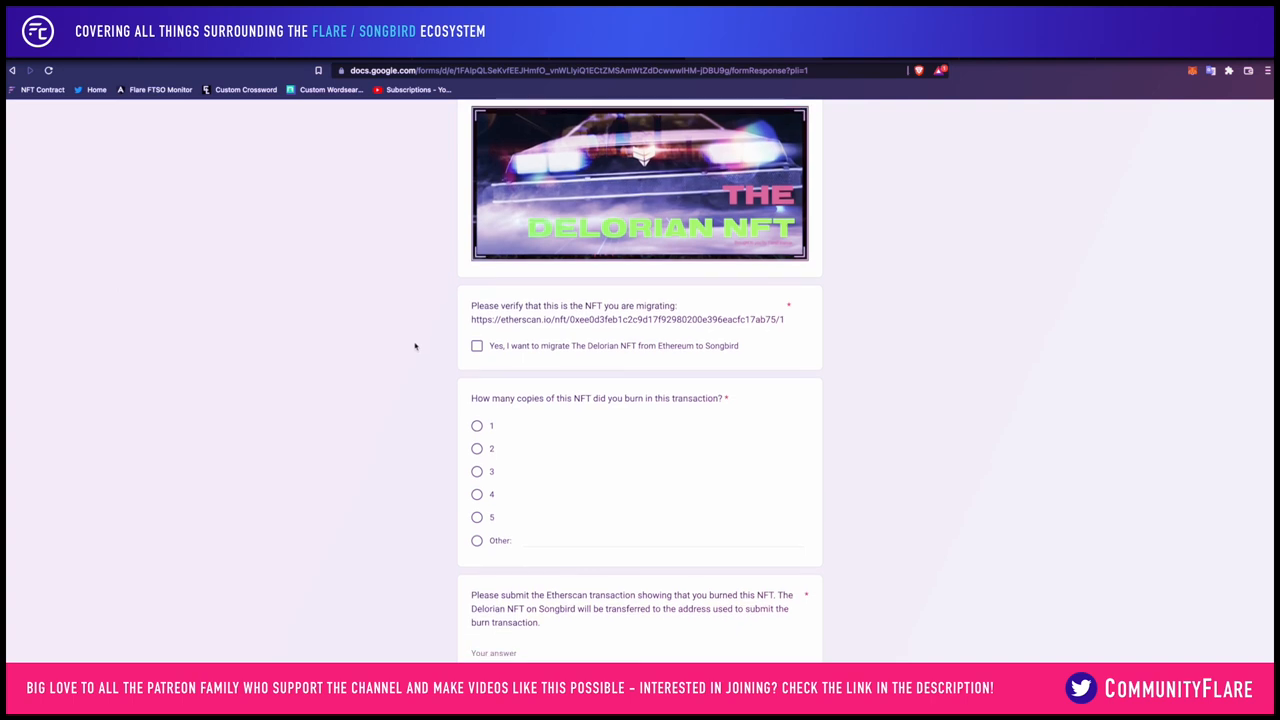
pyautogui.moveTo(560, 330)
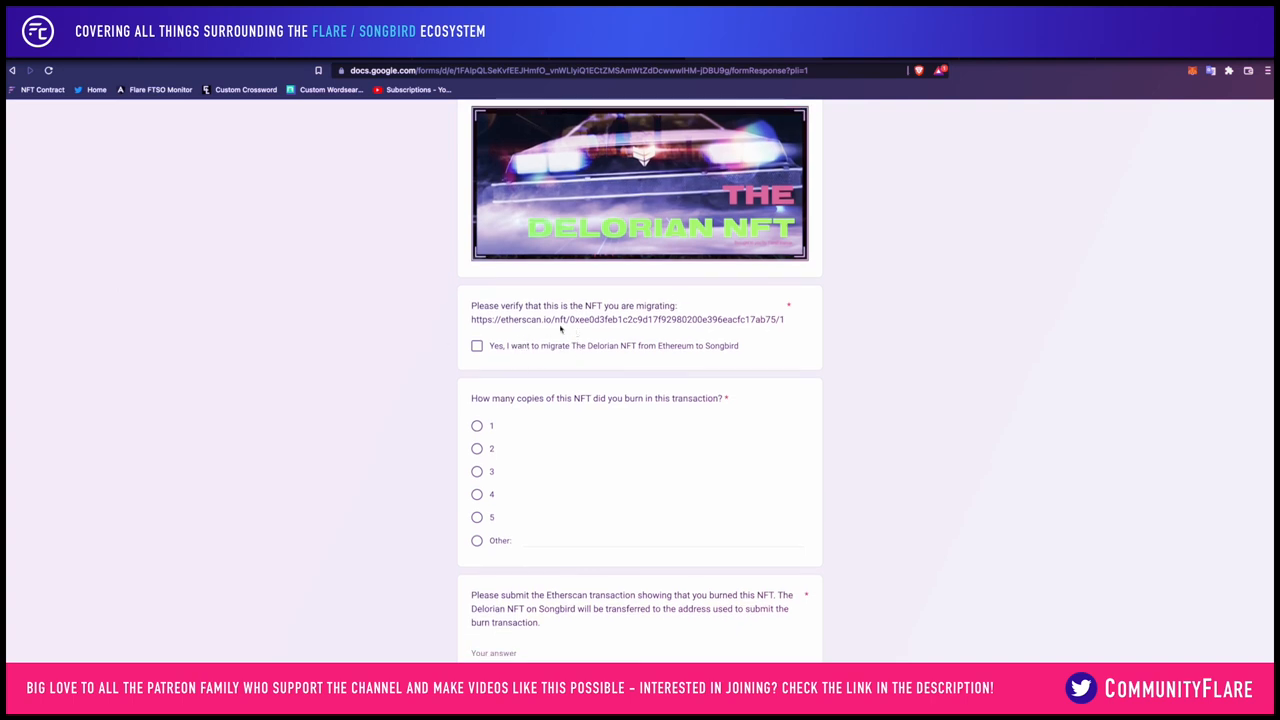
pyautogui.click(476, 344)
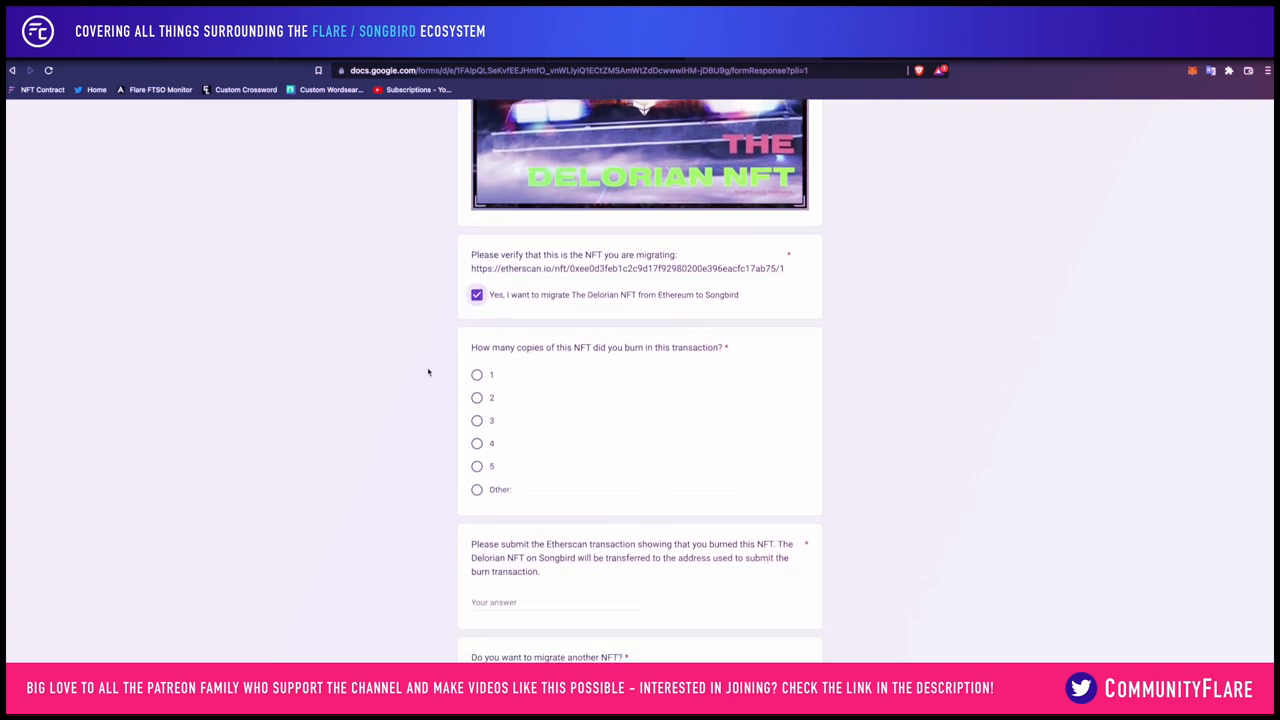
pyautogui.scroll(-3)
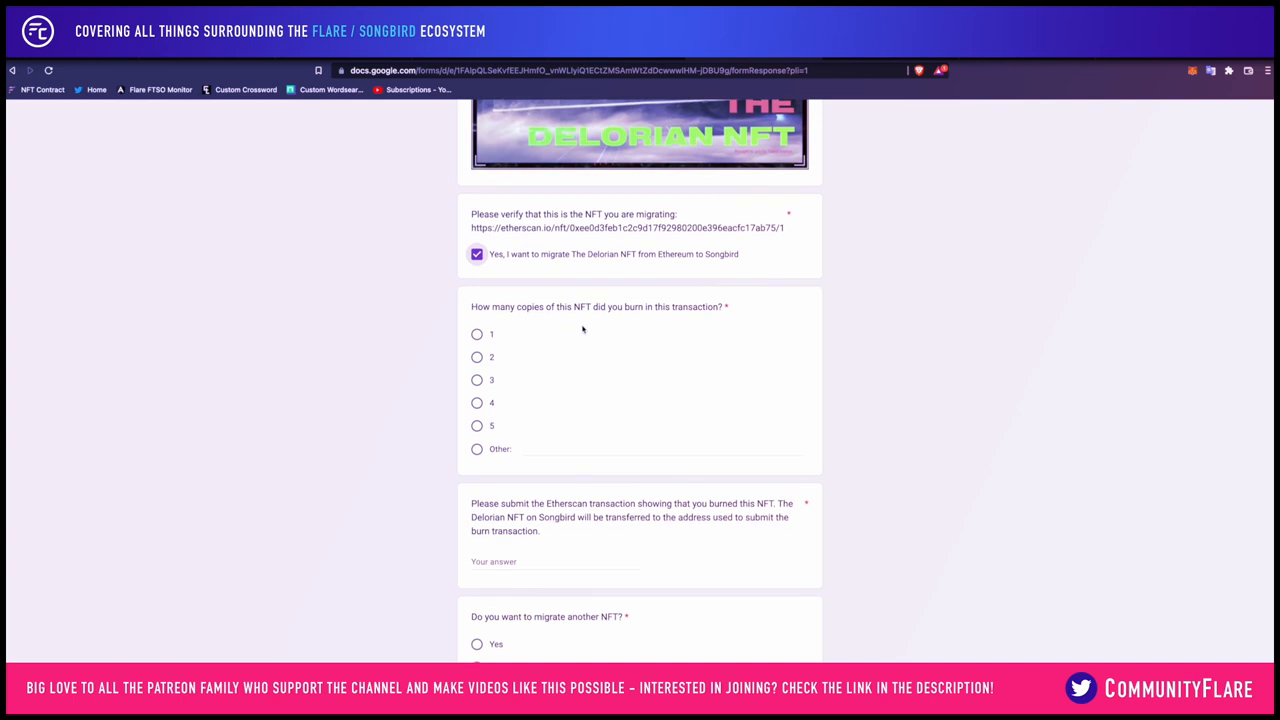
pyautogui.click(476, 334)
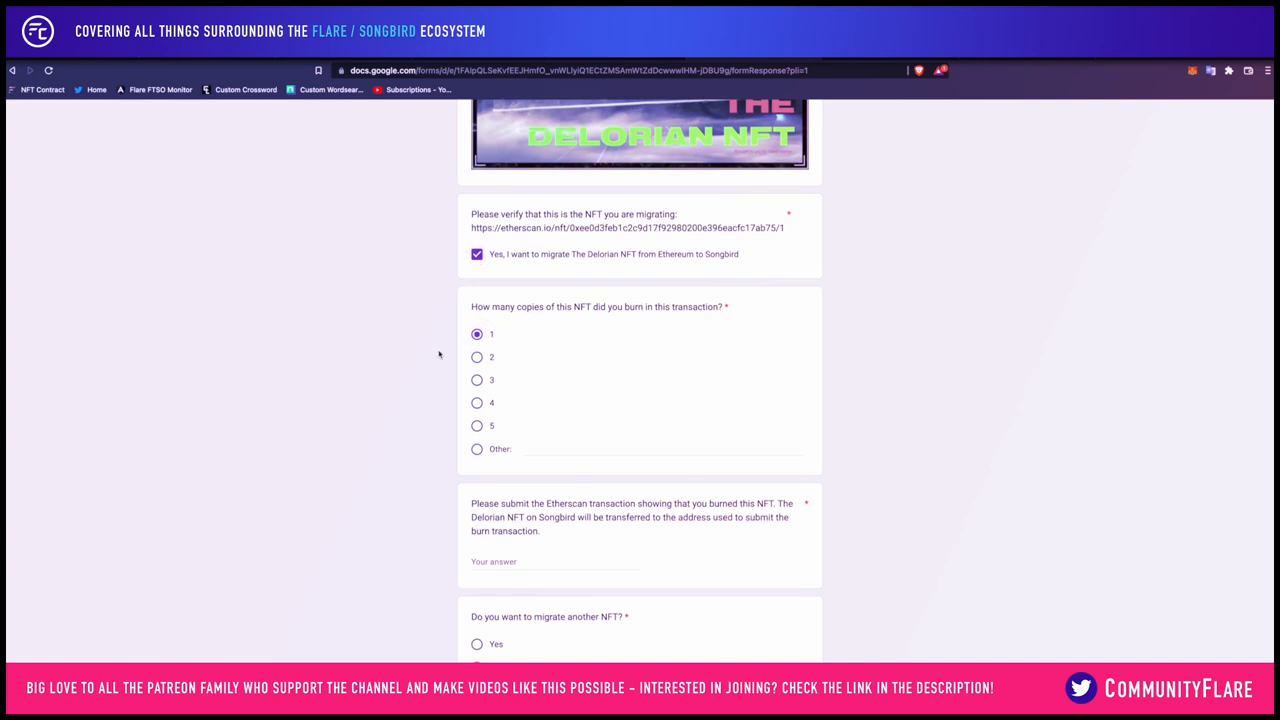
# - Enter the Etherscan burn hash and answer No to migrating another NFT
pyautogui.scroll(-3)
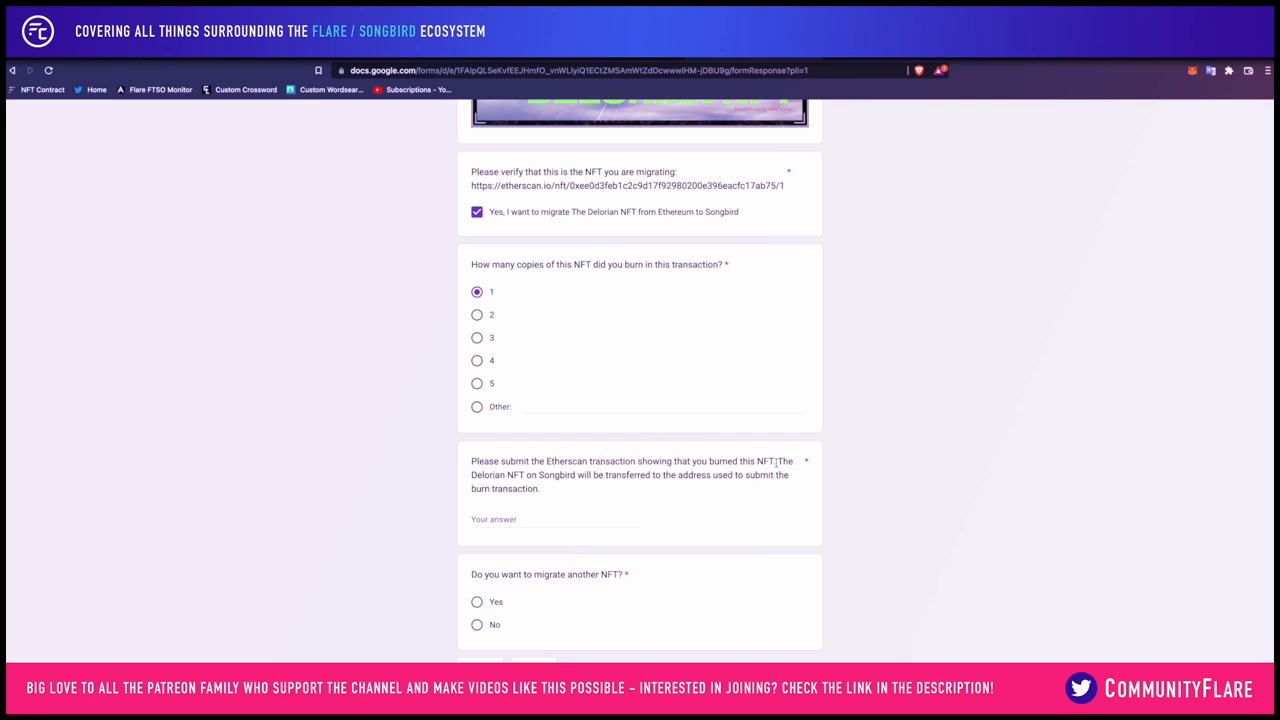
pyautogui.moveTo(656, 160)
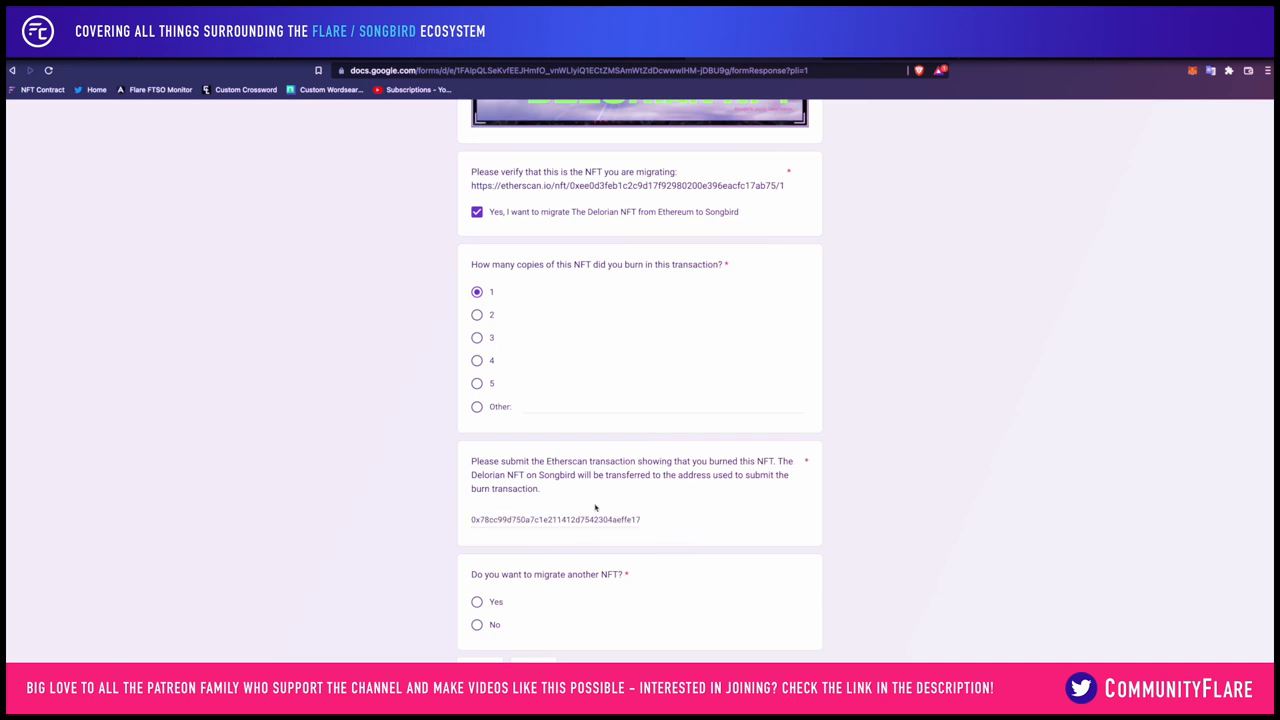
pyautogui.moveTo(616, 572)
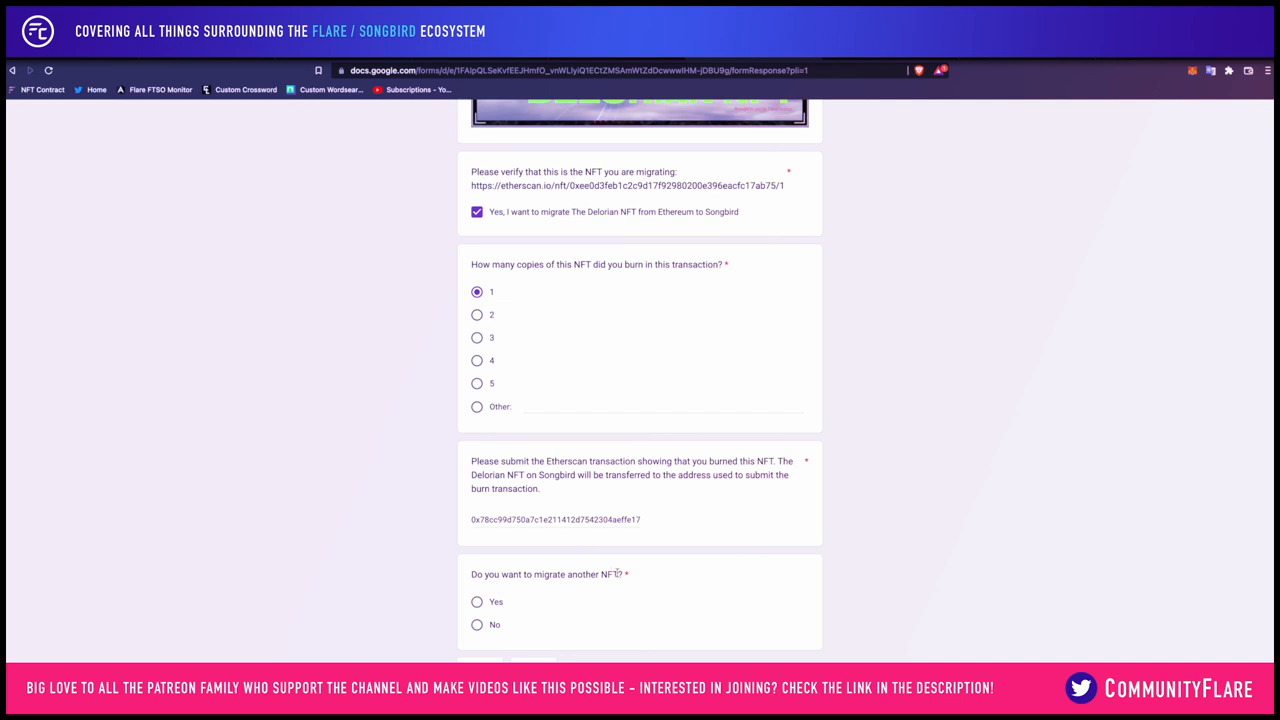
pyautogui.moveTo(628, 576)
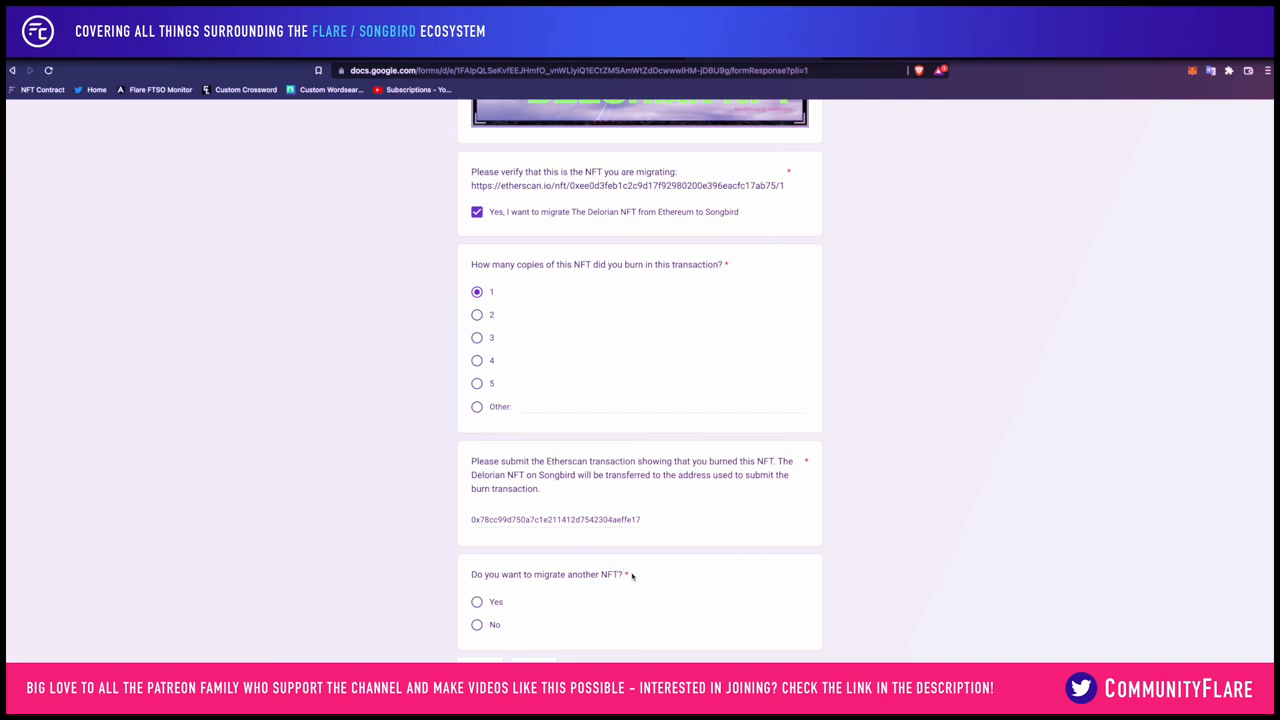
pyautogui.click(476, 624)
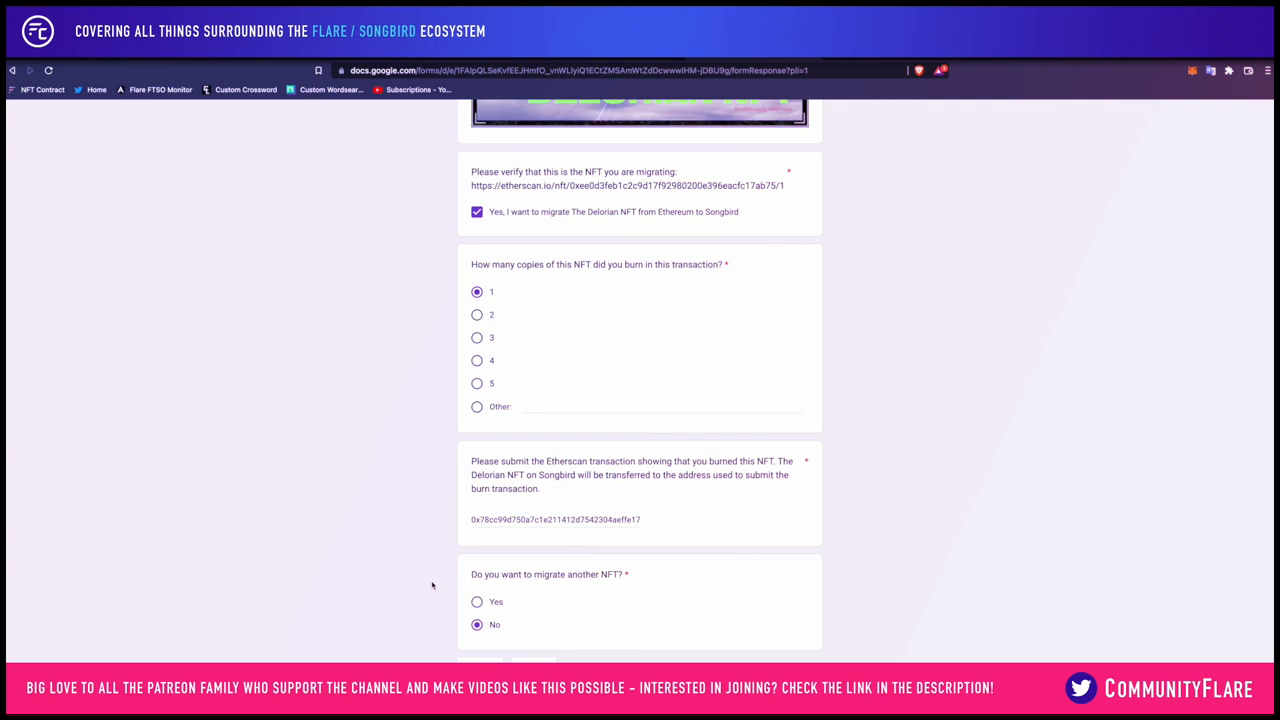
pyautogui.moveTo(502, 588)
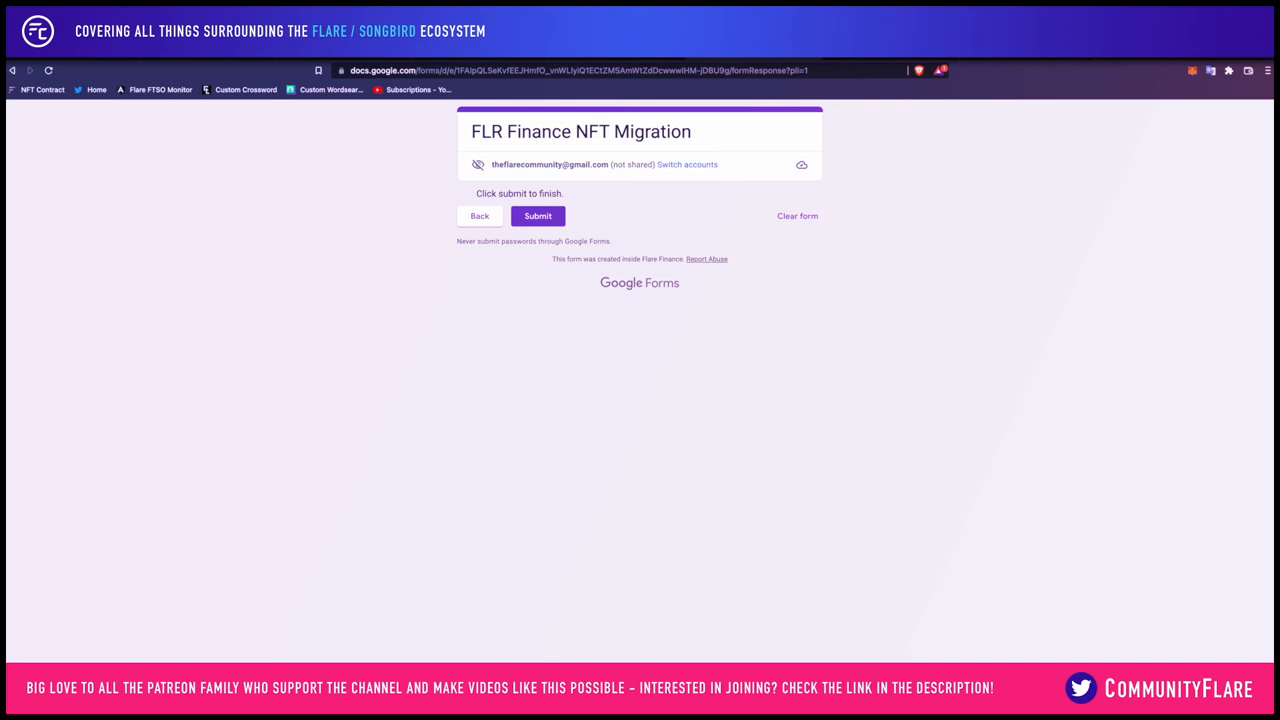
# - Submit the FLR Finance NFT Migration form so the response is recorded
pyautogui.click(536, 216)
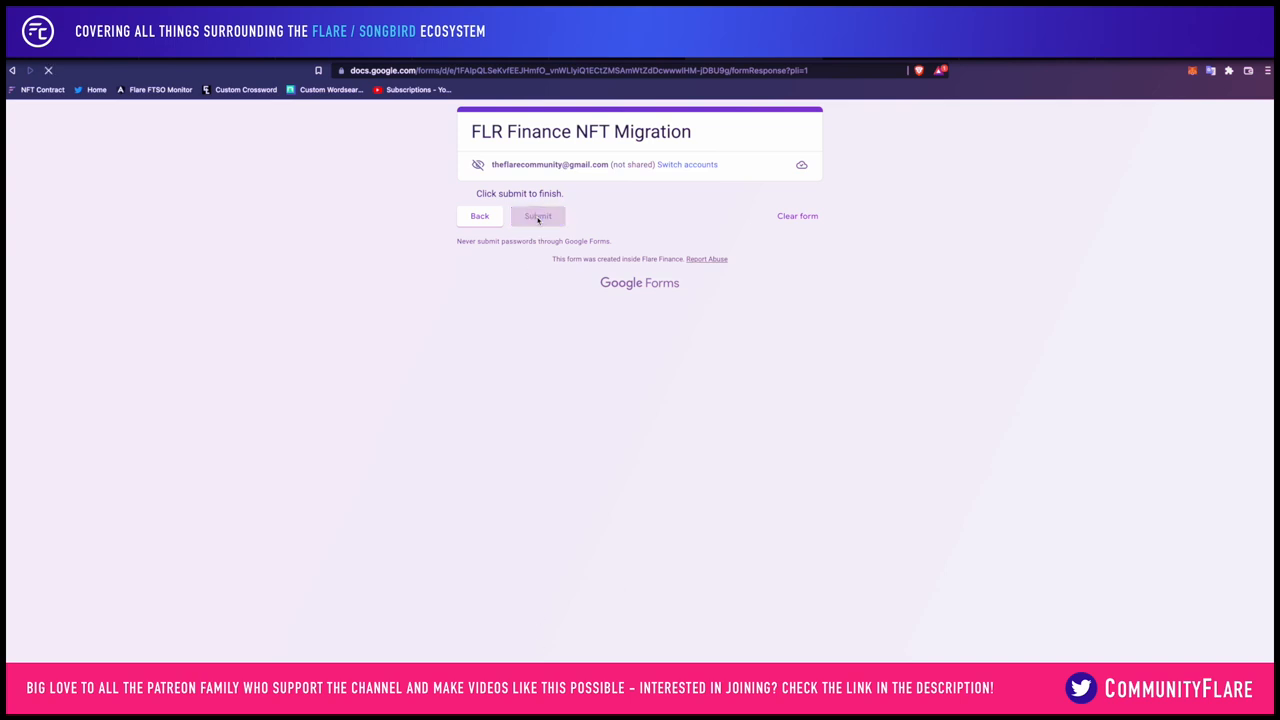
pyautogui.click(536, 216)
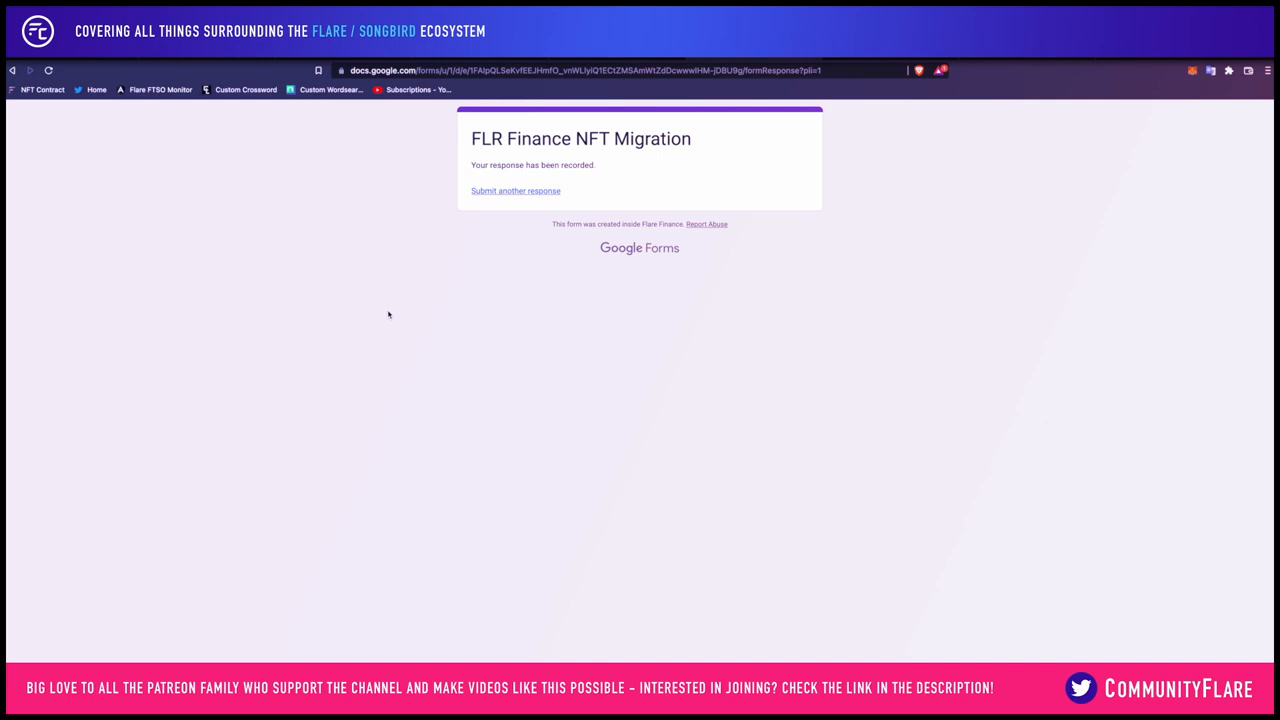
pyautogui.moveTo(600, 64)
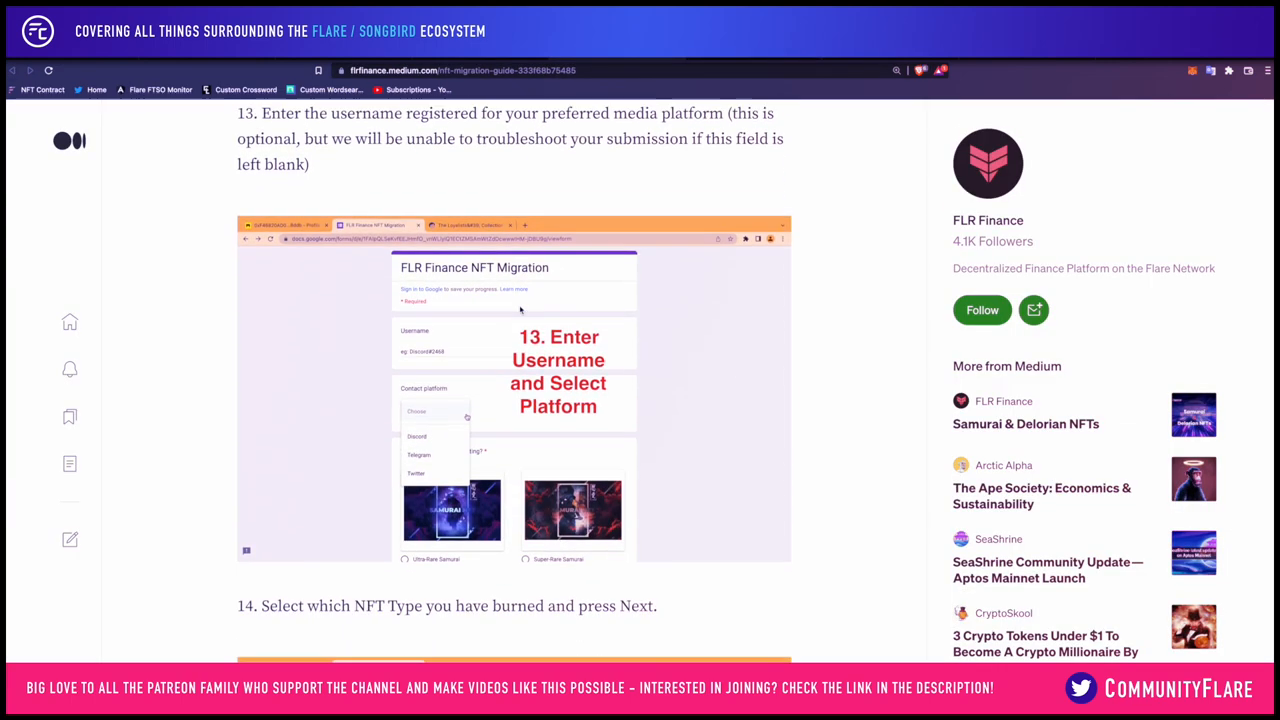
pyautogui.scroll(-3)
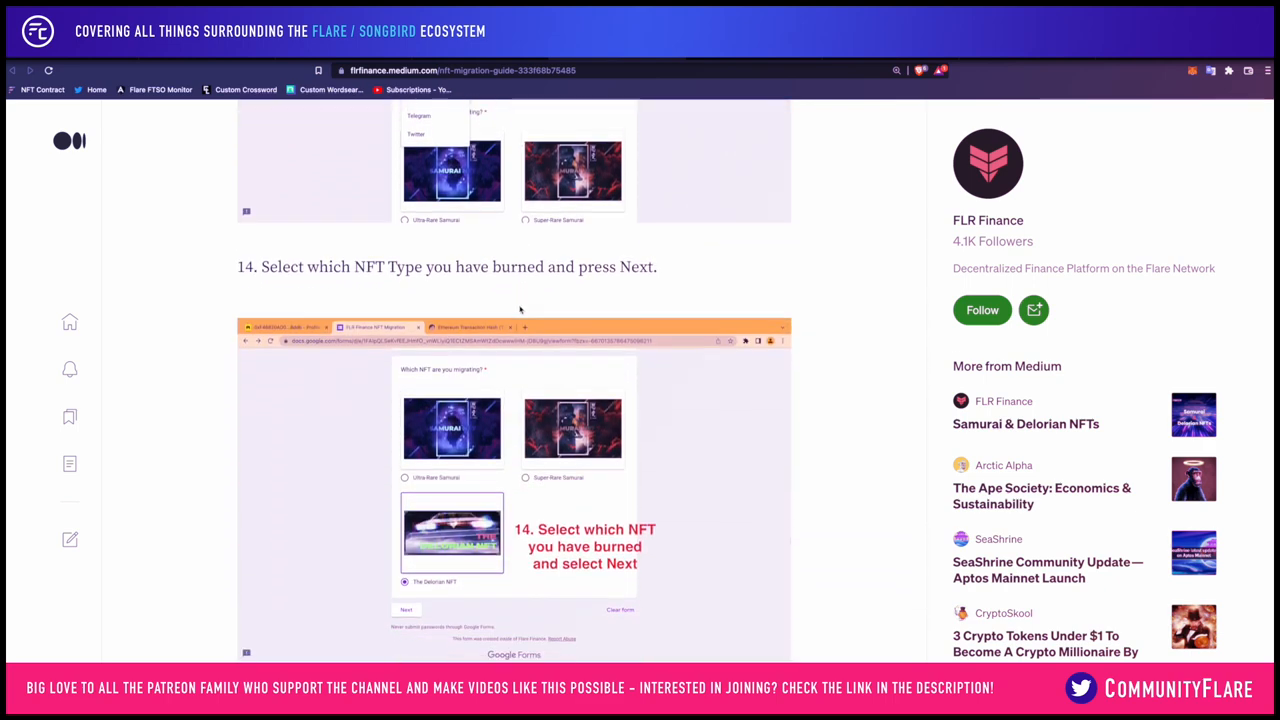
pyautogui.scroll(-3)
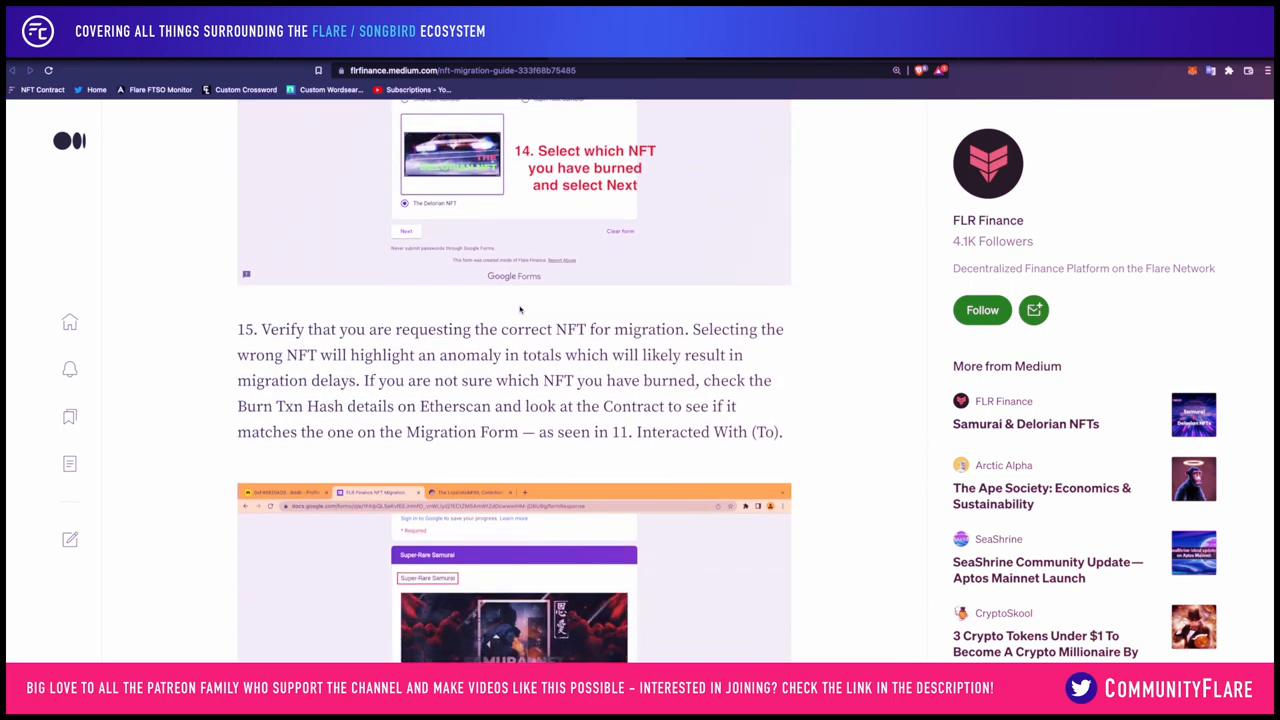
pyautogui.scroll(-3)
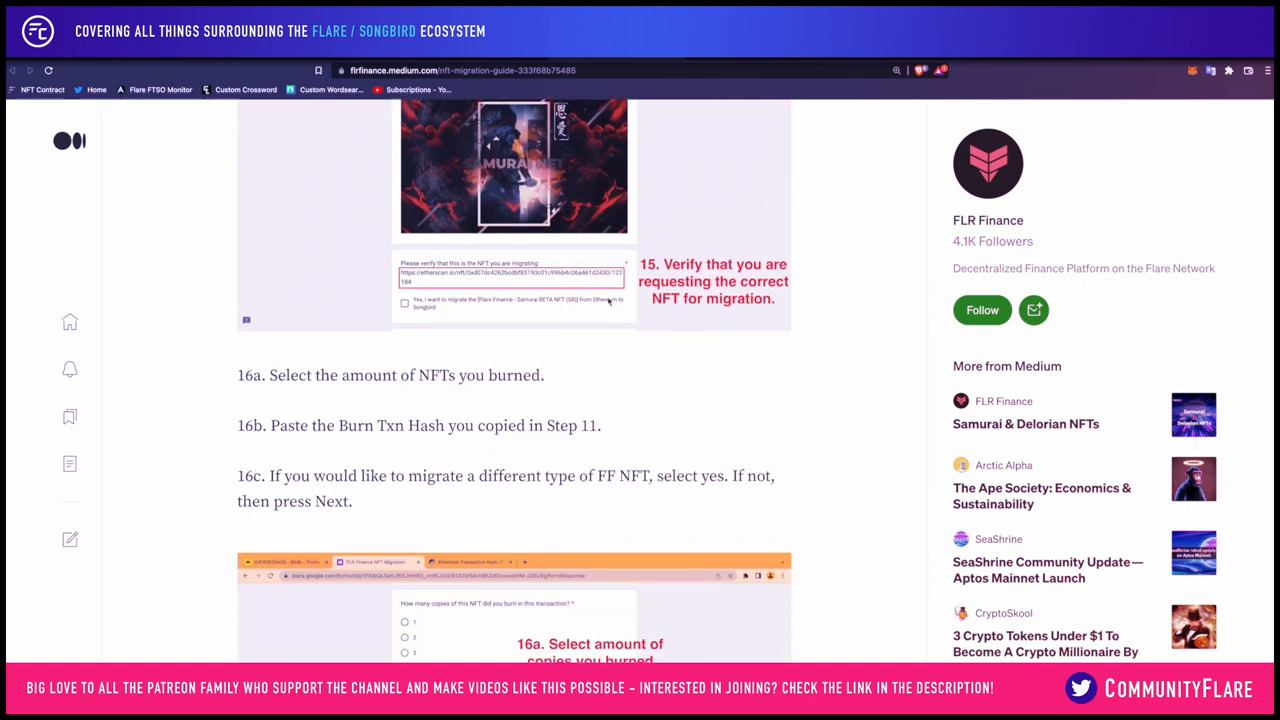
pyautogui.scroll(-3)
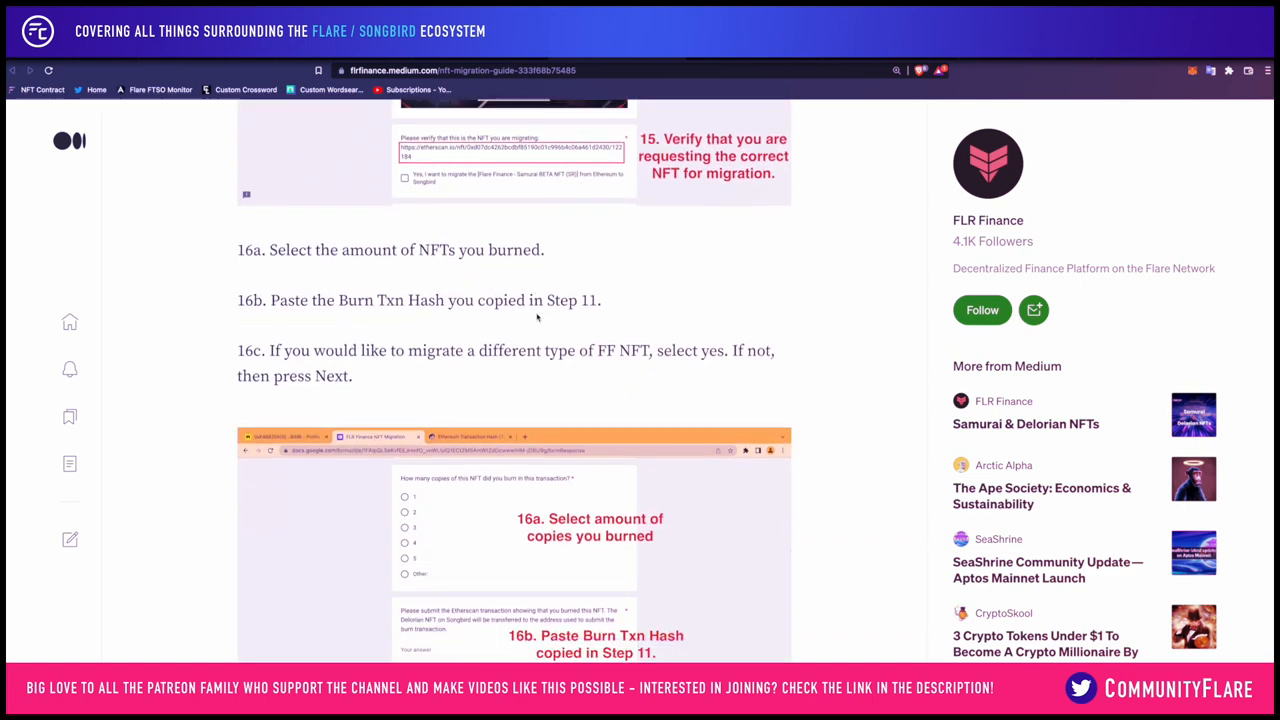
pyautogui.scroll(-3)
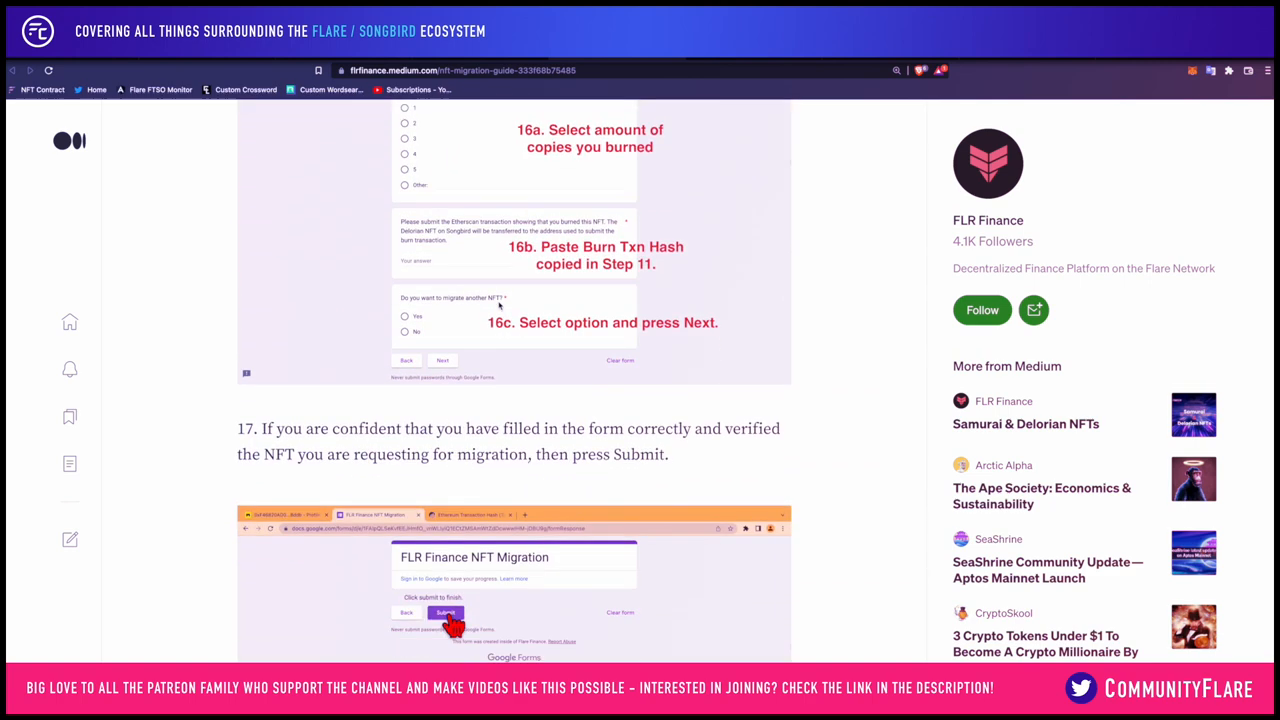
pyautogui.scroll(-3)
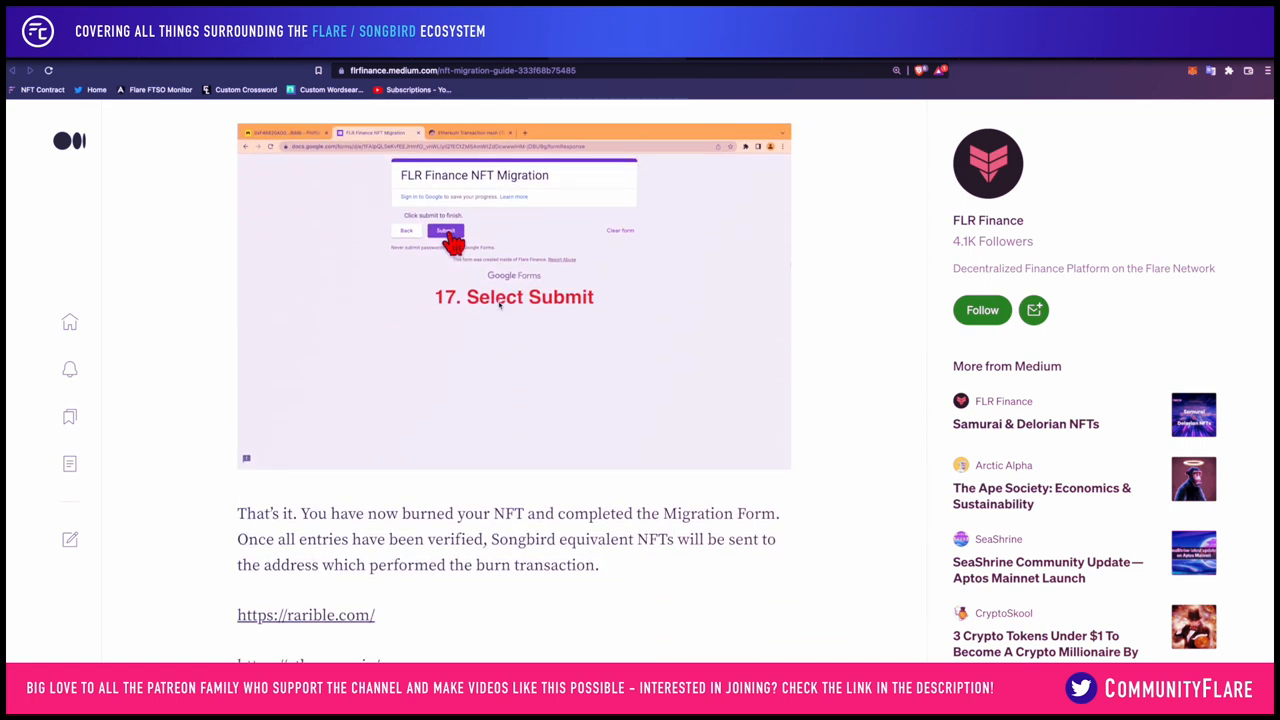
pyautogui.scroll(-3)
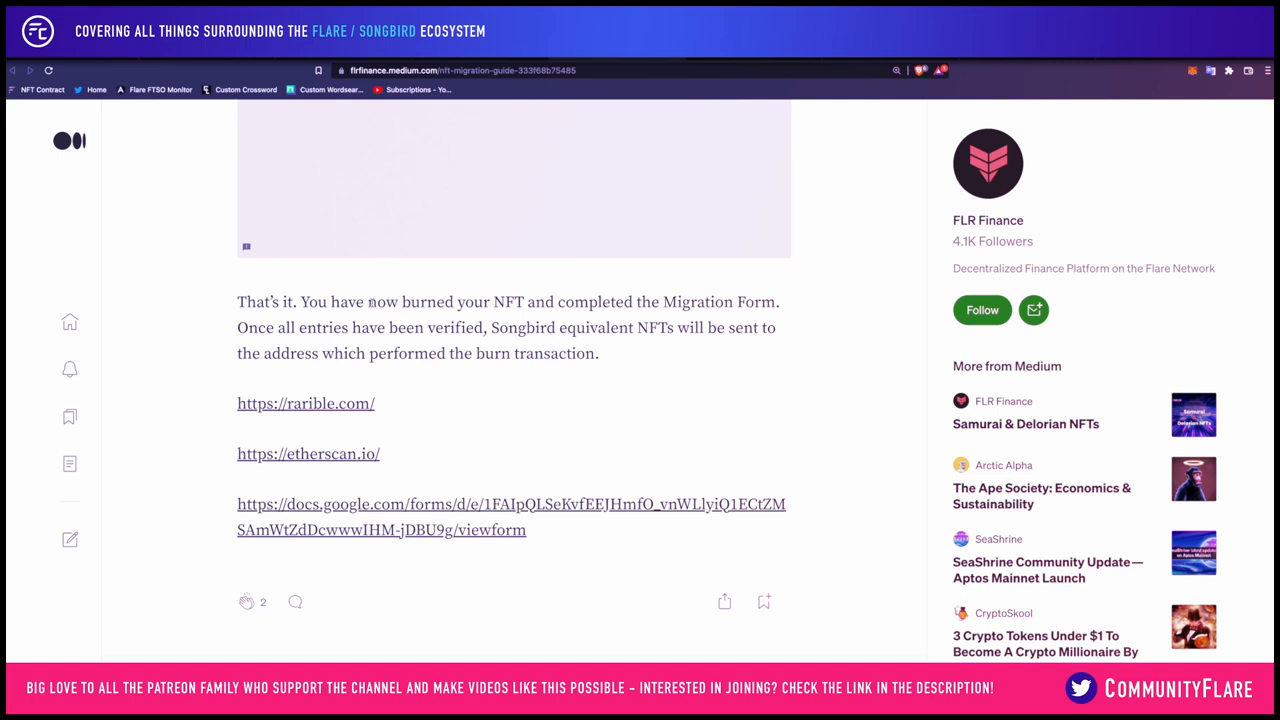
pyautogui.moveTo(1100, 148)
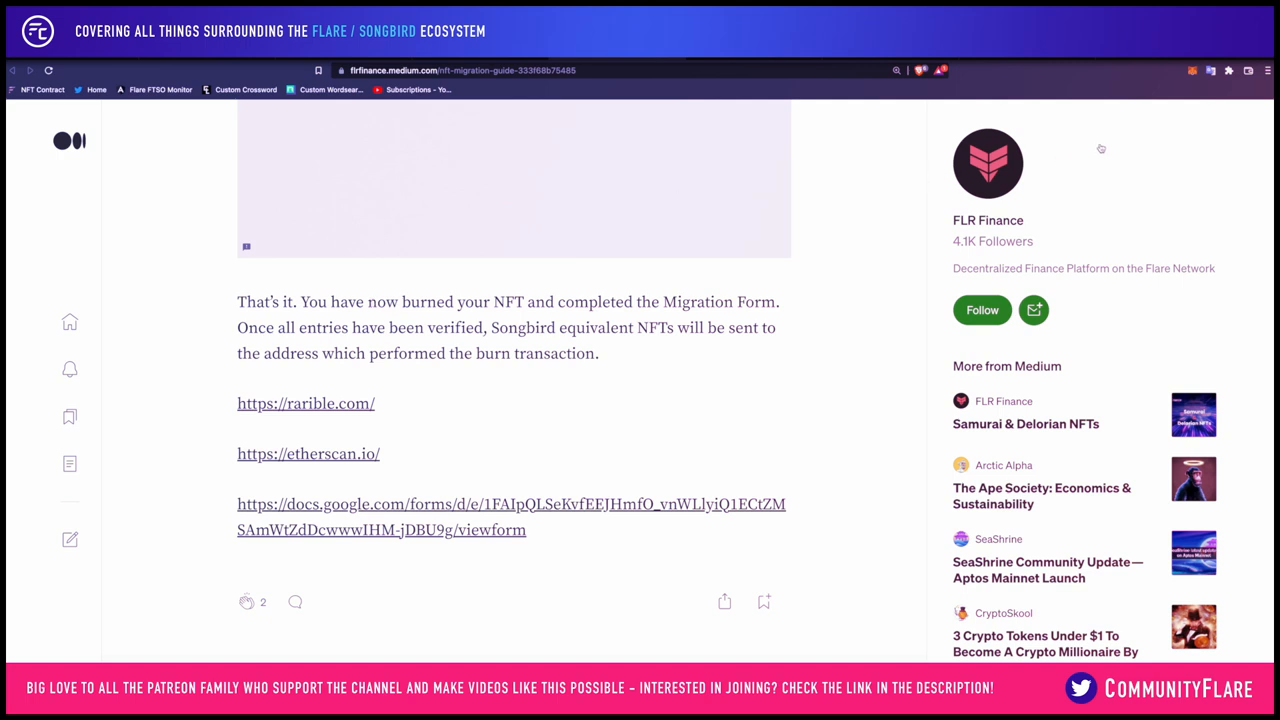
# - Review MetaMask's network list keeping Ethereum Mainnet, then dismiss Rarible's burn-sent notice
pyautogui.click(1192, 70)
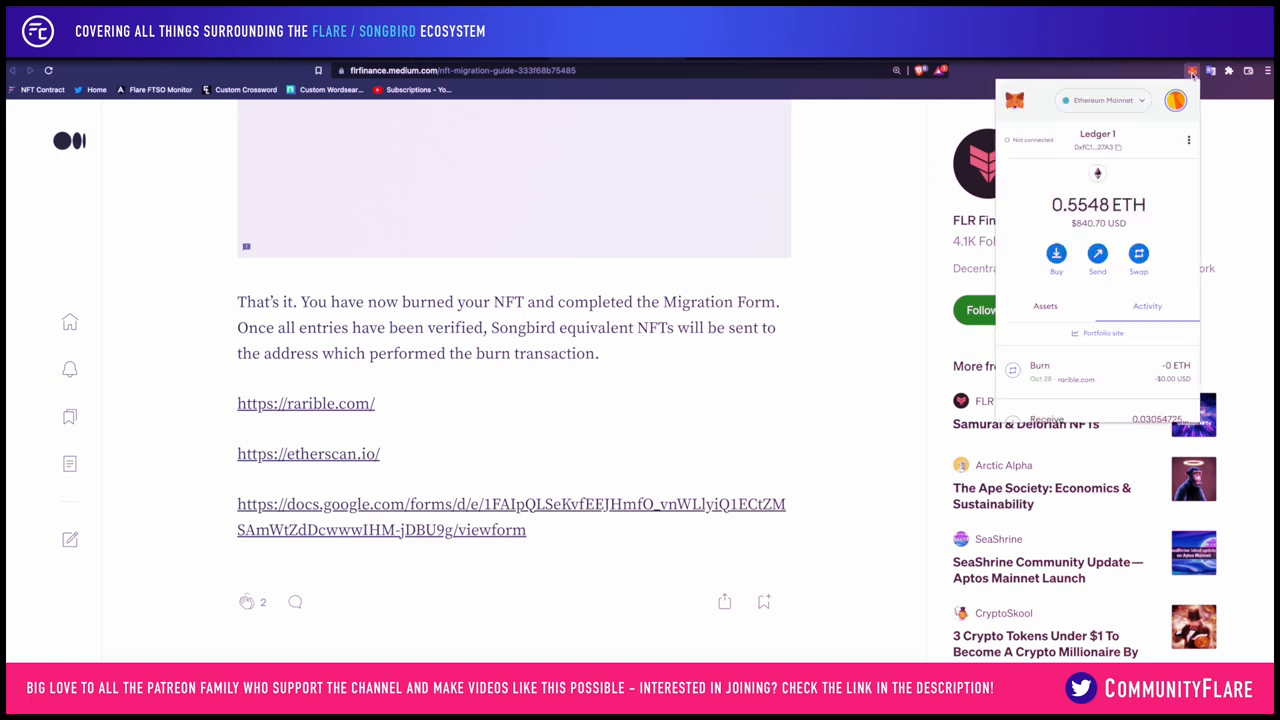
pyautogui.click(1096, 100)
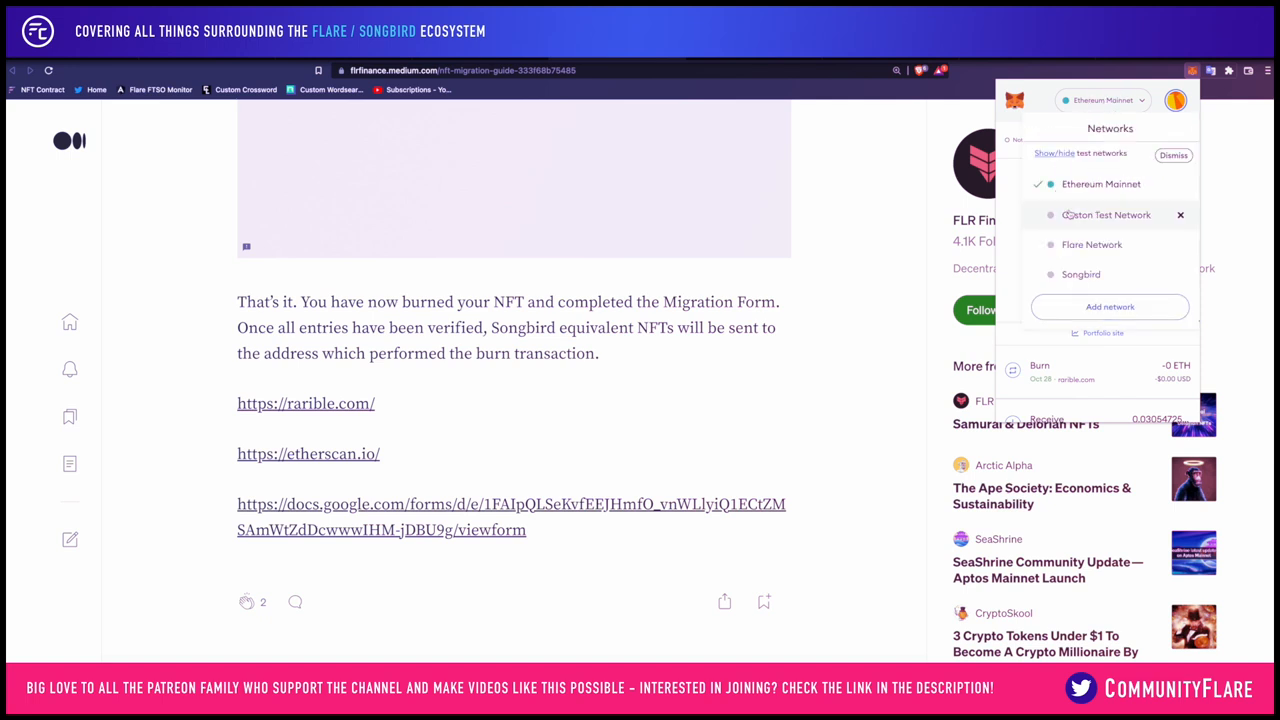
pyautogui.moveTo(1092, 244)
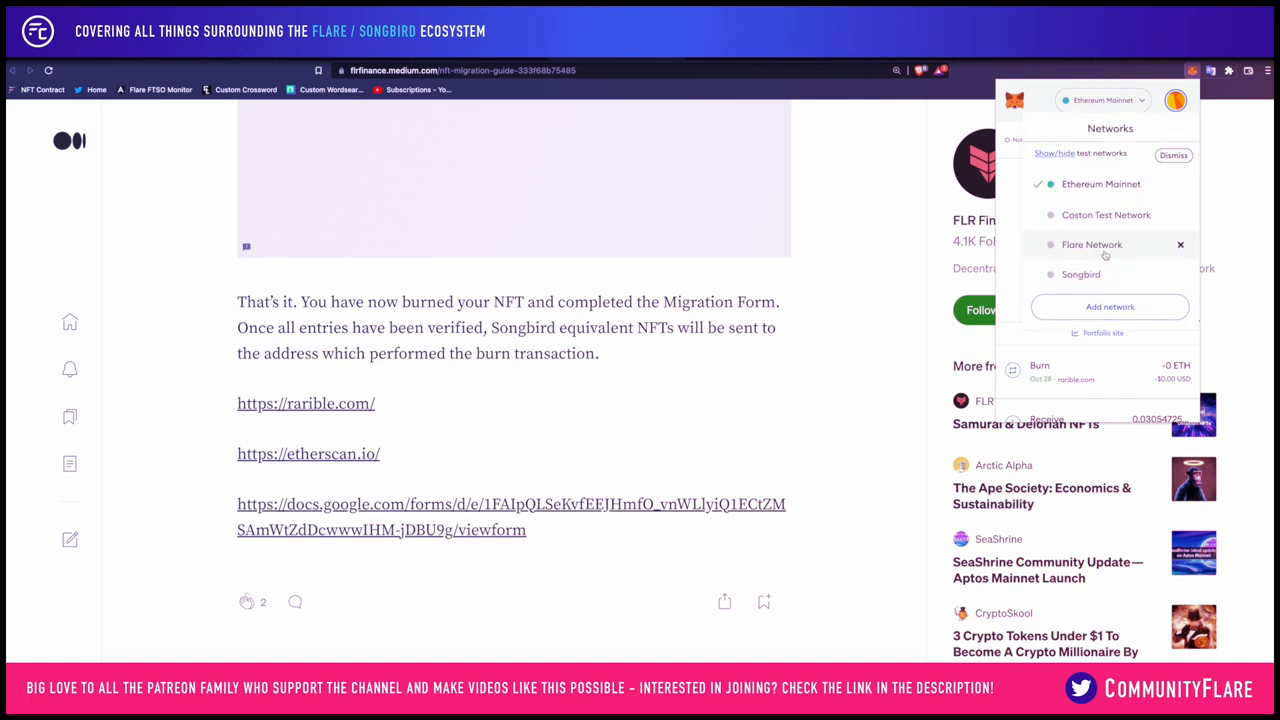
pyautogui.moveTo(1080, 274)
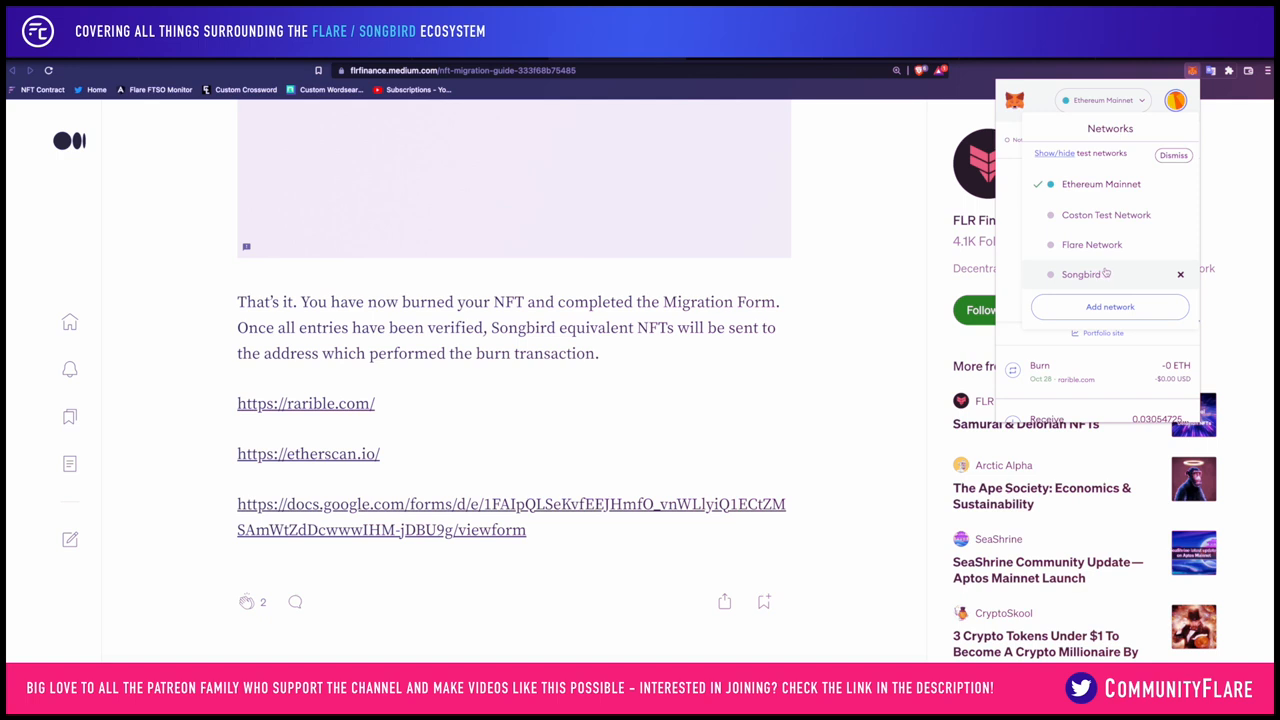
pyautogui.moveTo(1052, 278)
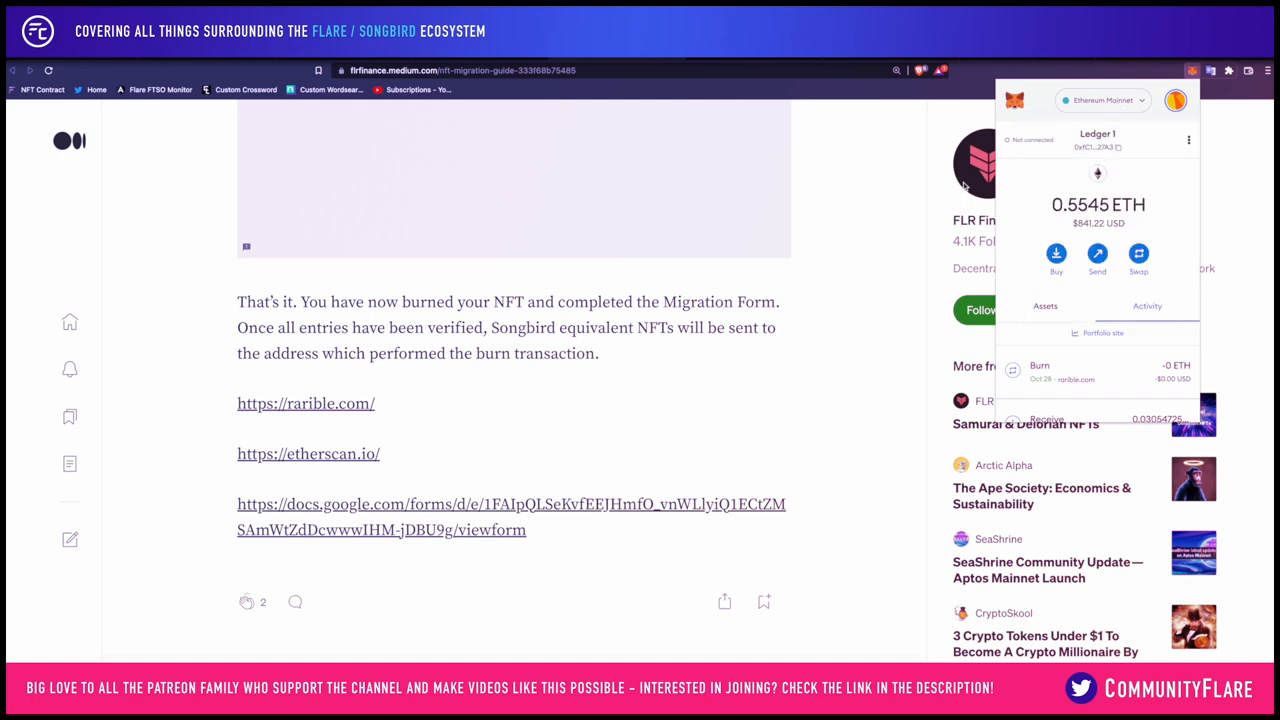
pyautogui.moveTo(1096, 148)
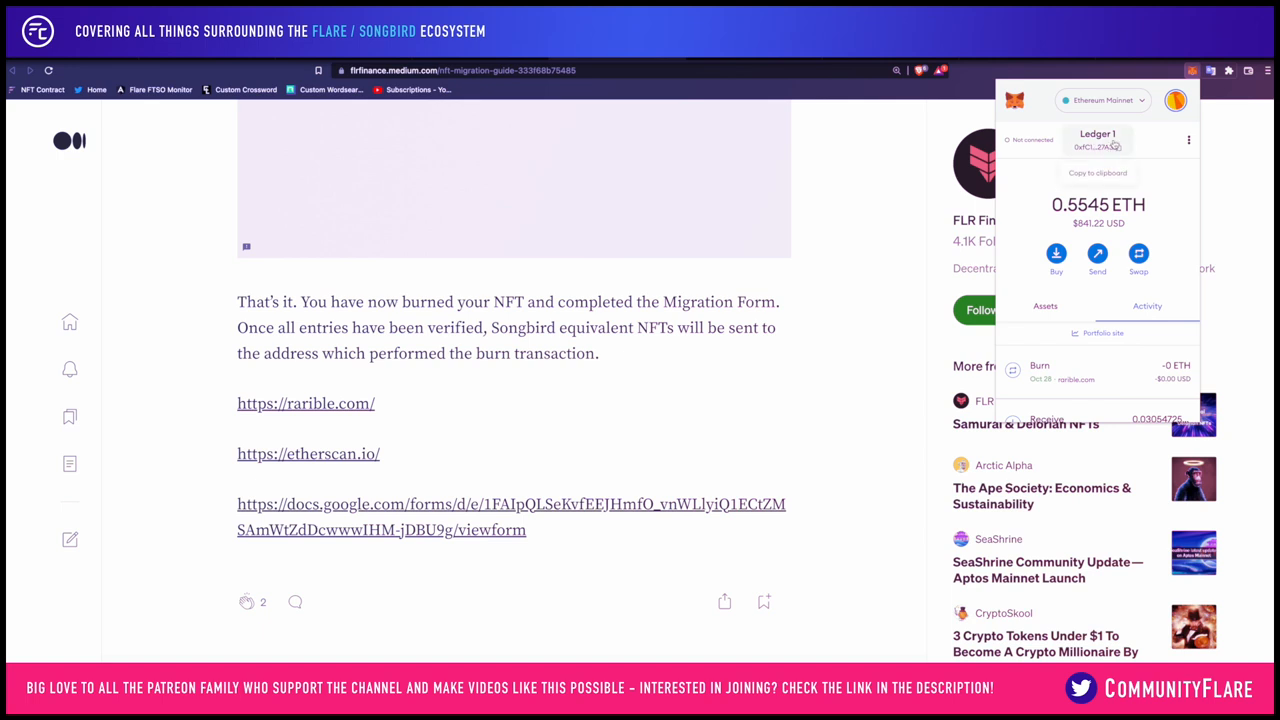
pyautogui.scroll(-3)
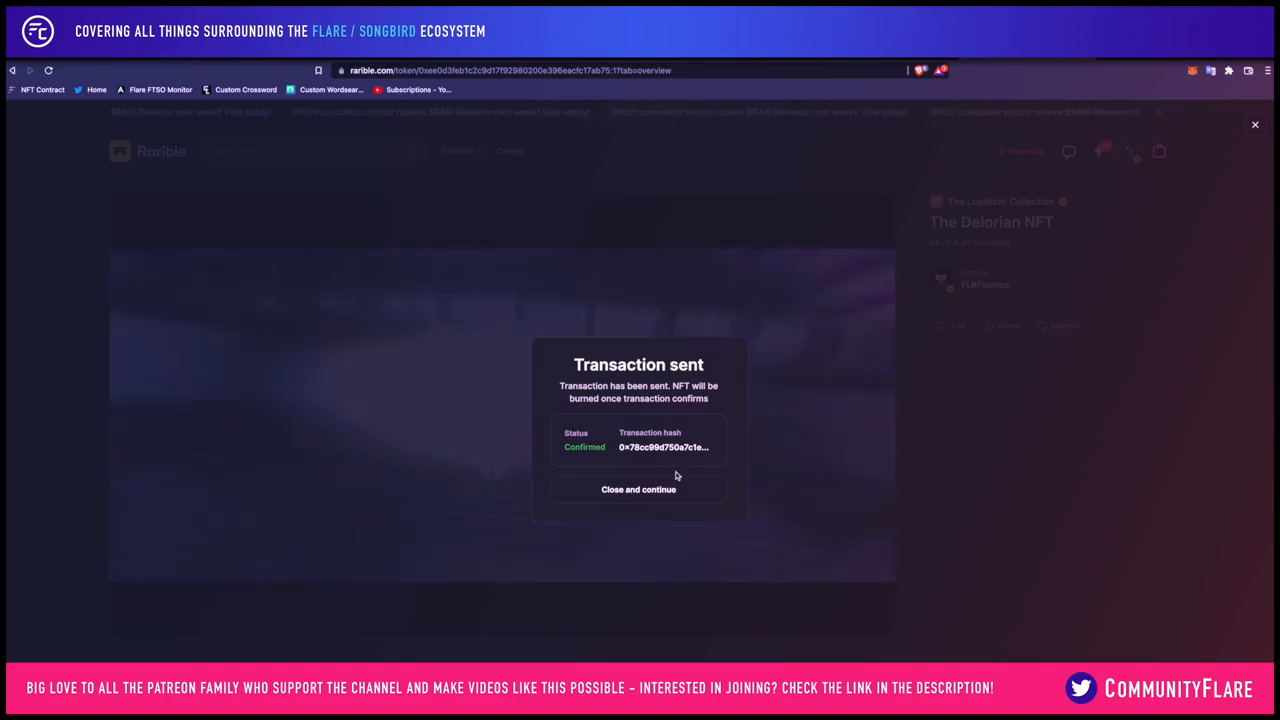
pyautogui.click(638, 488)
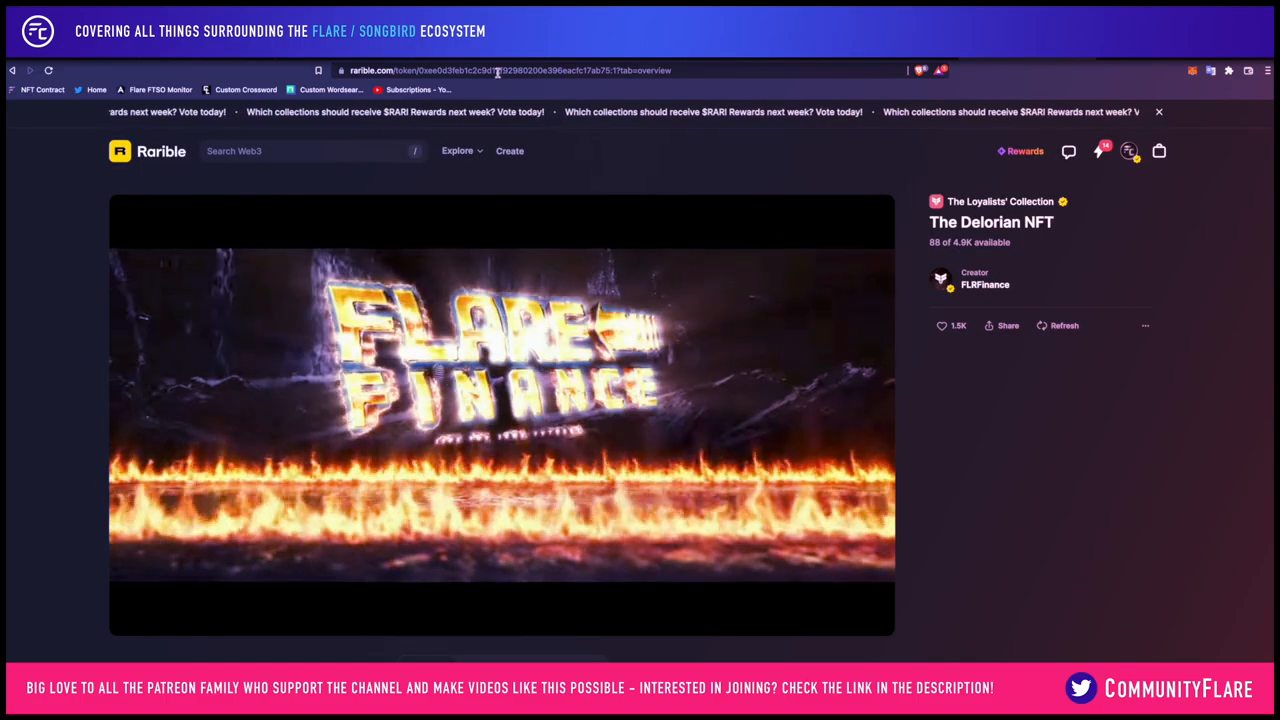